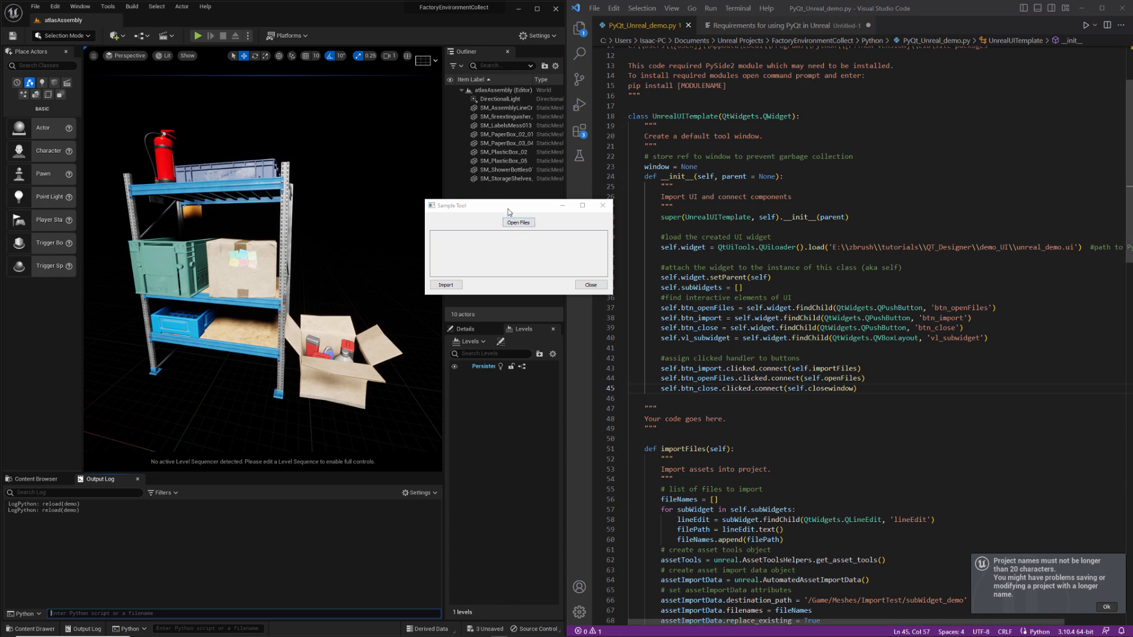
{"action": "mouse_move", "coordinate": [533, 211]}
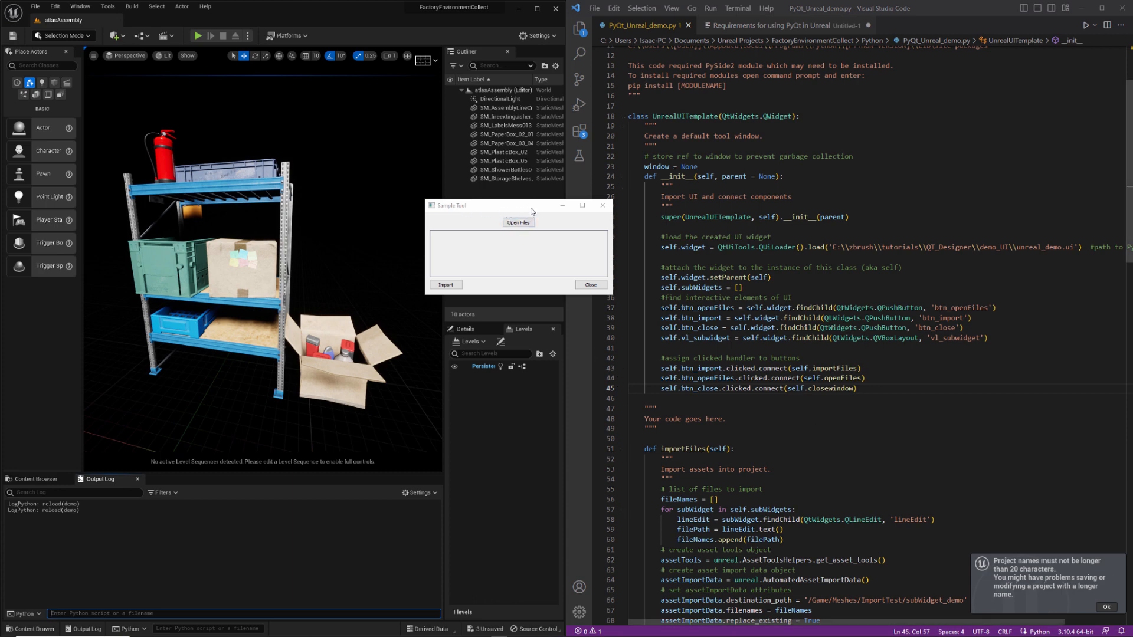
{"action": "mouse_move", "coordinate": [476, 312]}
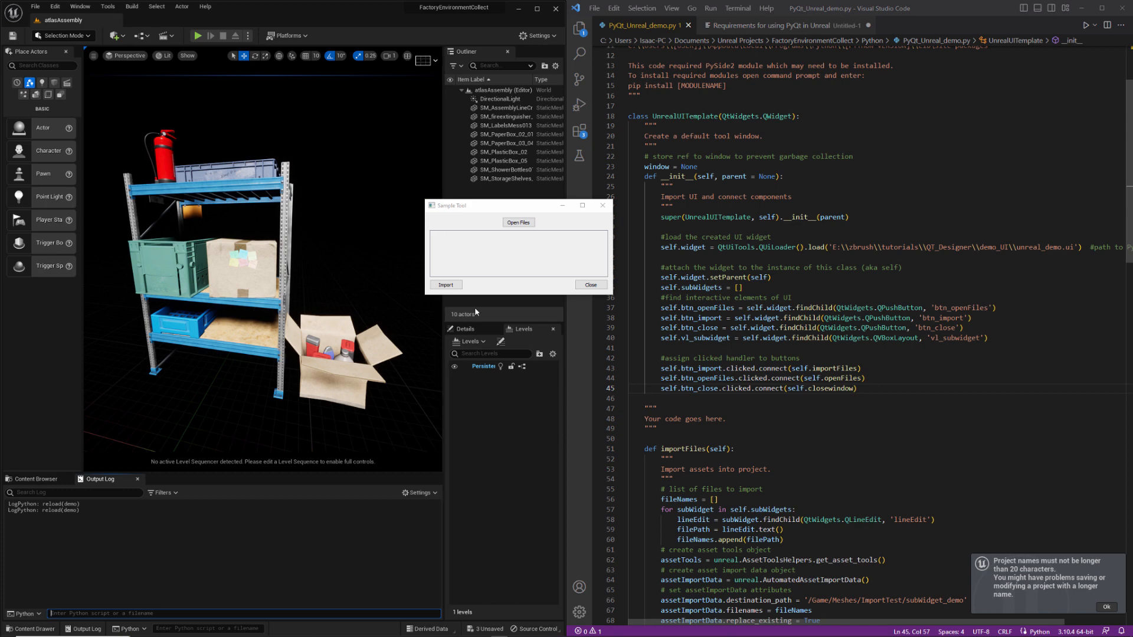
{"action": "mouse_move", "coordinate": [333, 180]}
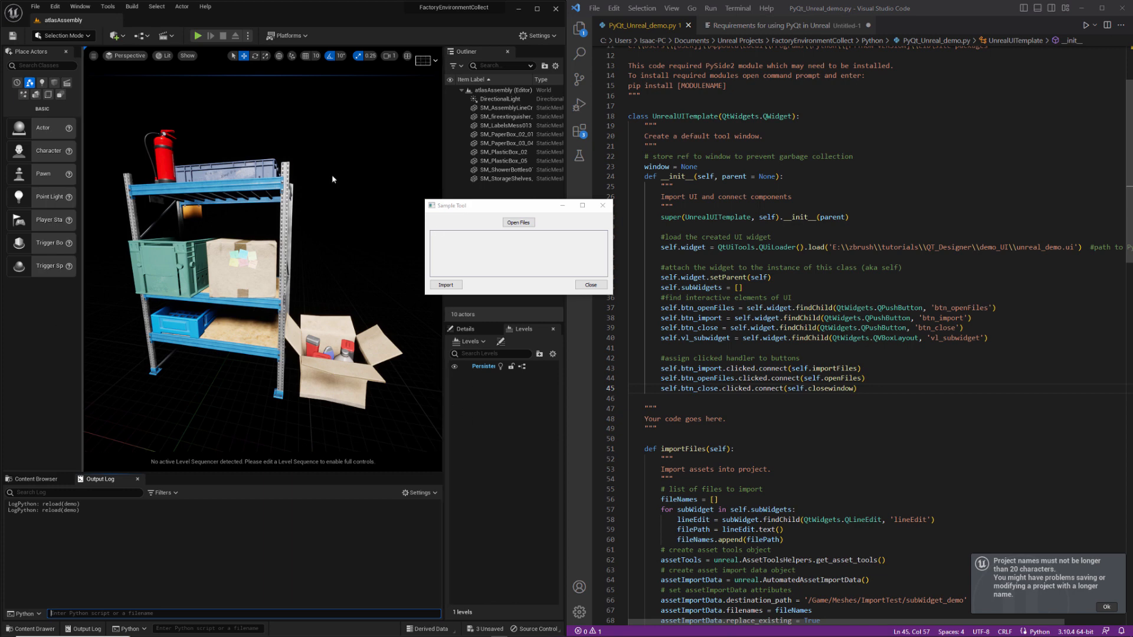
{"action": "mouse_move", "coordinate": [23, 297]}
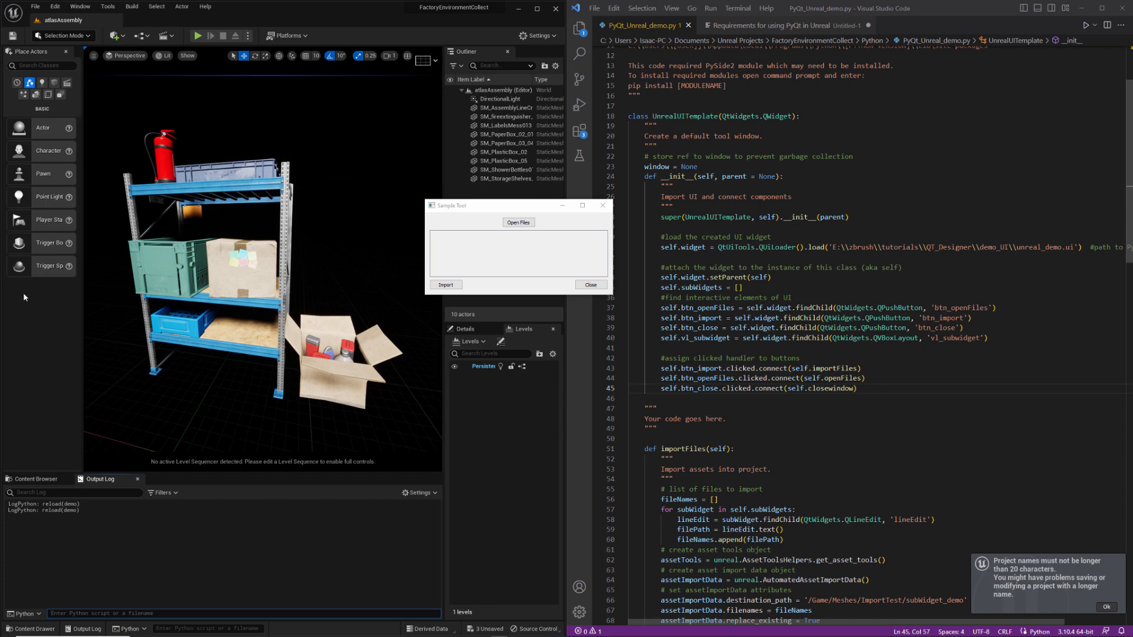
- Move the Sample Tool window left so it sits over the shelving unit in the viewport
{"action": "left_click_drag", "start_coordinate": [520, 205], "coordinate": [408, 259]}
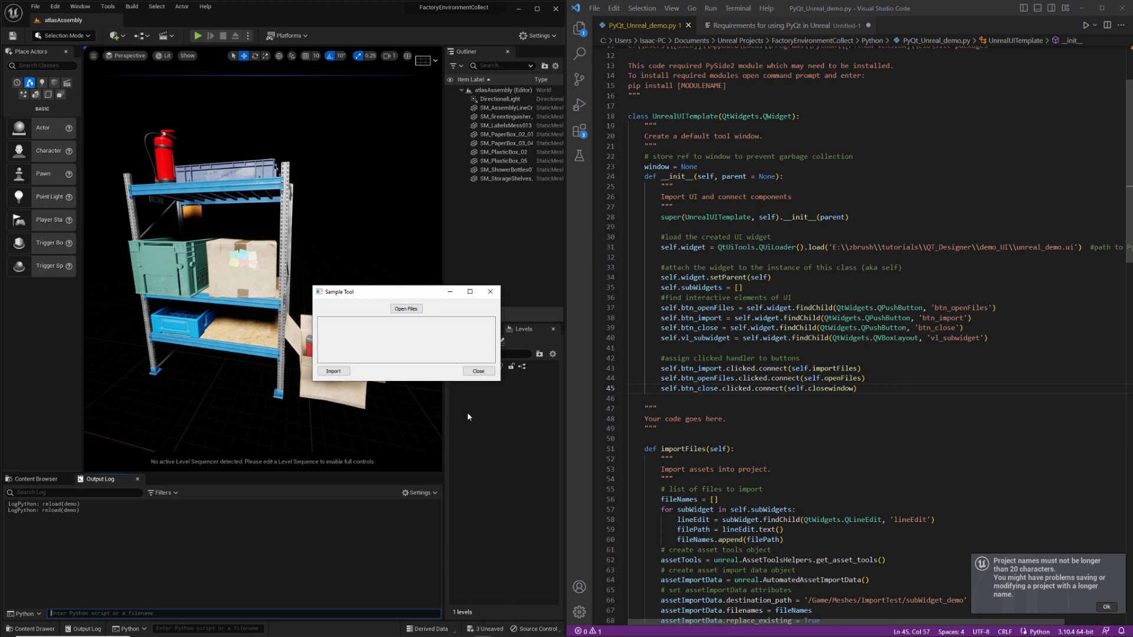
{"action": "mouse_move", "coordinate": [380, 327]}
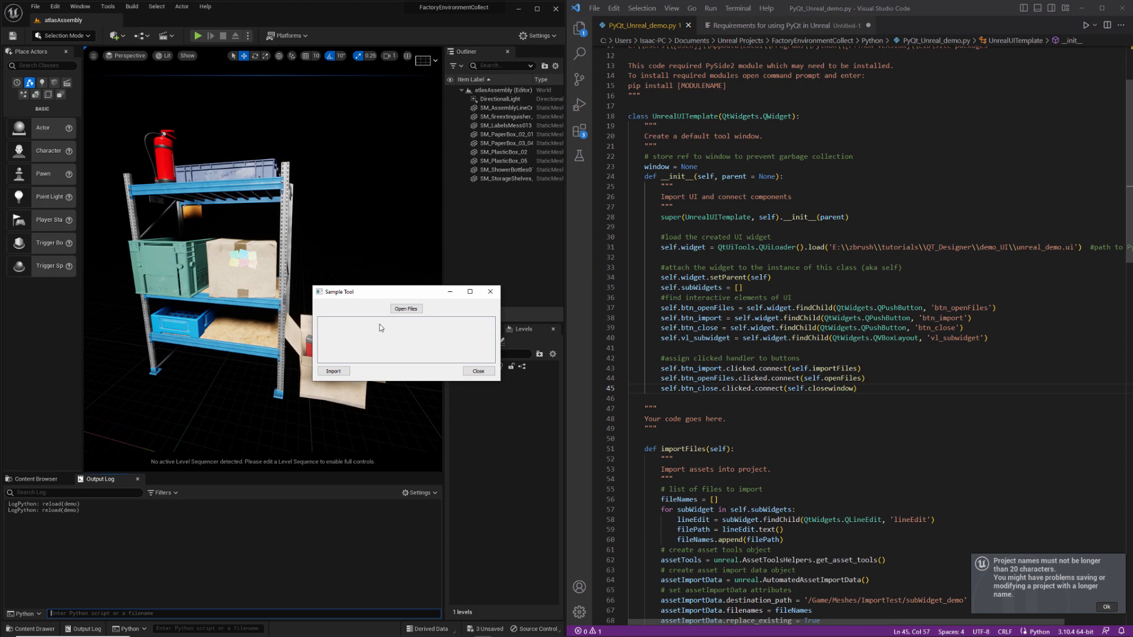
{"action": "mouse_move", "coordinate": [441, 248]}
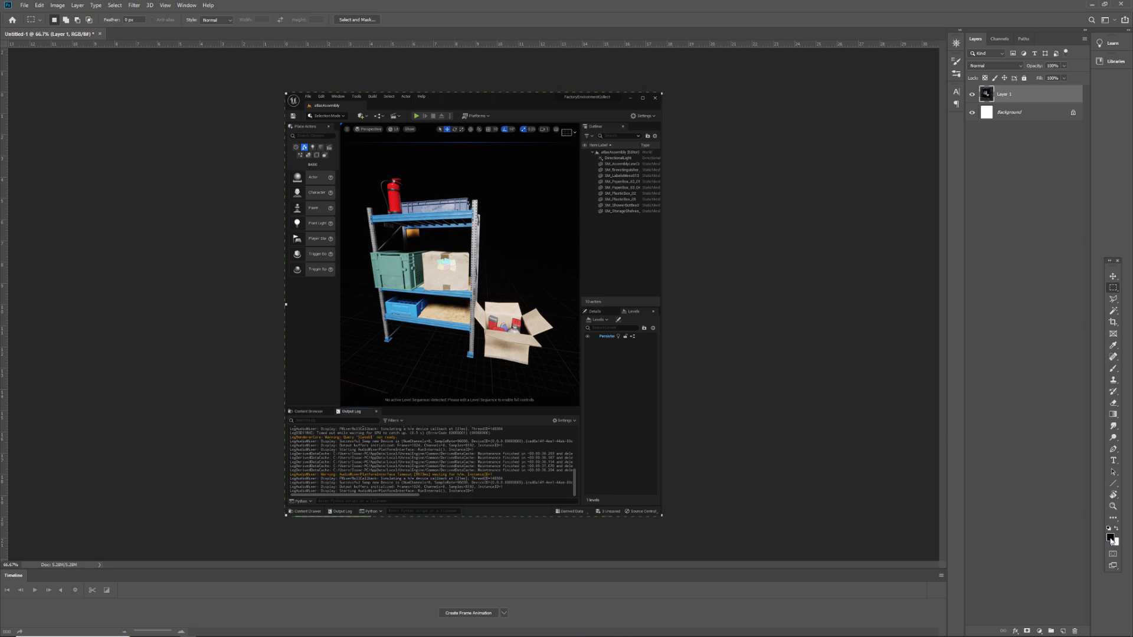
- Bring Qt Designer to the front with the unreal_demo and sub_widget forms open
{"action": "left_click", "coordinate": [1112, 533]}
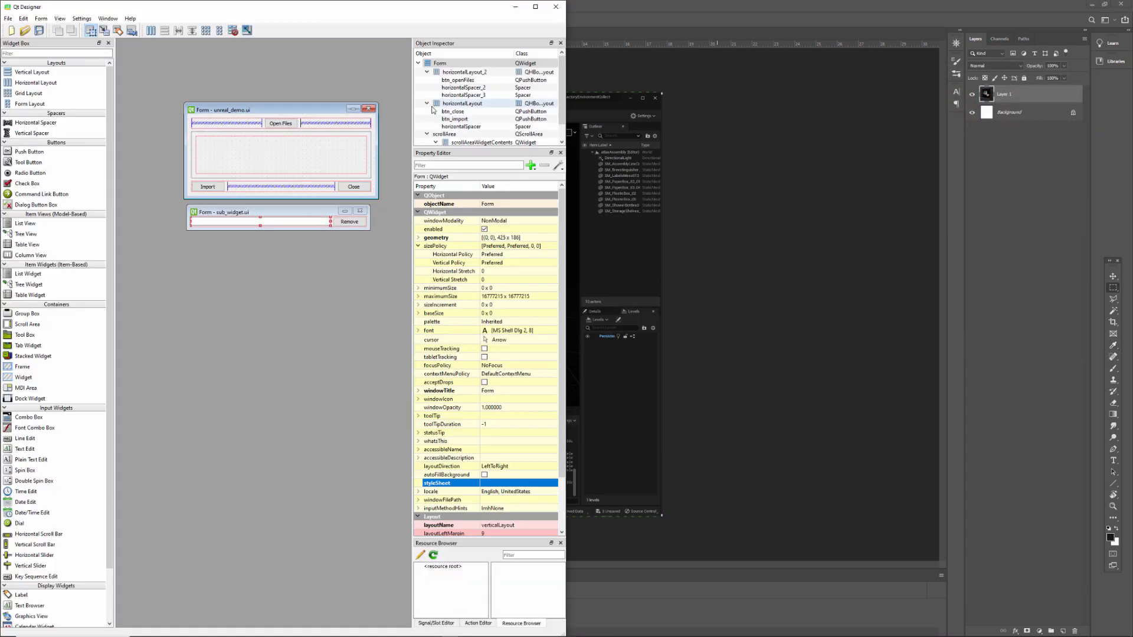
- Add a background-color rule of dark grey rgb(26, 26, 26) to the top-level form's style sheet
{"action": "left_click", "coordinate": [439, 63]}
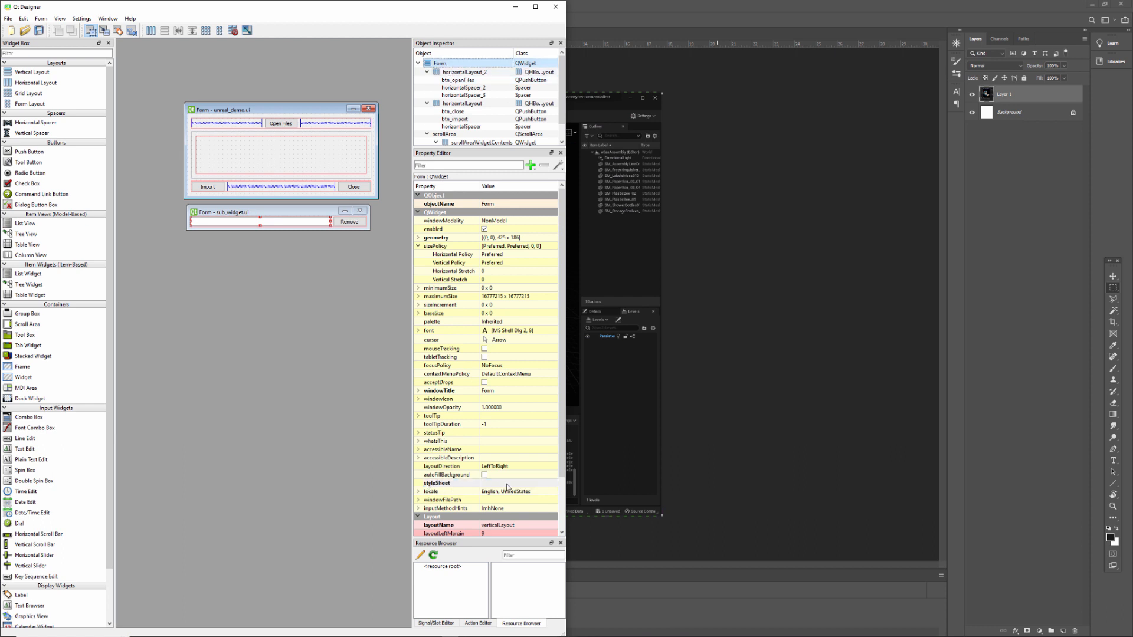
{"action": "left_click", "coordinate": [513, 483]}
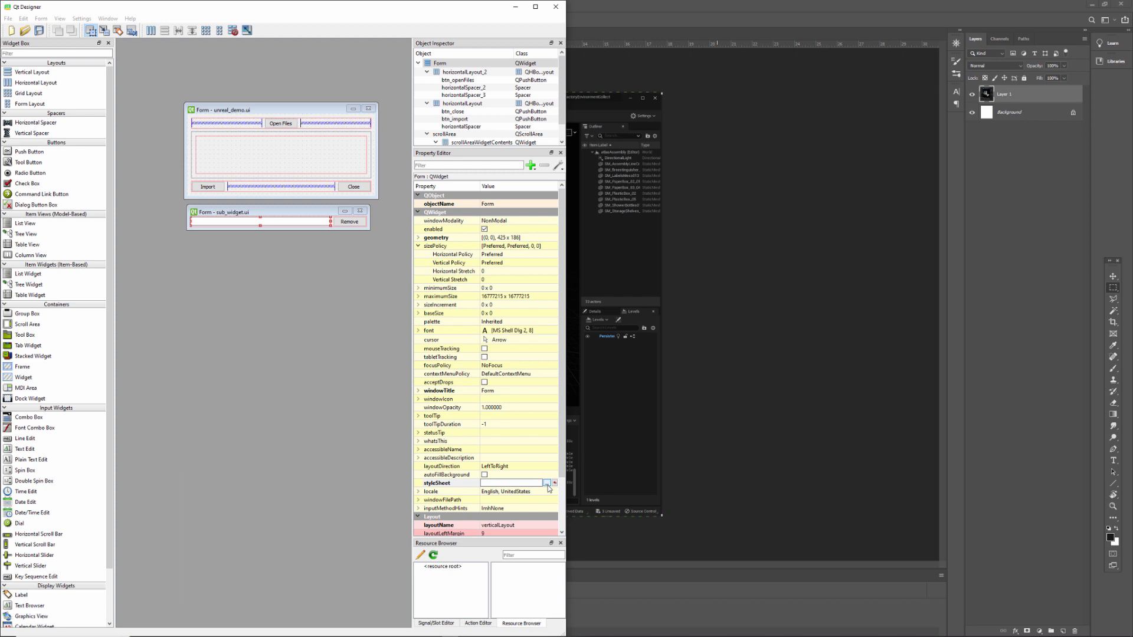
{"action": "left_click", "coordinate": [546, 483]}
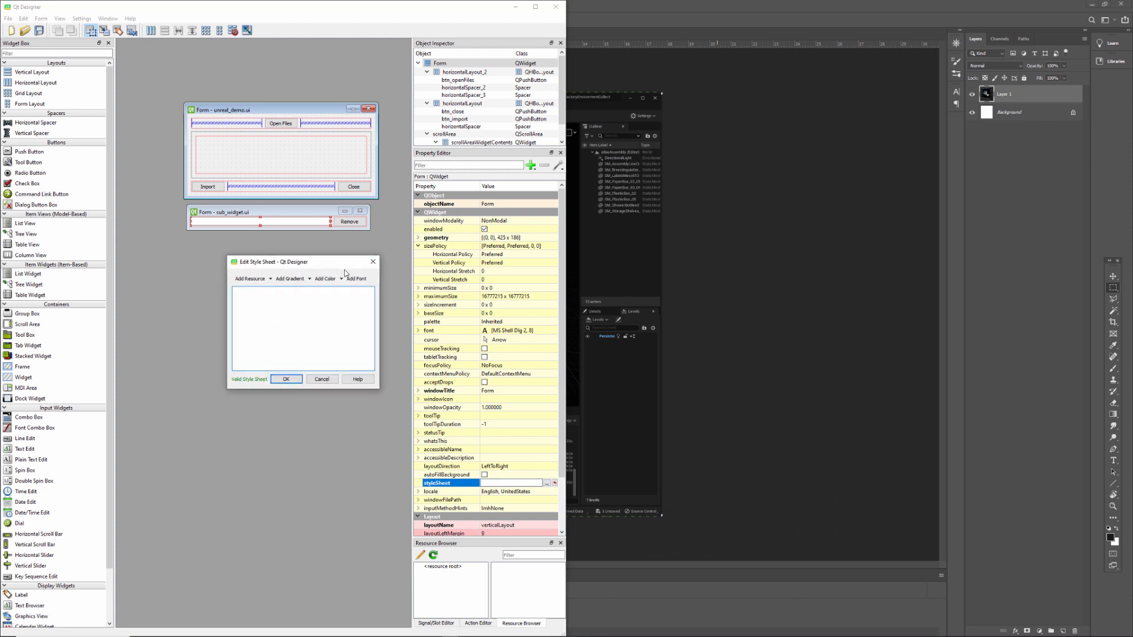
{"action": "left_click", "coordinate": [327, 278]}
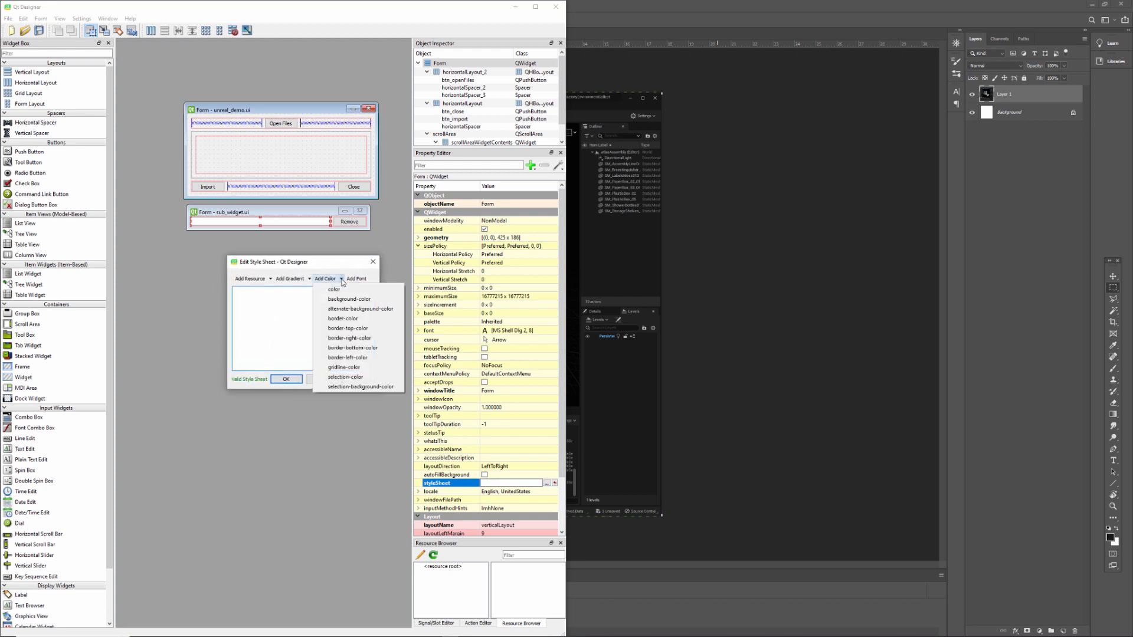
{"action": "mouse_move", "coordinate": [354, 299]}
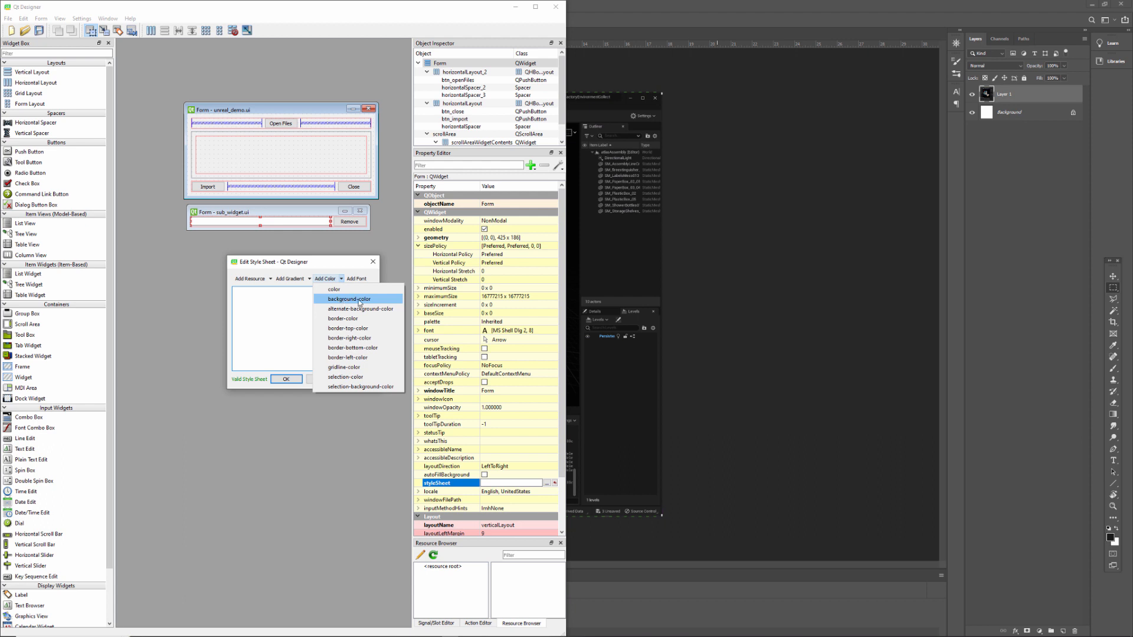
{"action": "left_click", "coordinate": [350, 298]}
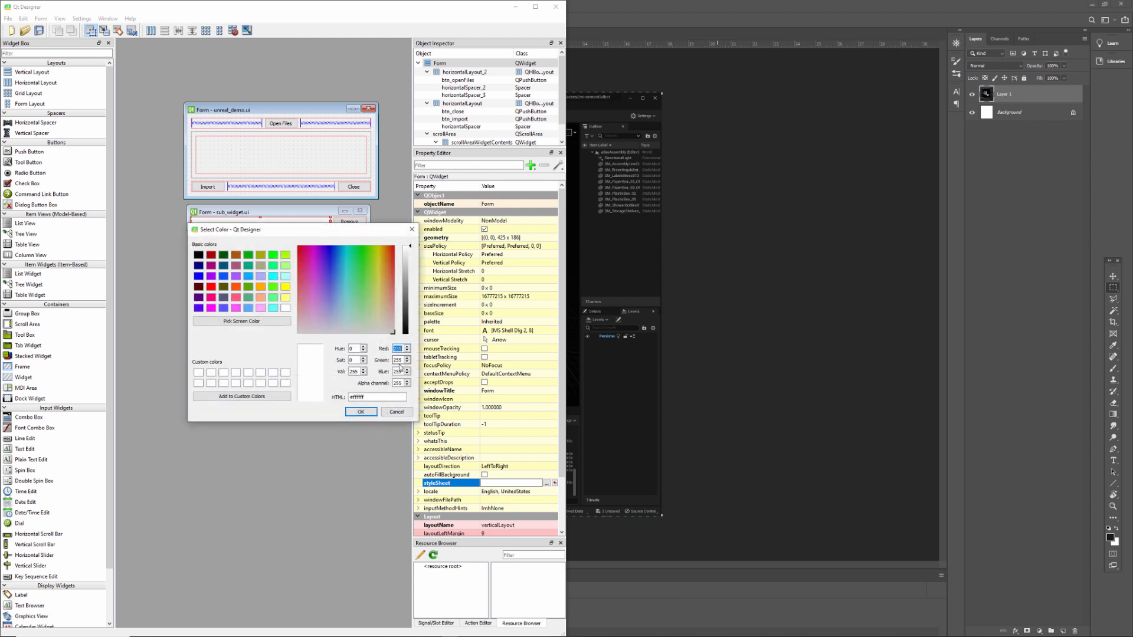
{"action": "left_click", "coordinate": [330, 256]}
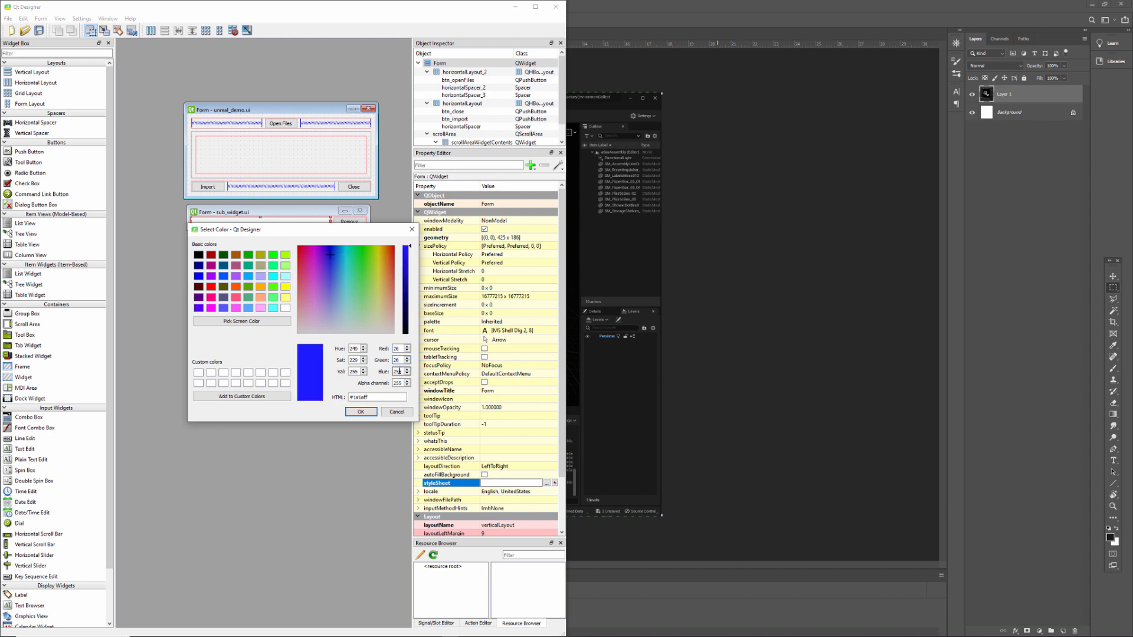
{"action": "left_click", "coordinate": [362, 410]}
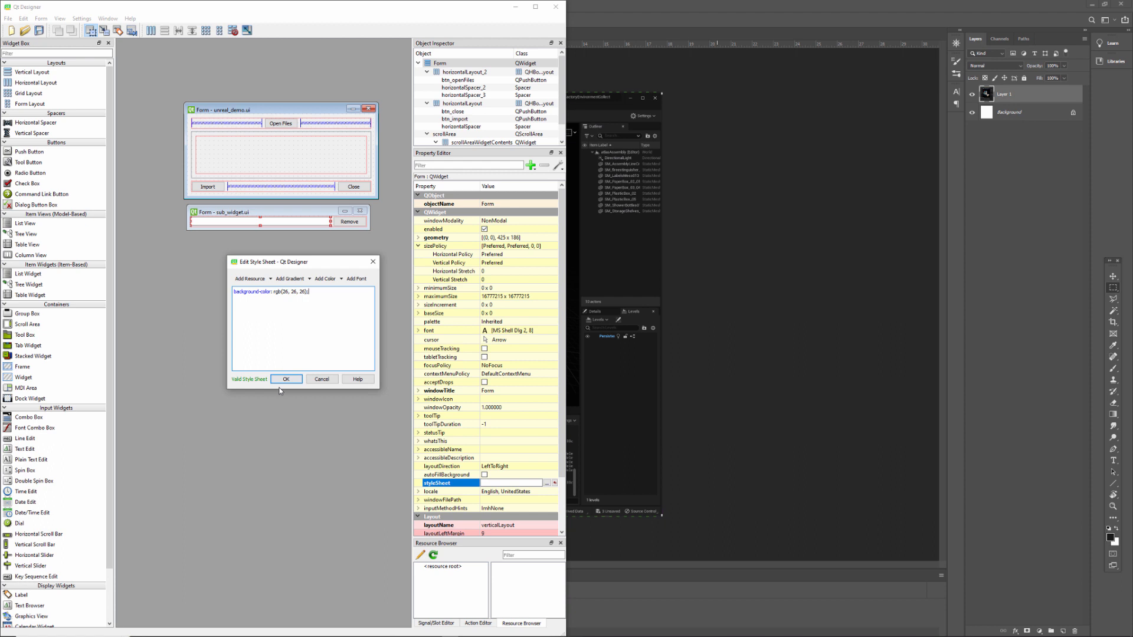
- Reopen the Add Color chooser, dismiss it without a new colour, and confirm the form's style sheet
{"action": "left_click", "coordinate": [325, 279]}
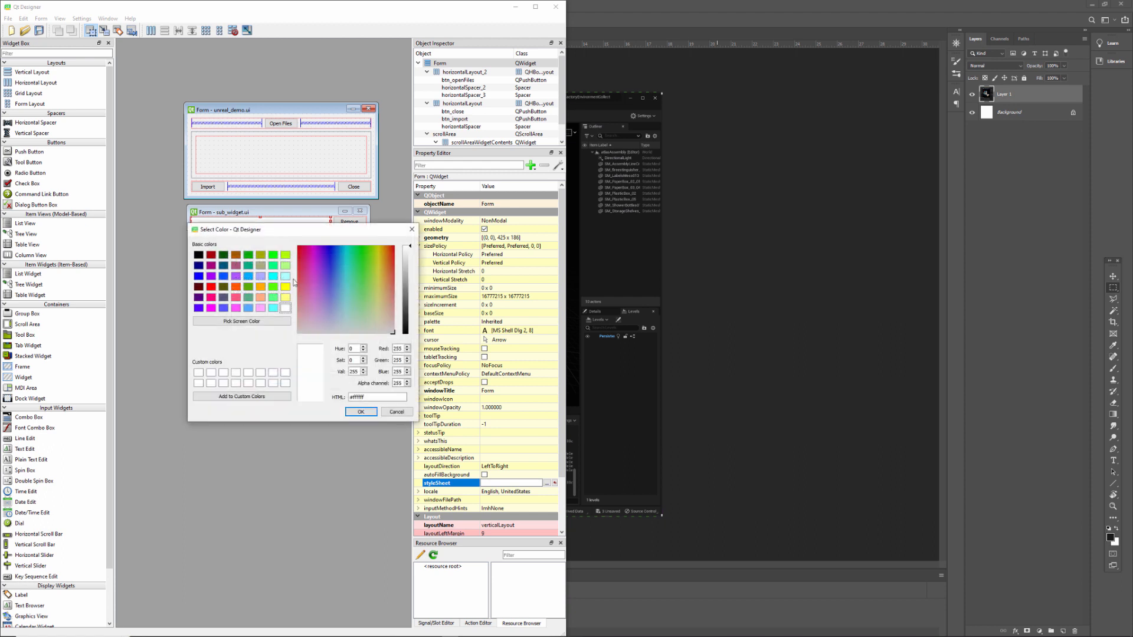
{"action": "left_click", "coordinate": [361, 412]}
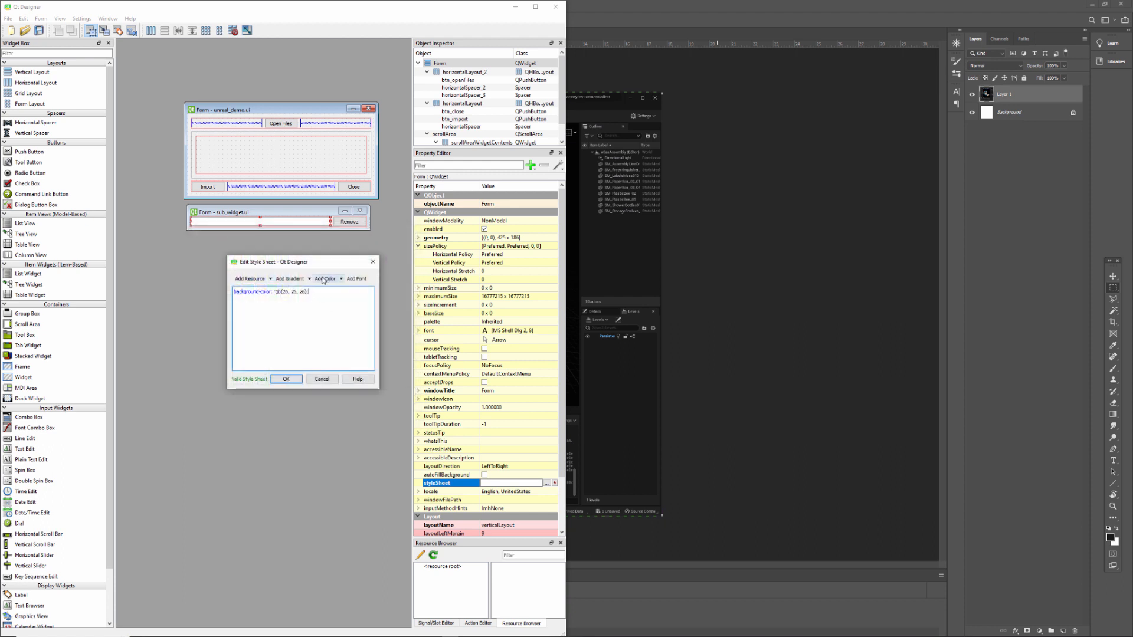
{"action": "left_click", "coordinate": [325, 279]}
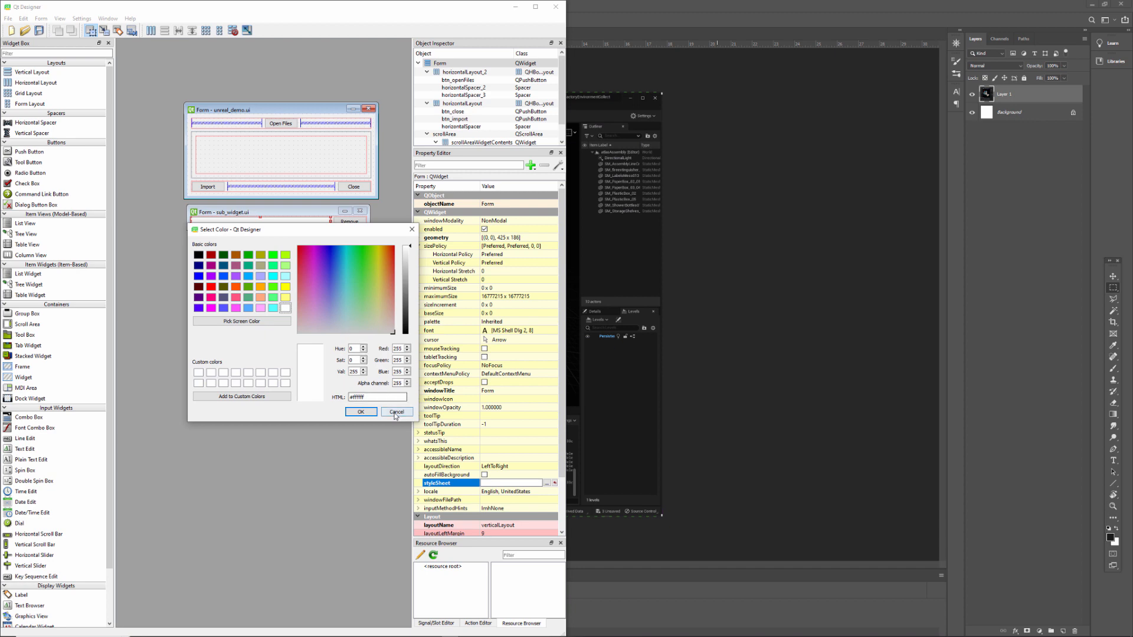
{"action": "left_click", "coordinate": [396, 412]}
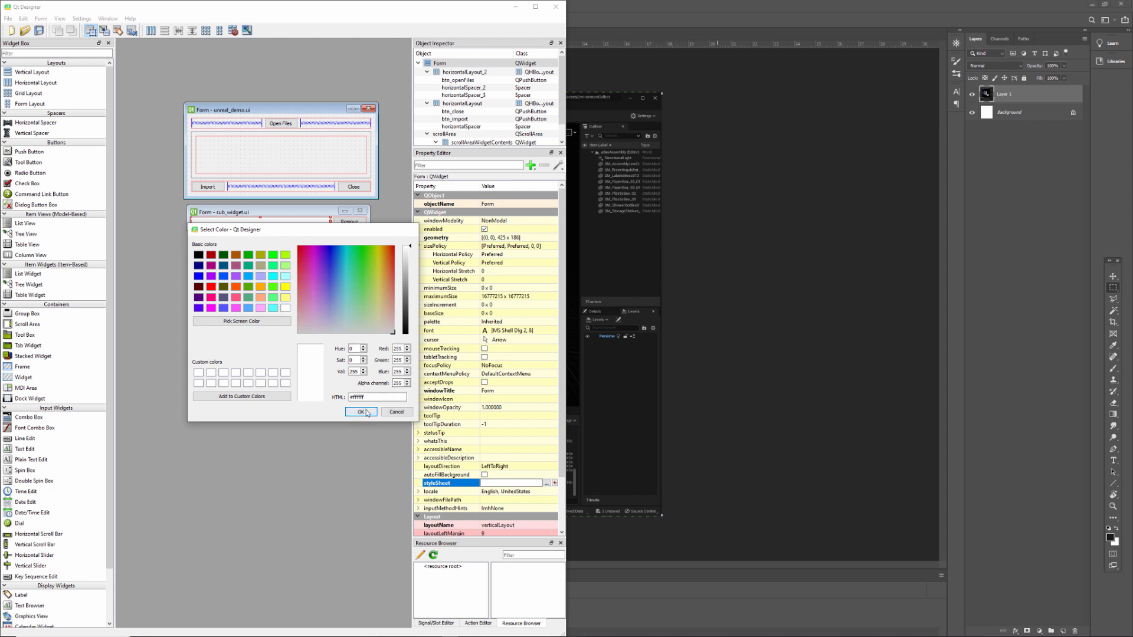
{"action": "left_click", "coordinate": [361, 412]}
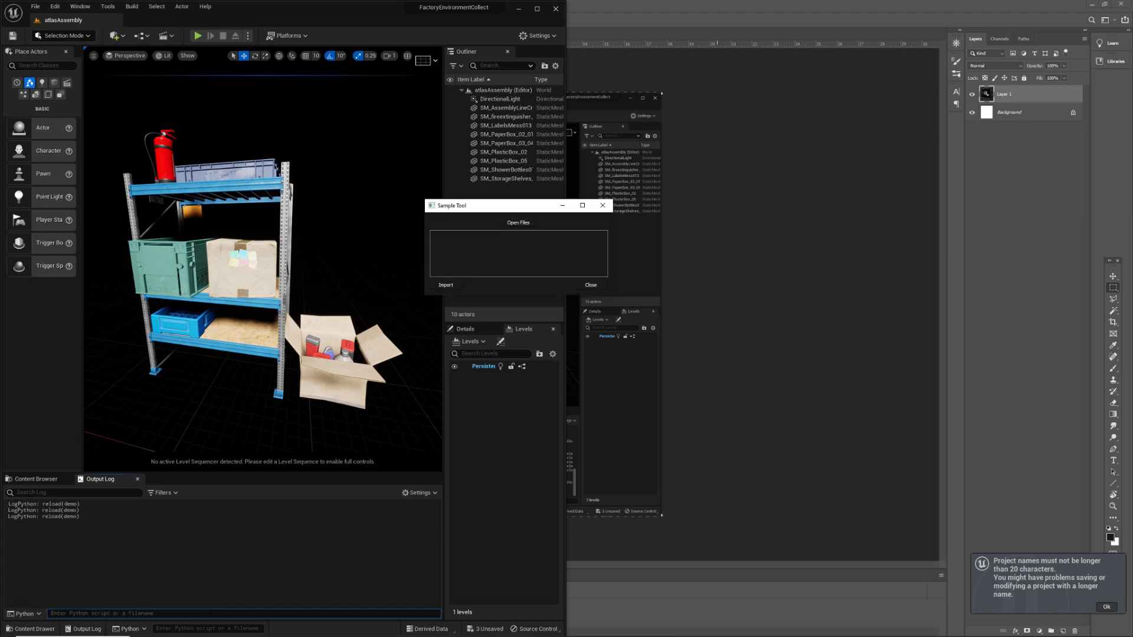
{"action": "mouse_move", "coordinate": [524, 234]}
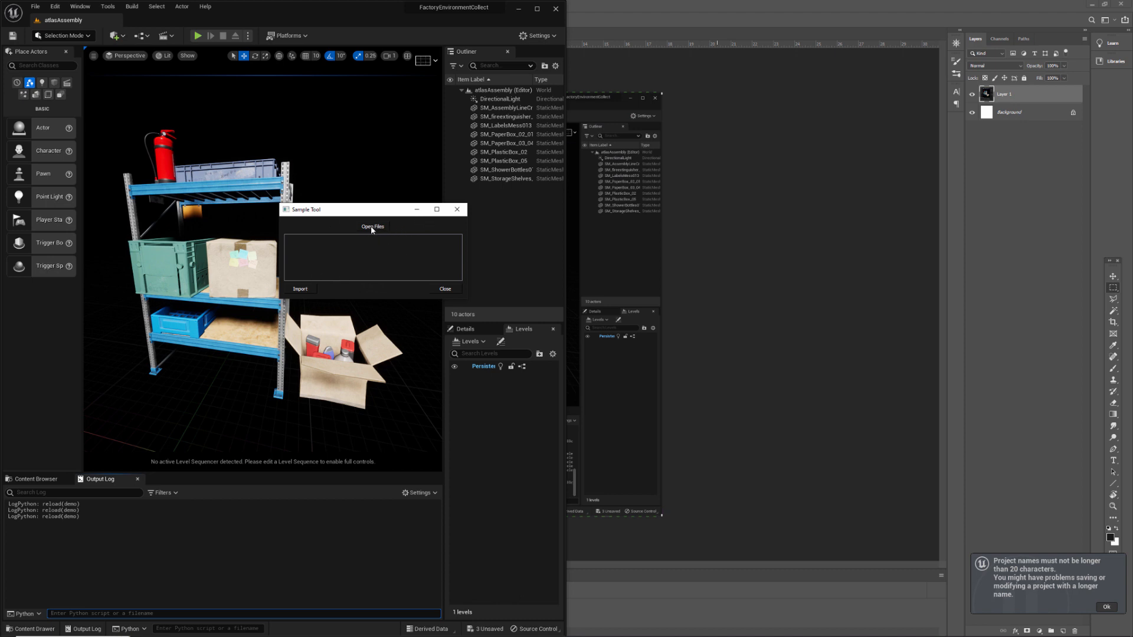
- Load the AirConditioning texture files from exportedAssets into the Sample Tool via Open Files
{"action": "left_click", "coordinate": [371, 227]}
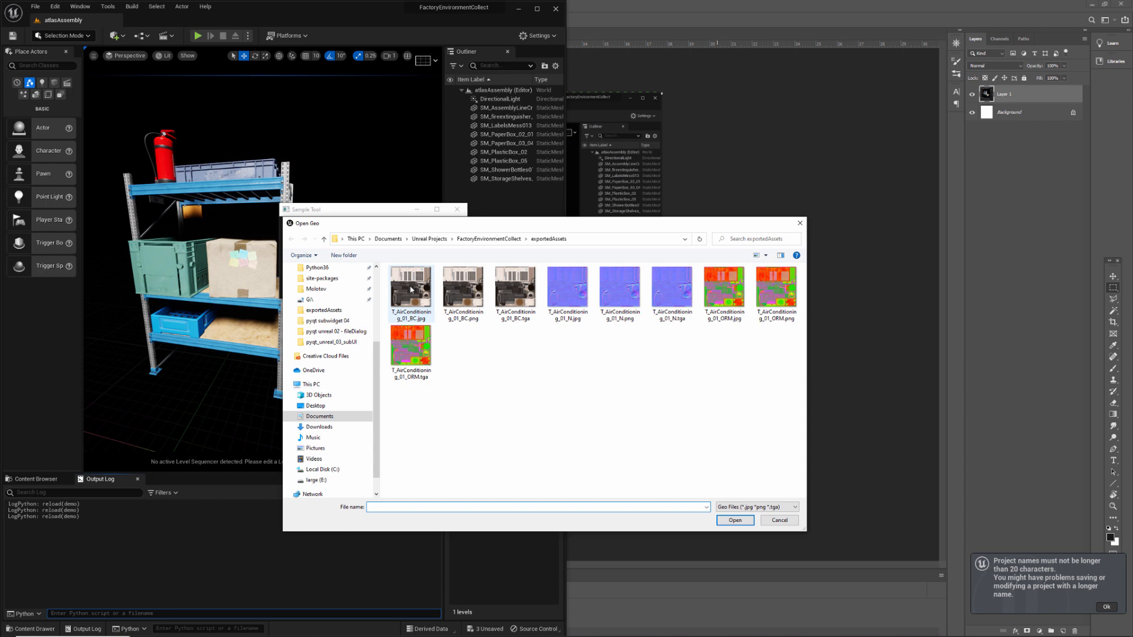
{"action": "left_click", "coordinate": [734, 520]}
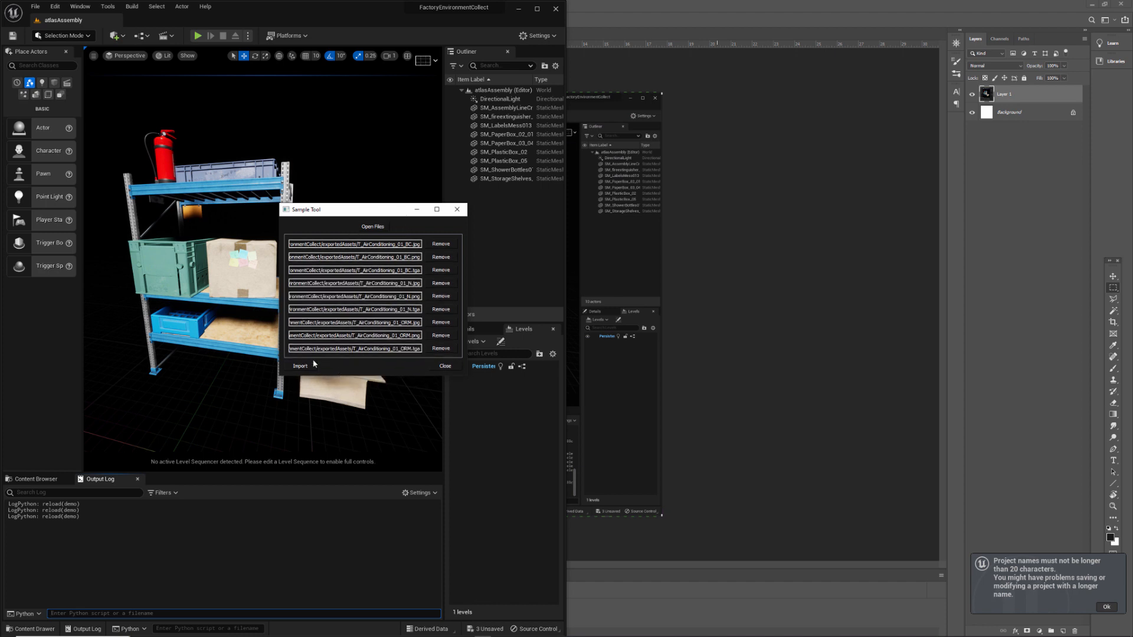
{"action": "mouse_move", "coordinate": [388, 226]}
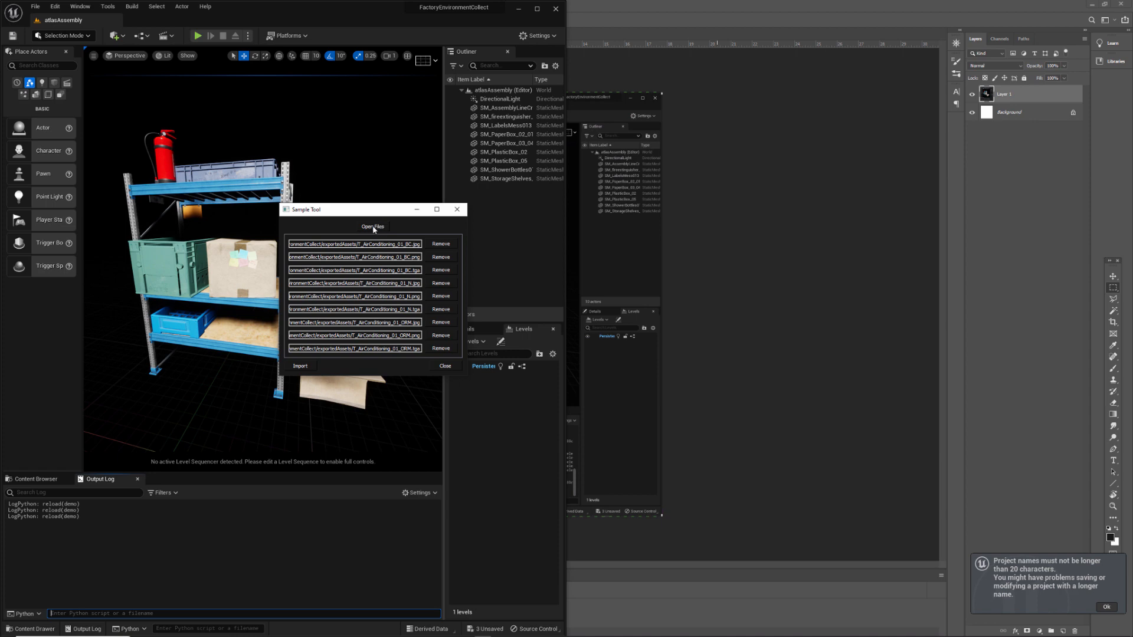
{"action": "key", "text": "alt+tab"}
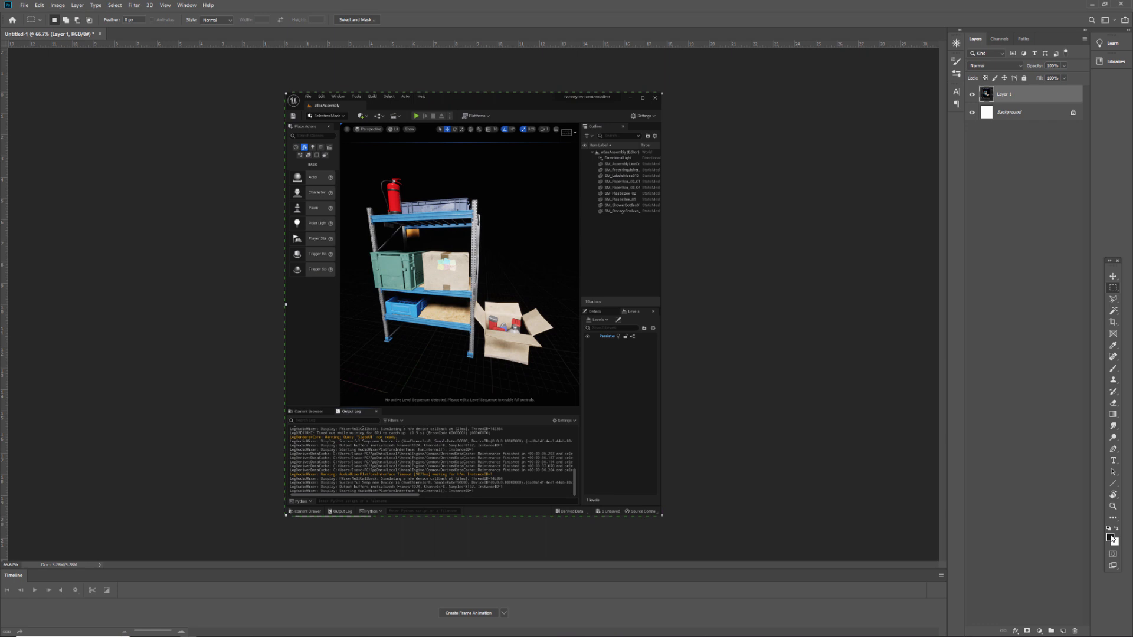
- Read the dark grey 383838 value from Photoshop's foreground Color Picker, then return to Qt Designer
{"action": "left_click", "coordinate": [1112, 535]}
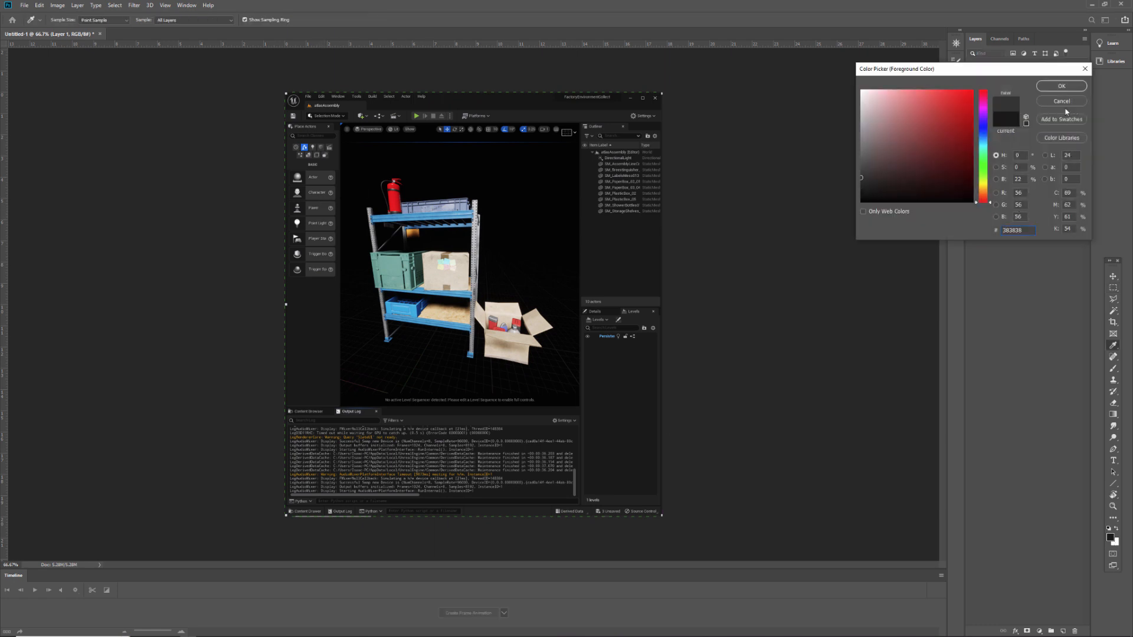
{"action": "key", "text": "alt+tab"}
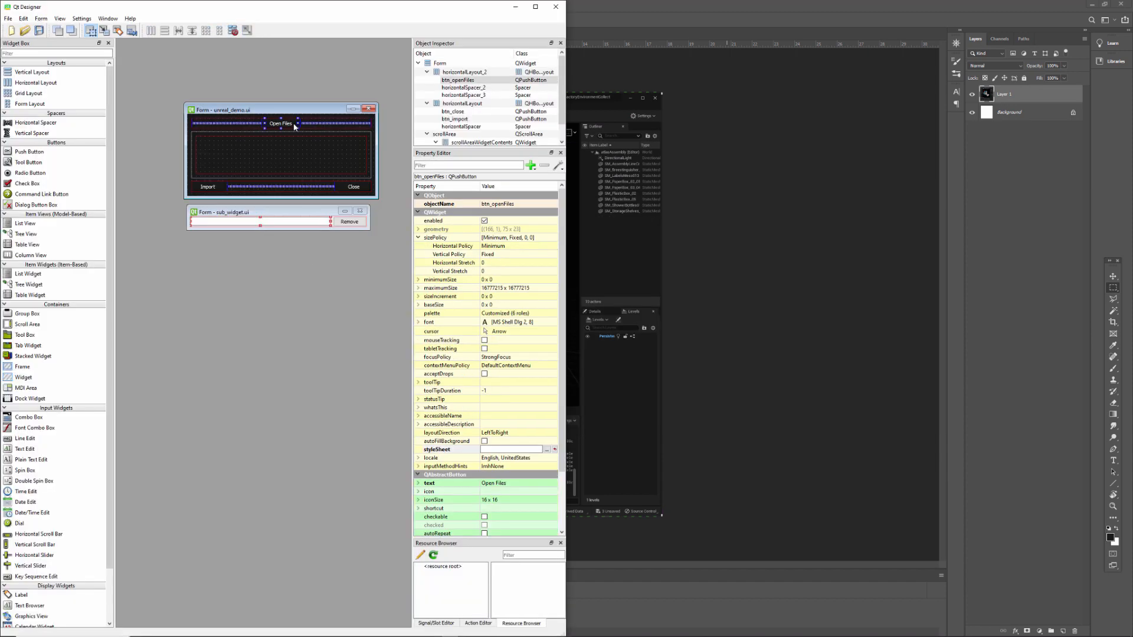
- Set the Open Files button's style sheet to background-color rgb(56, 56, 56) and apply it
{"action": "left_click", "coordinate": [546, 450]}
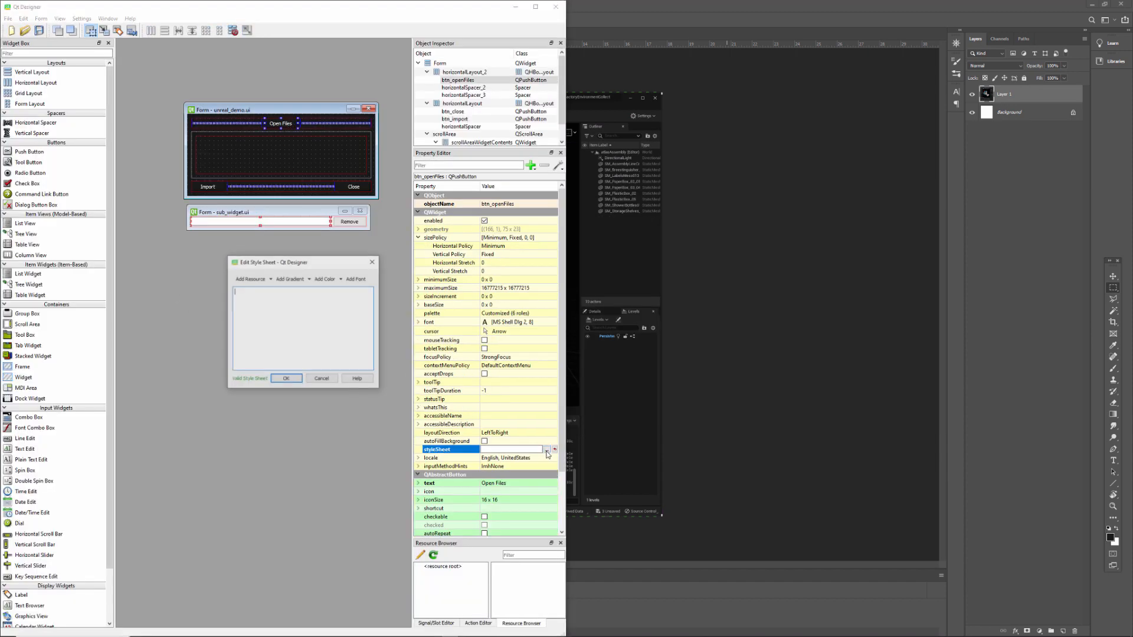
{"action": "left_click", "coordinate": [327, 278]}
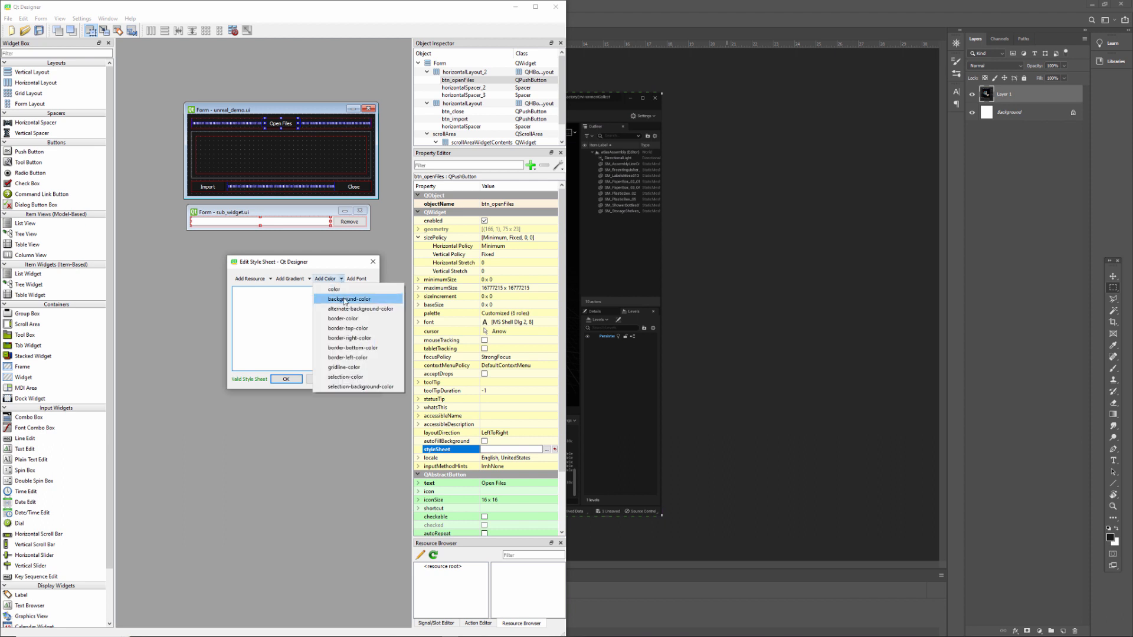
{"action": "left_click", "coordinate": [347, 299]}
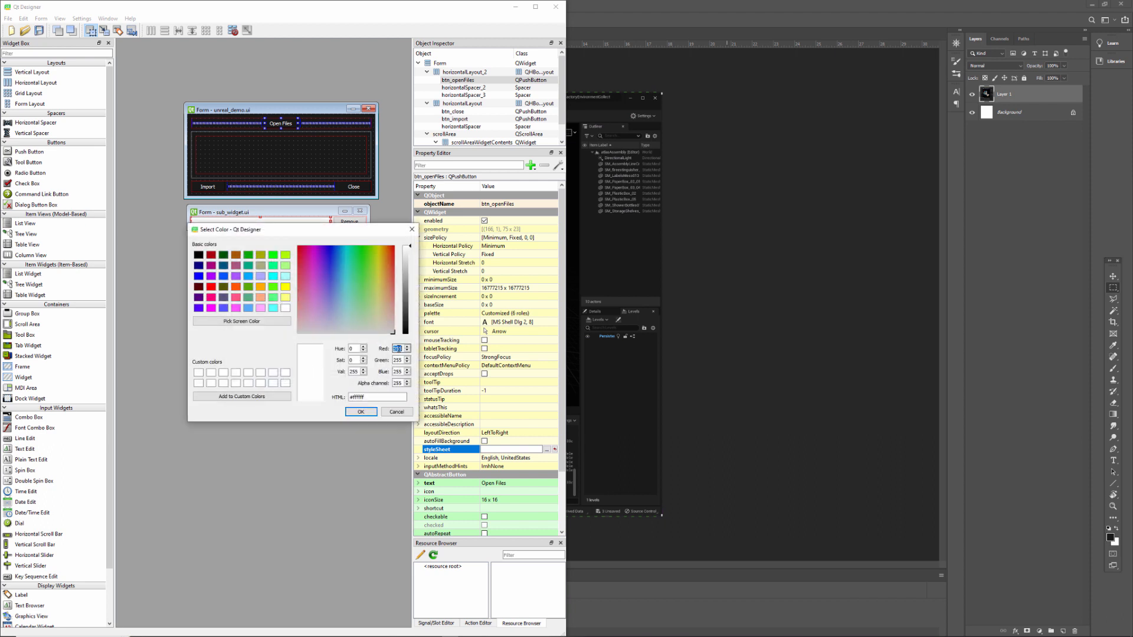
{"action": "left_click", "coordinate": [347, 266]}
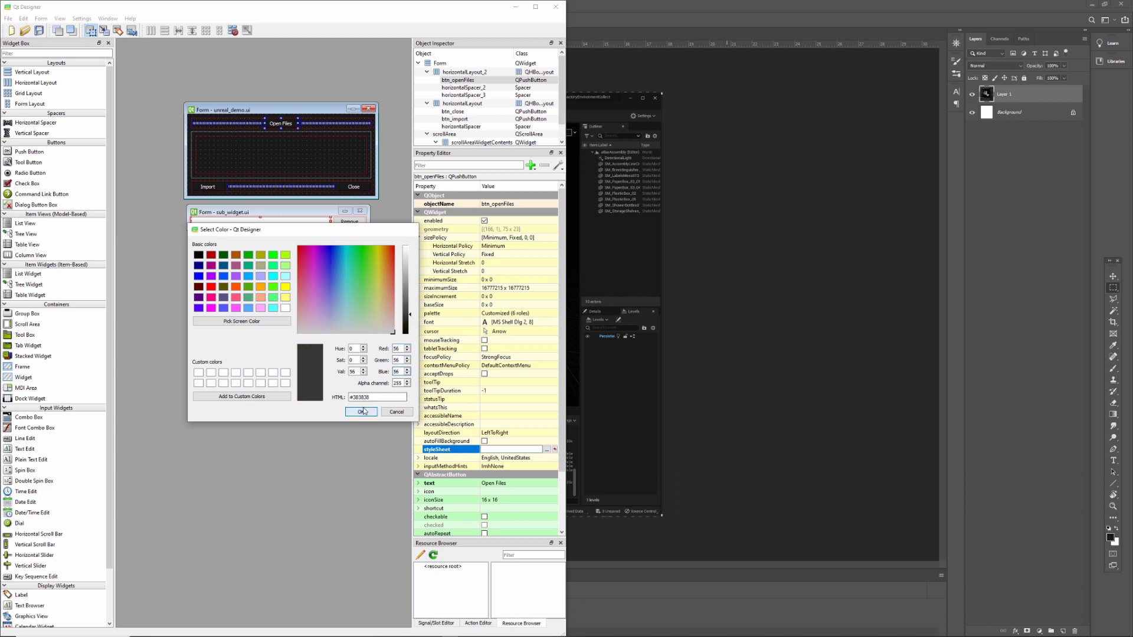
{"action": "left_click", "coordinate": [361, 412]}
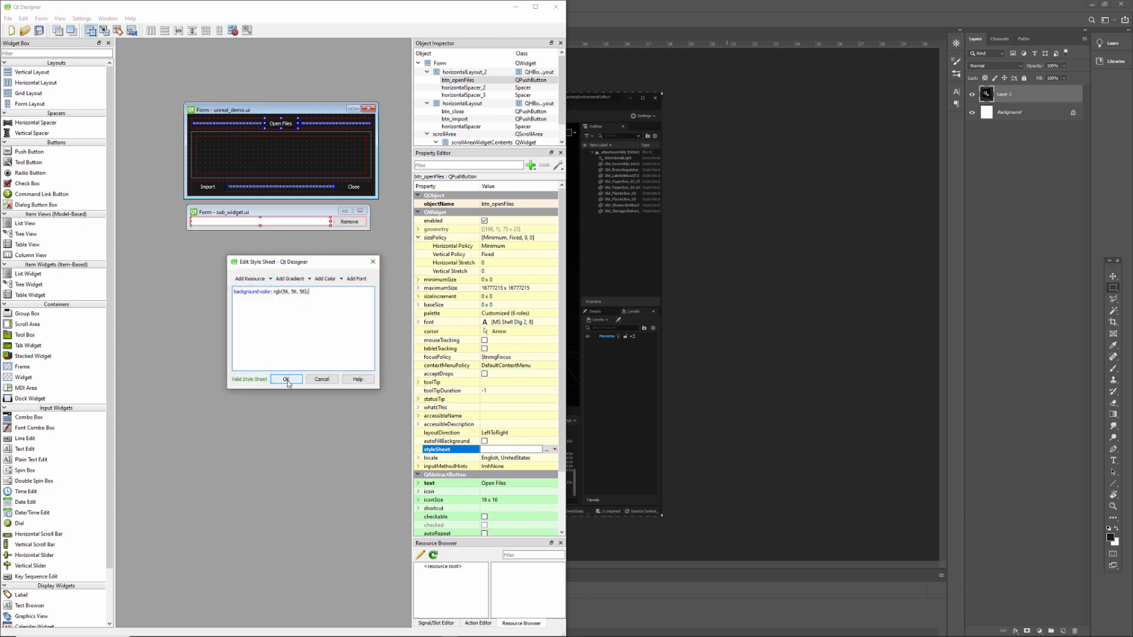
{"action": "left_click", "coordinate": [286, 379]}
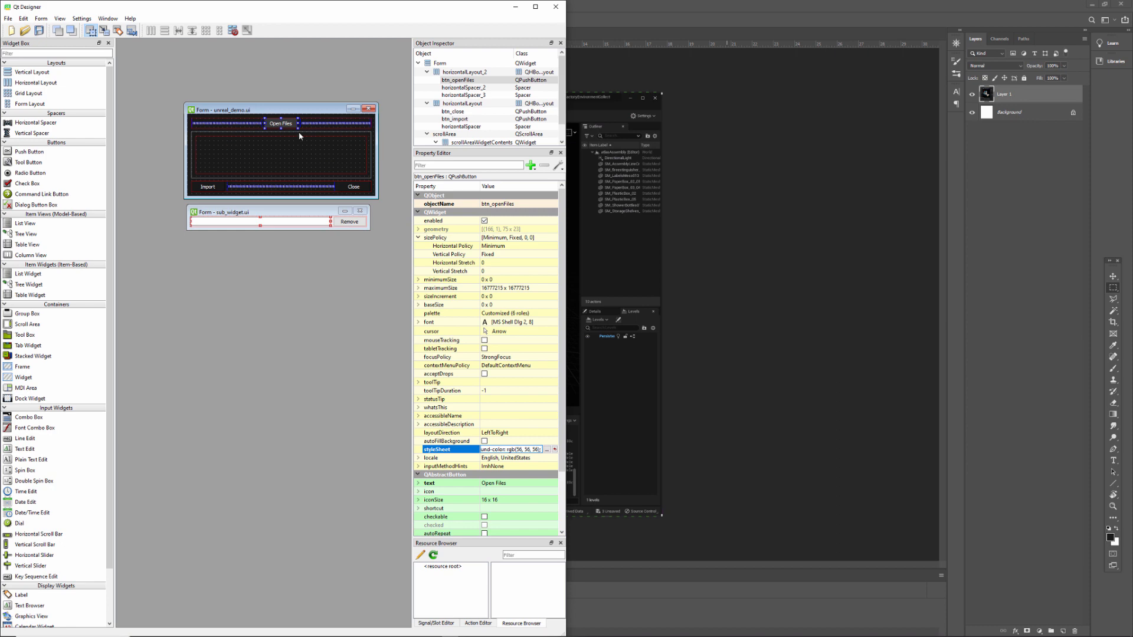
{"action": "mouse_move", "coordinate": [340, 177]}
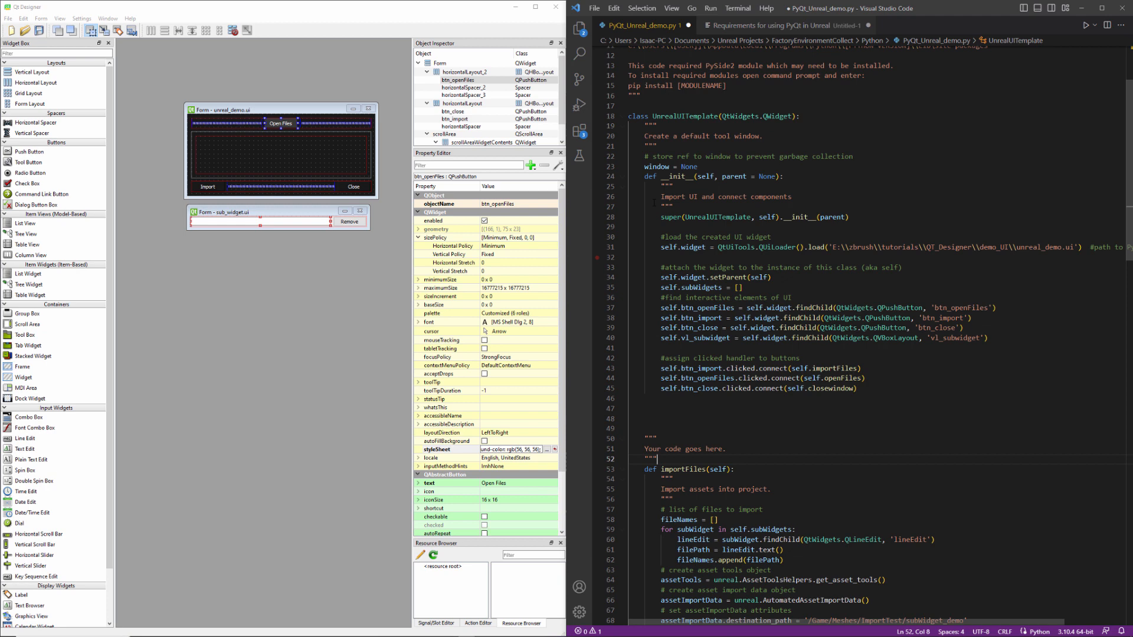
- Start a for loop over self.widget.findChildren() on a new line after the click handlers
{"action": "double_click", "coordinate": [877, 309]}
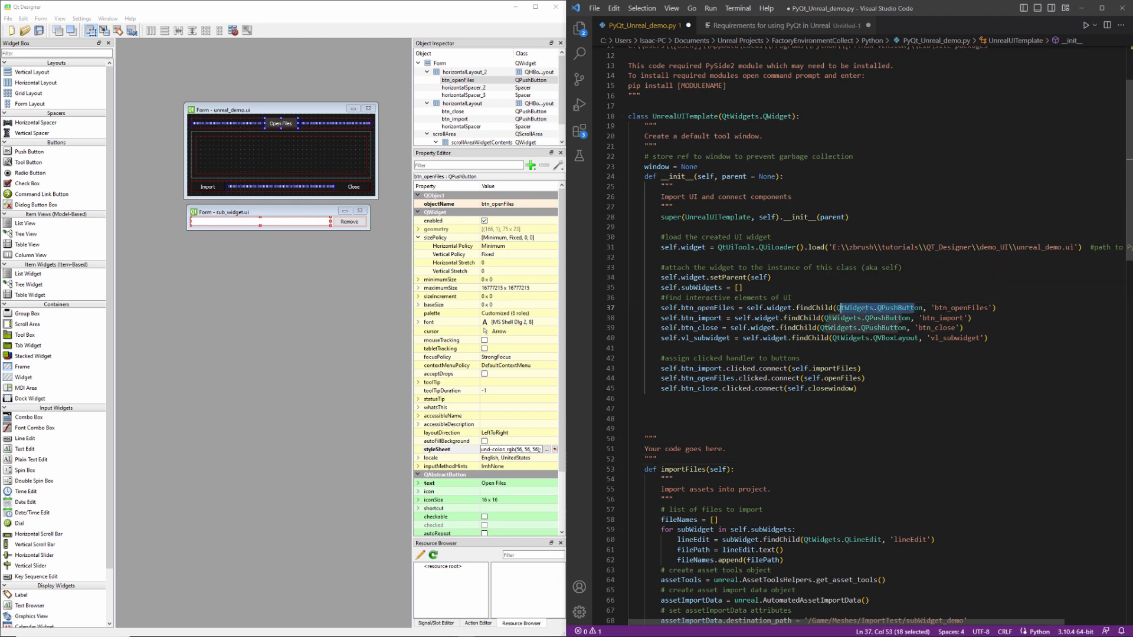
{"action": "left_click", "coordinate": [857, 389]}
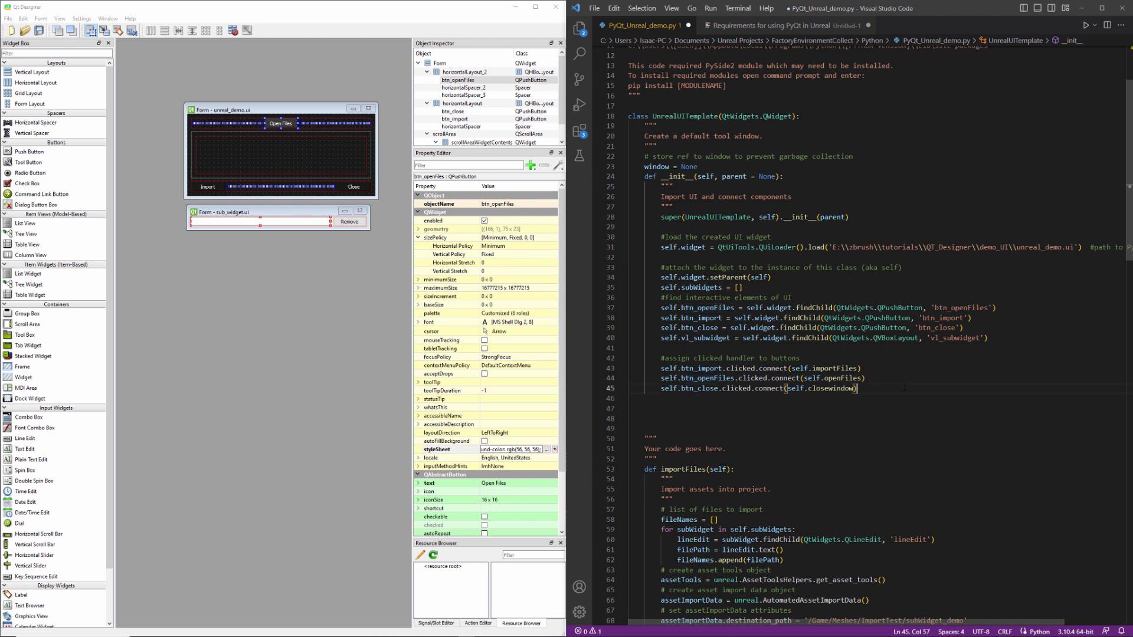
{"action": "key", "text": "enter"}
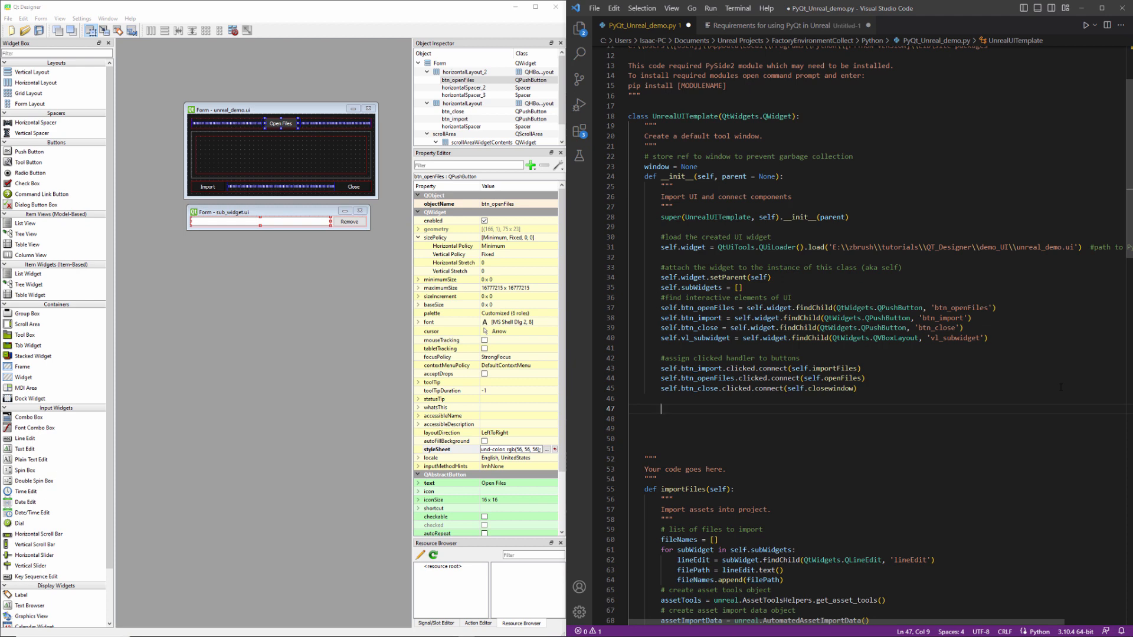
{"action": "type", "text": "for b"}
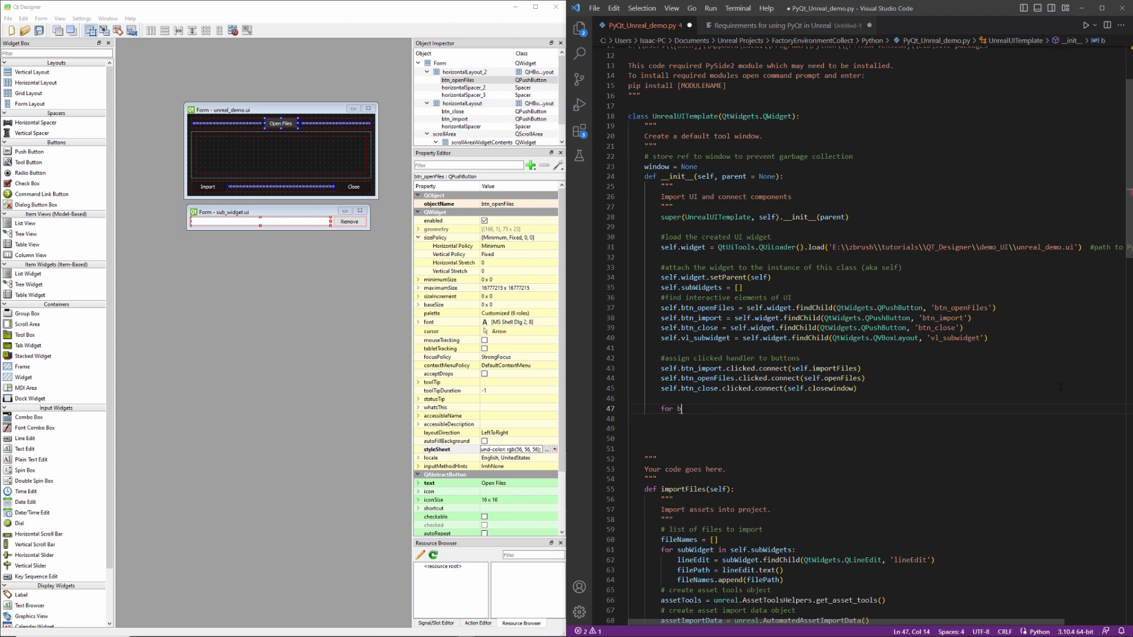
{"action": "type", "text": "utton in"}
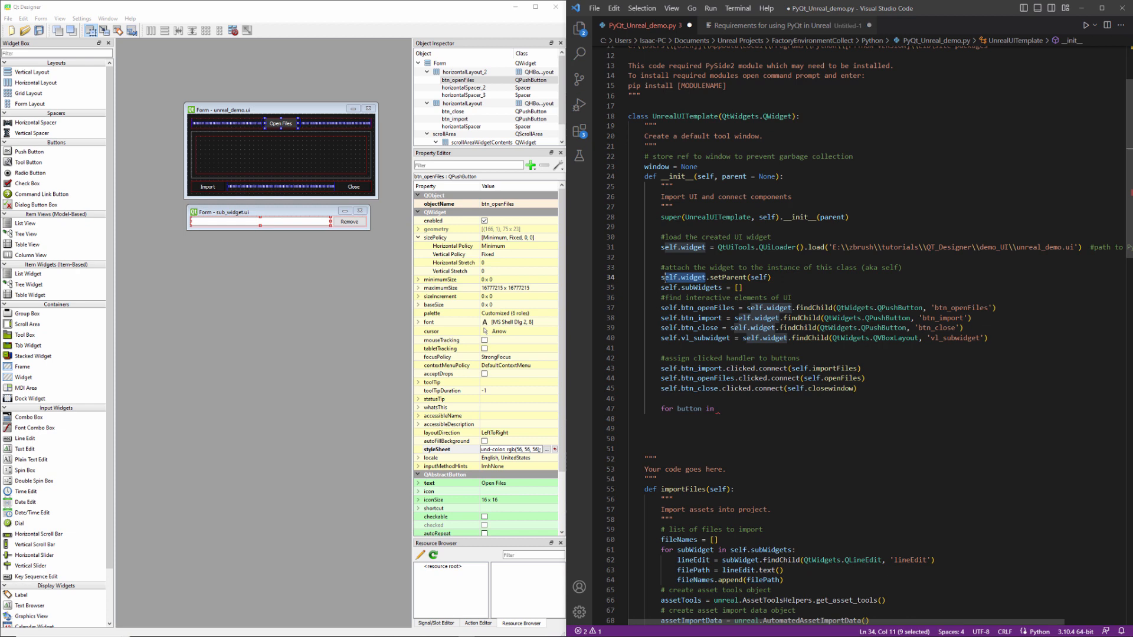
{"action": "type", "text": "self.widget"}
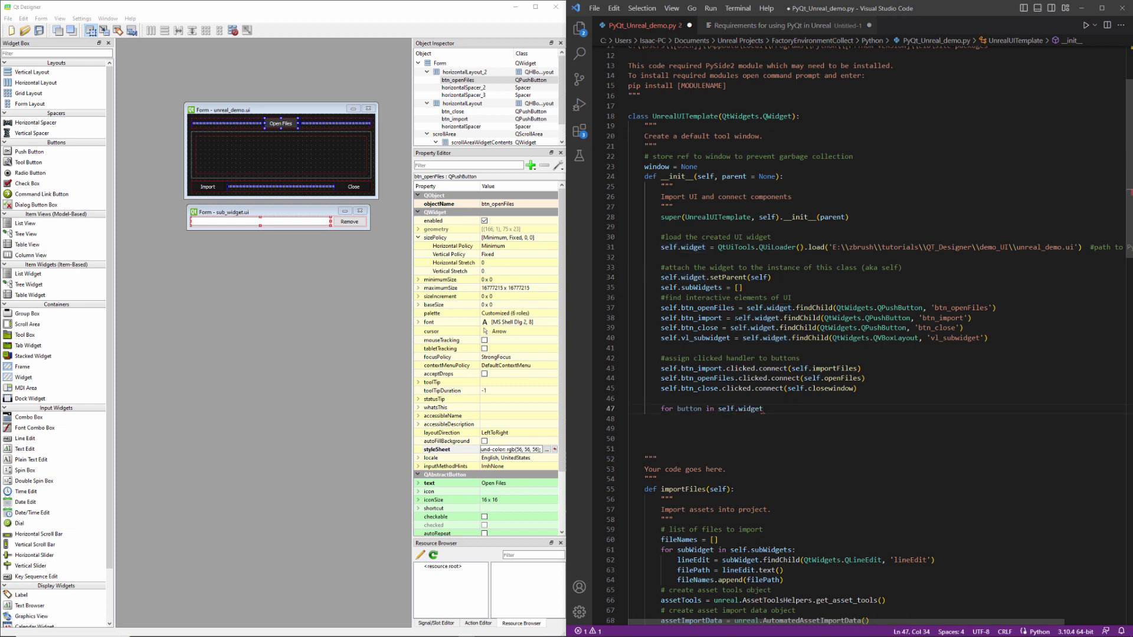
{"action": "double_click", "coordinate": [811, 307]}
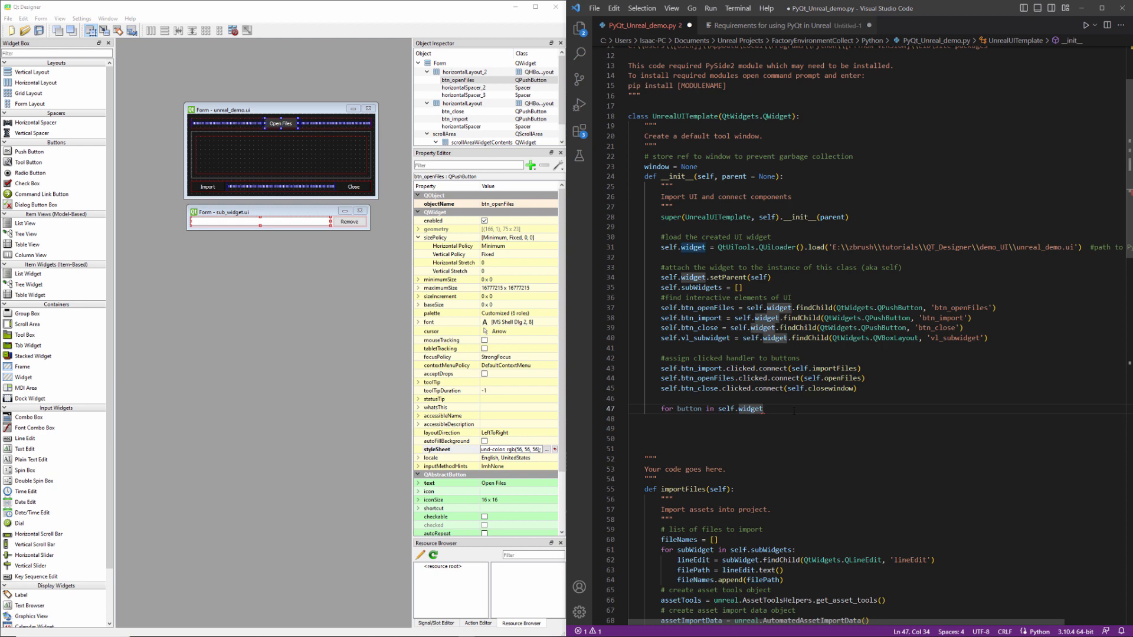
{"action": "type", "text": ".findChildren"}
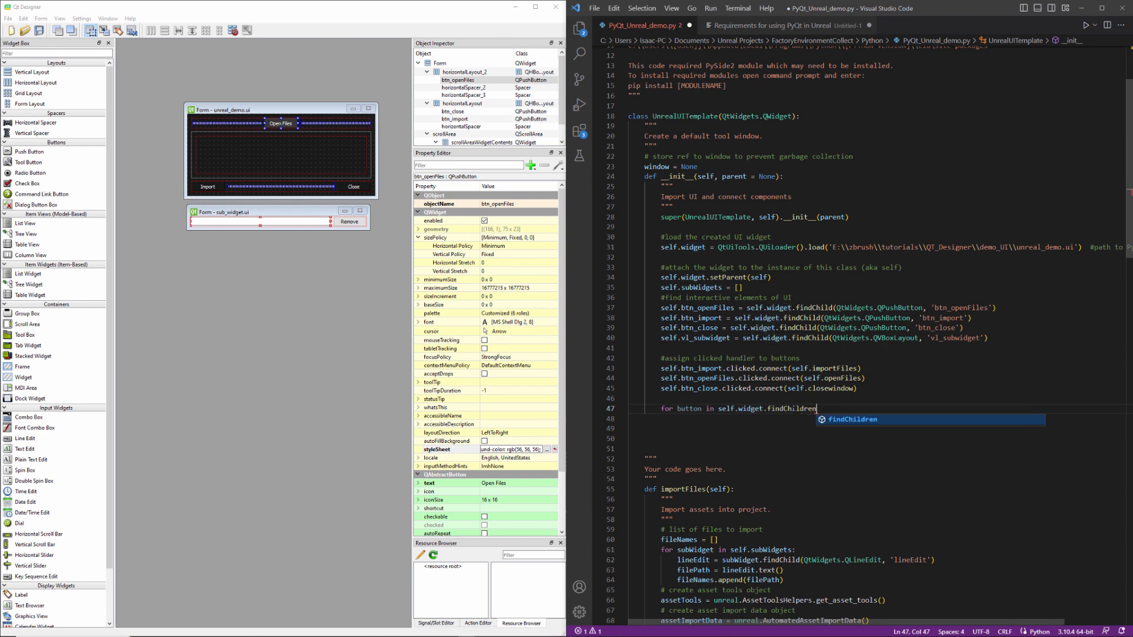
{"action": "type", "text": "()"}
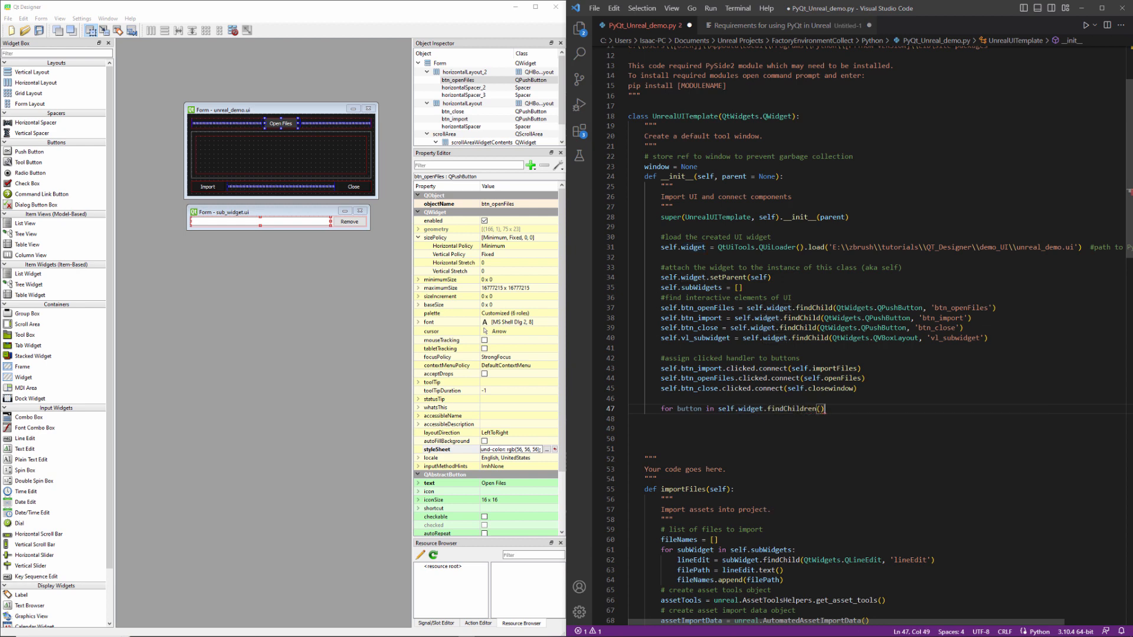
- Complete the loop with QtWidgets.QPushButton as the child type and a placeholder pass body
{"action": "double_click", "coordinate": [879, 307]}
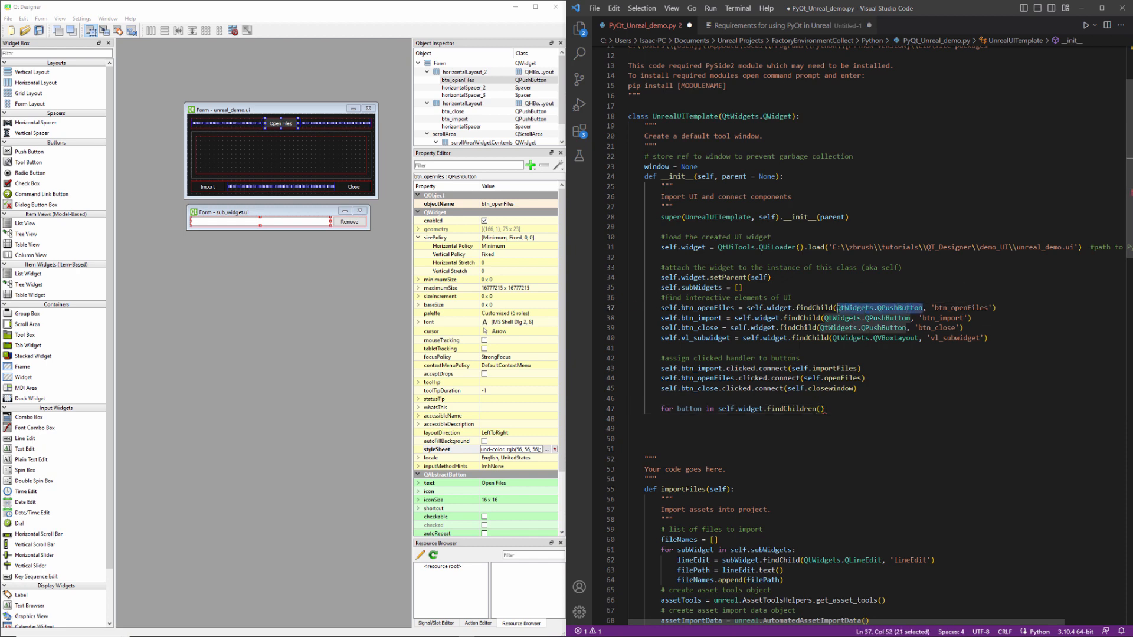
{"action": "type", "text": "QtWidgets.QPushButton"}
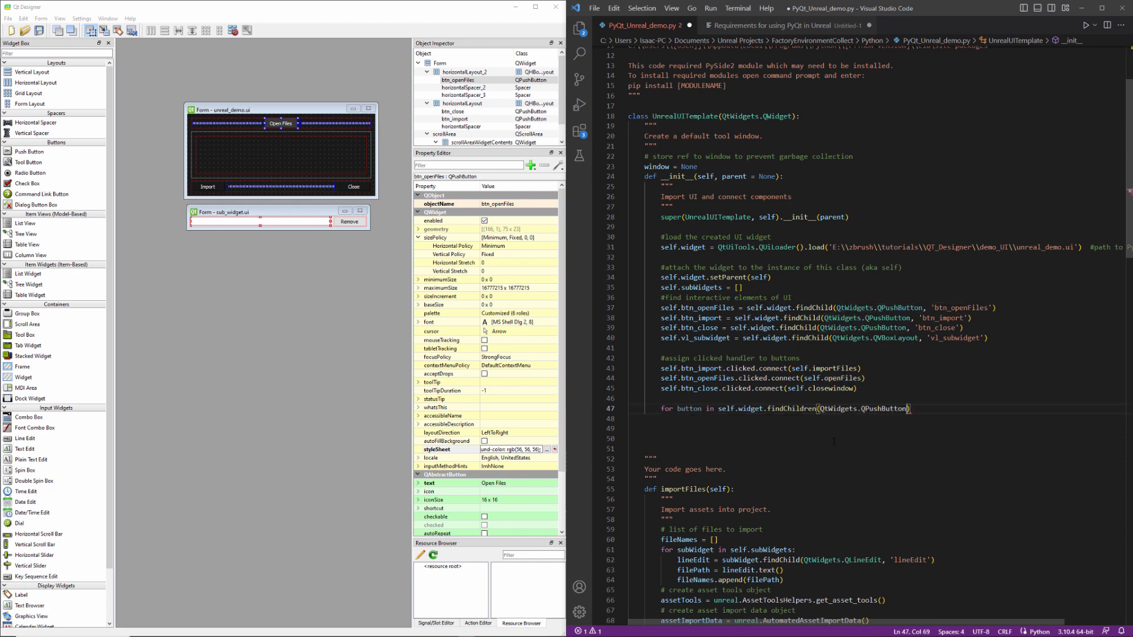
{"action": "type", "text": ":"}
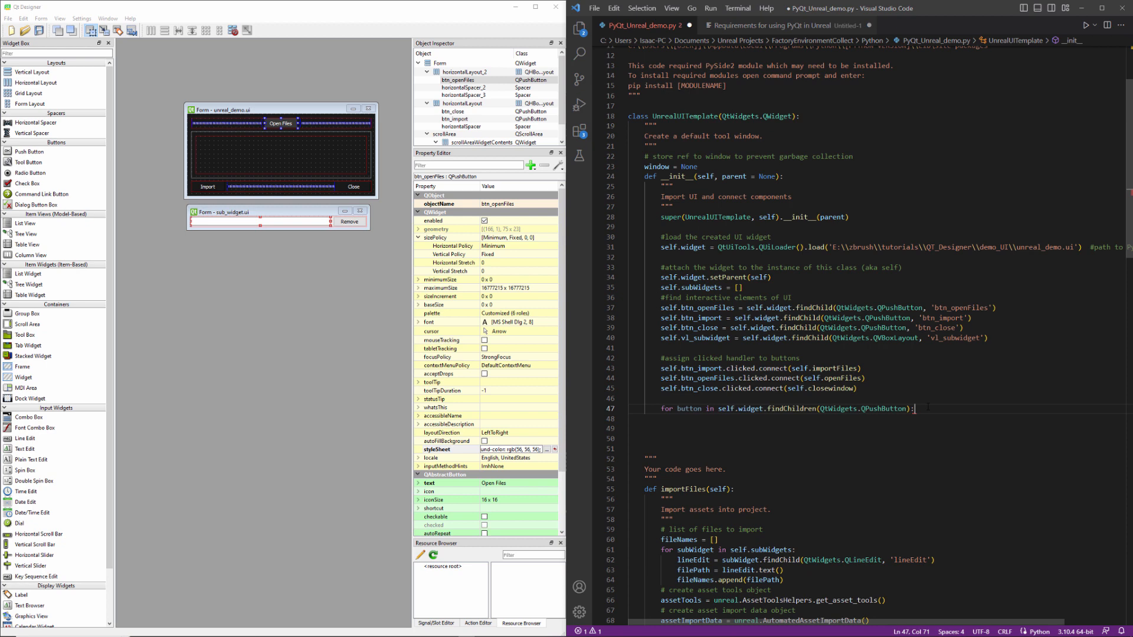
{"action": "key", "text": "Enter"}
{"action": "type", "text": "# do something"}
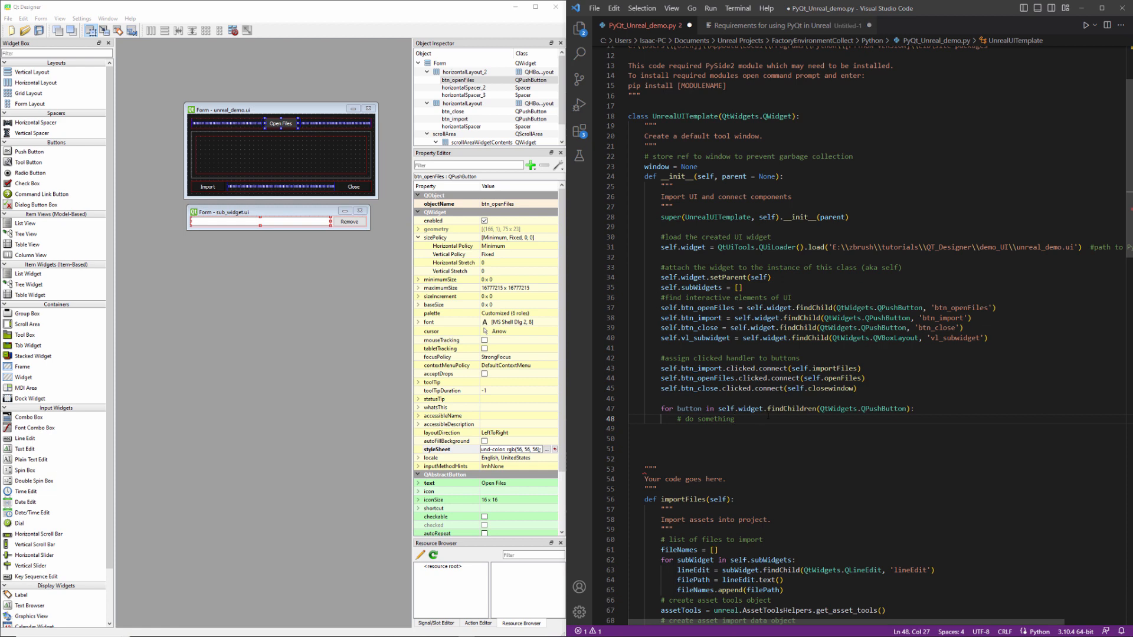
{"action": "type", "text": "pass"}
{"action": "type", "text": "def set"}
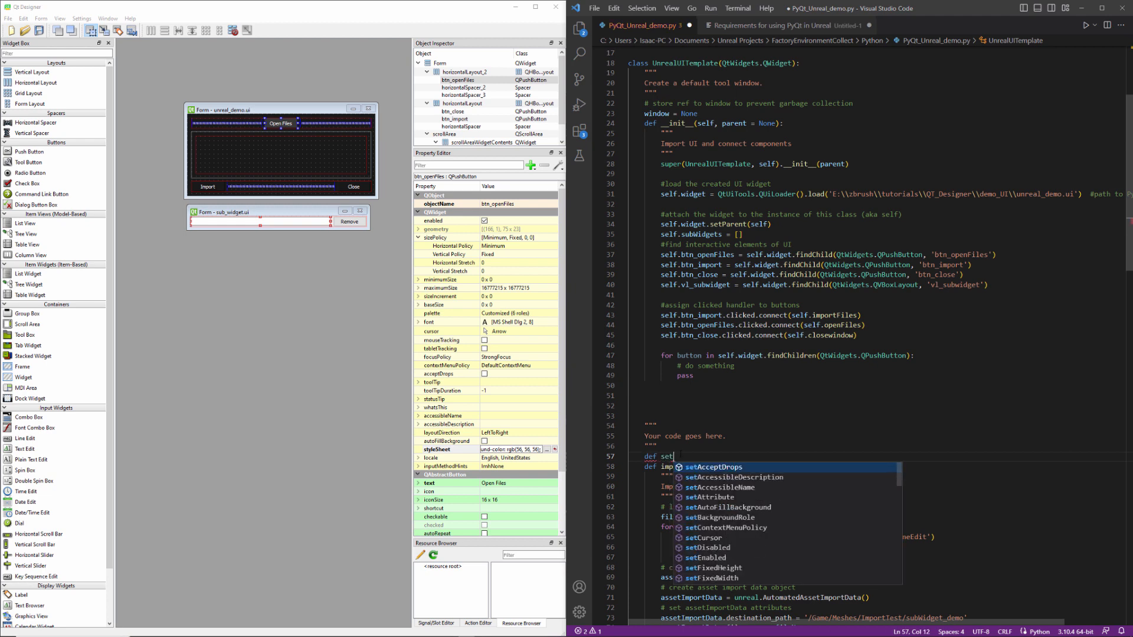
- Define setButtonAppearance calling button.setStyleSheet('background-color: rgb(56, 56, 56);')
{"action": "type", "text": "ButtonAppearance(self, button):"}
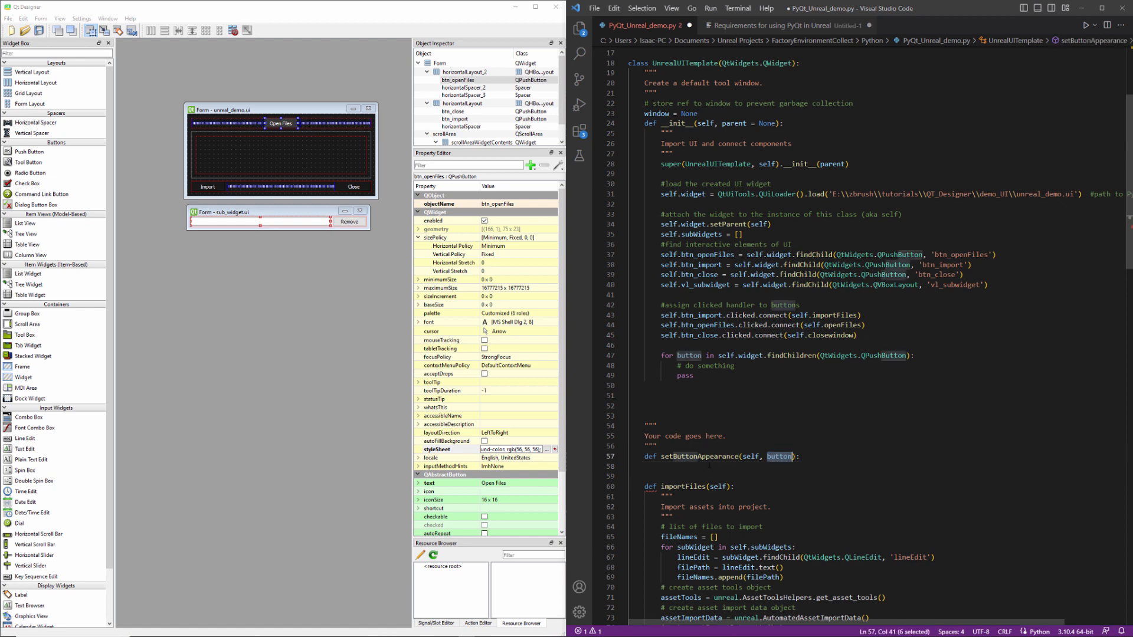
{"action": "type", "text": "button"}
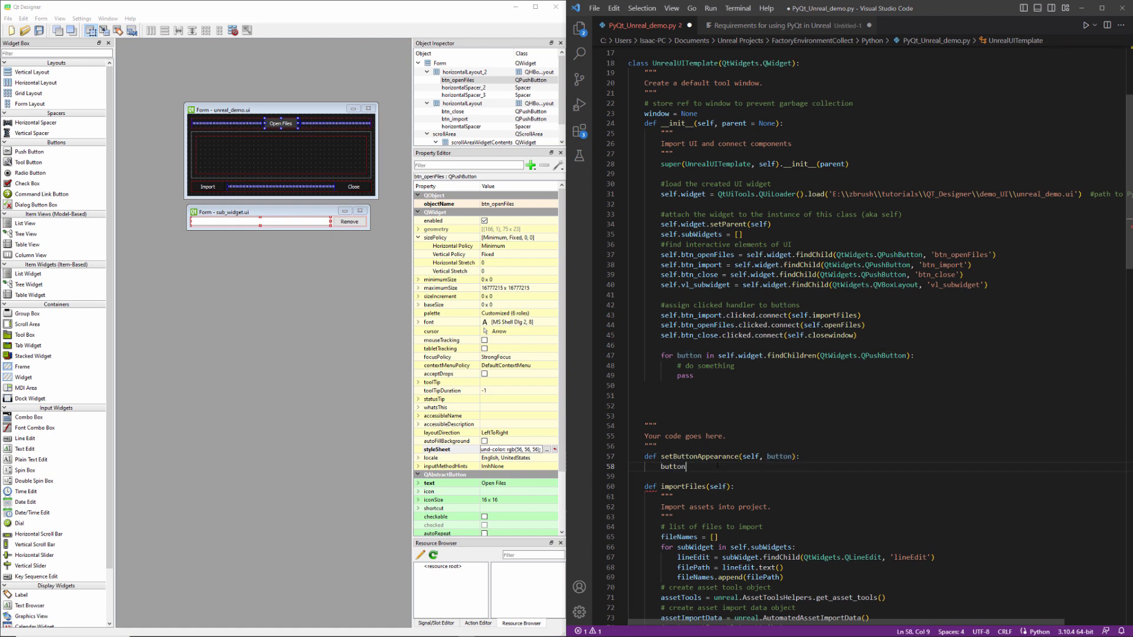
{"action": "type", "text": ".set"}
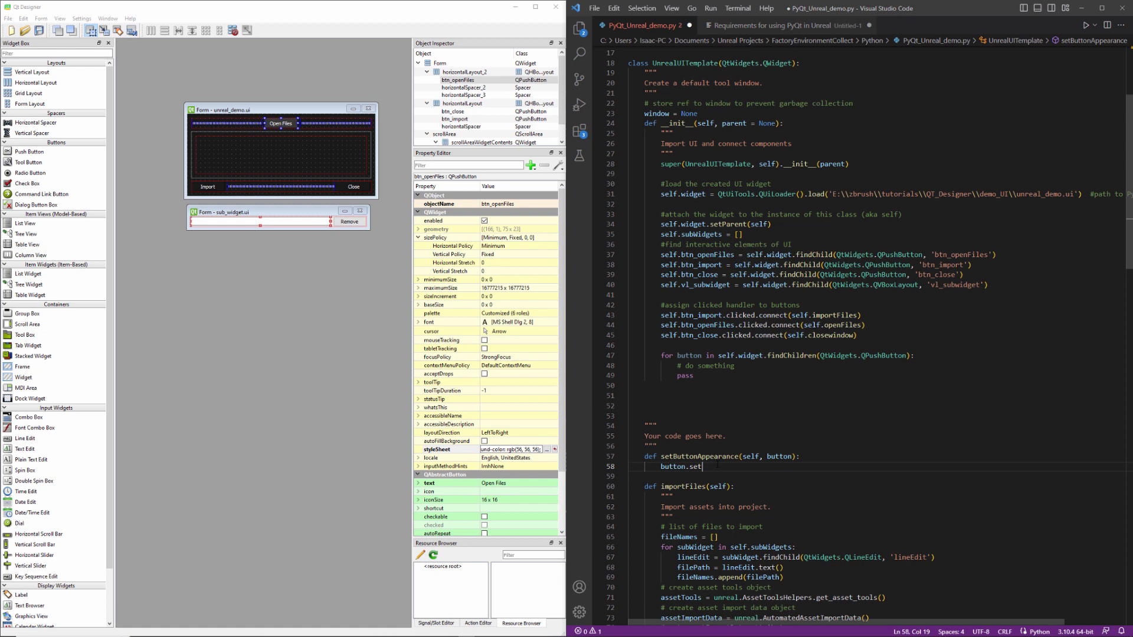
{"action": "type", "text": "StyleSheet("}
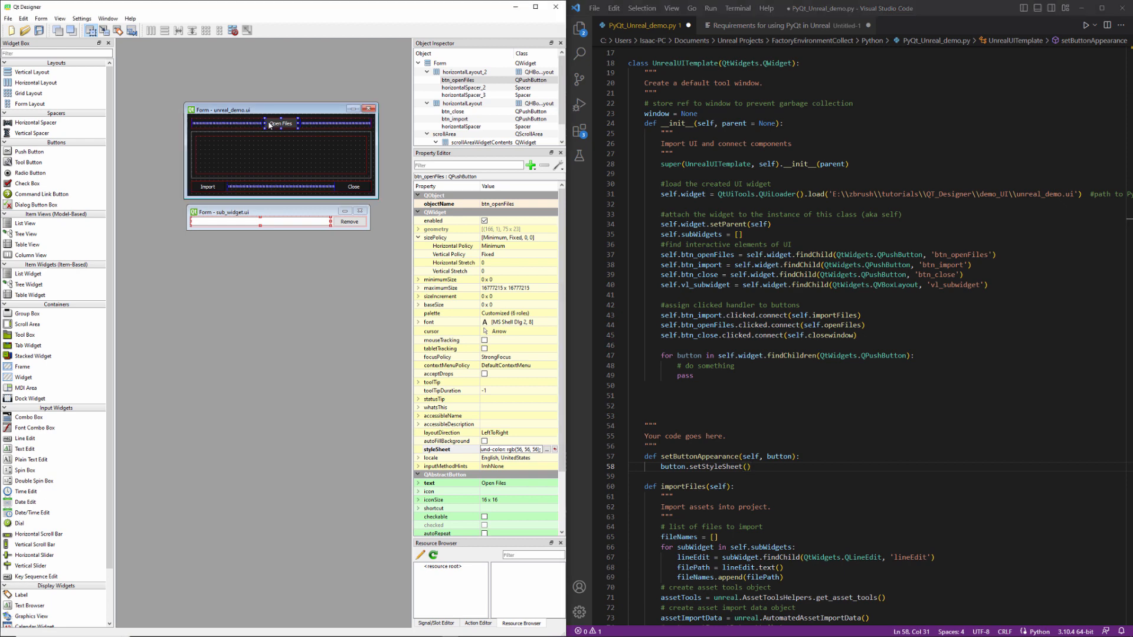
{"action": "double_click", "coordinate": [510, 448]}
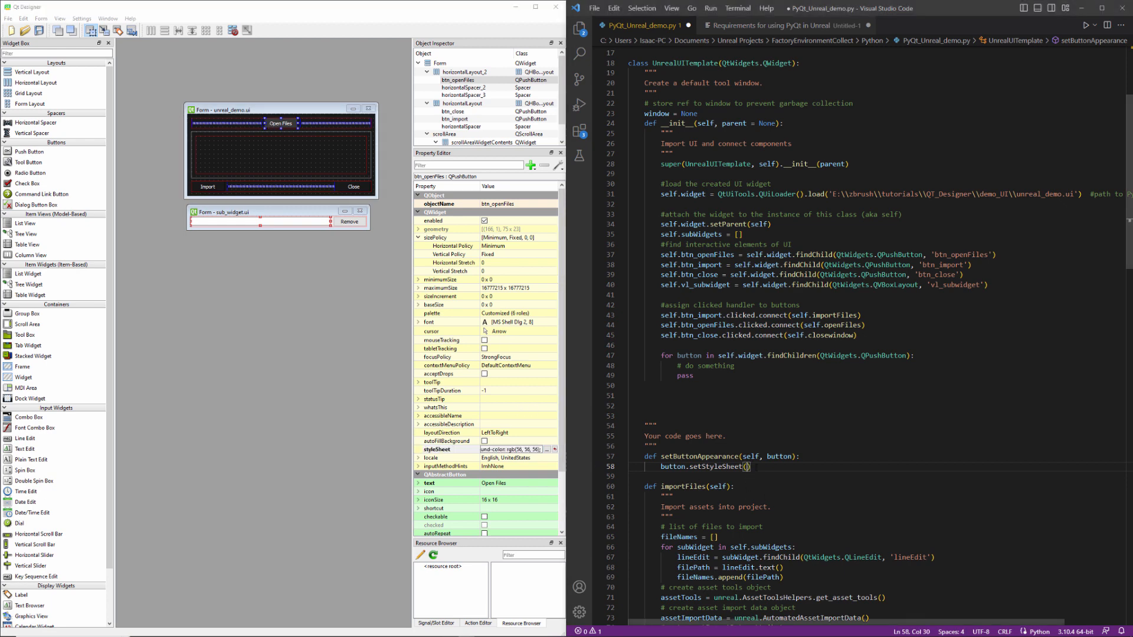
{"action": "type", "text": "'background-color: rgb(56, 56, 56);')"}
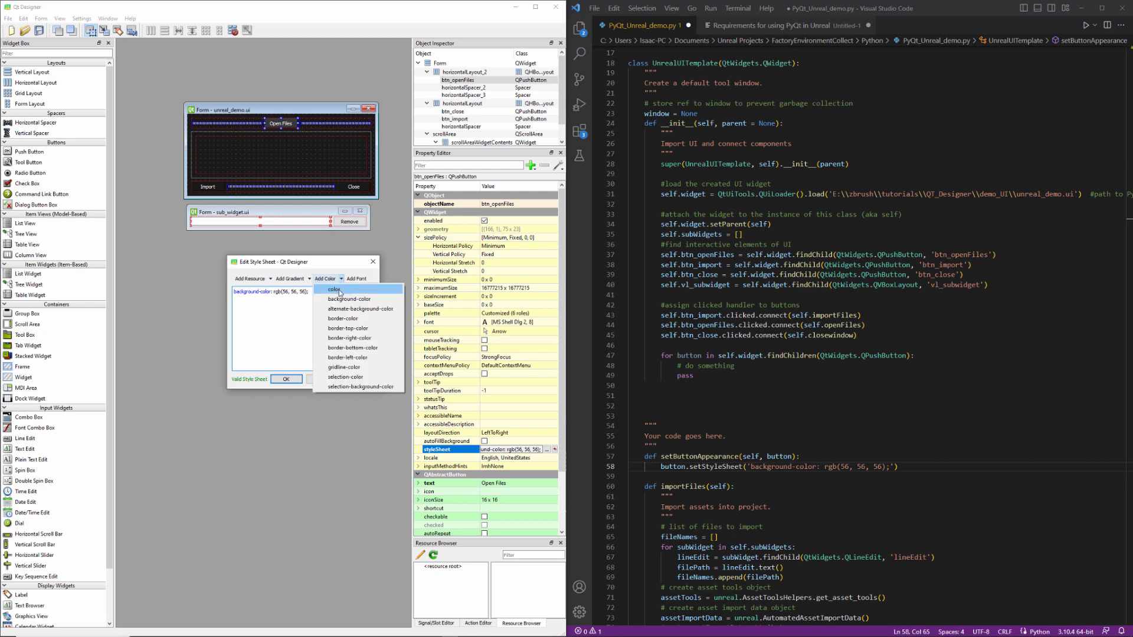
- Add white color rgb(255, 255, 255) to the Open Files style and paste it into setButtonAppearance
{"action": "left_click", "coordinate": [334, 290]}
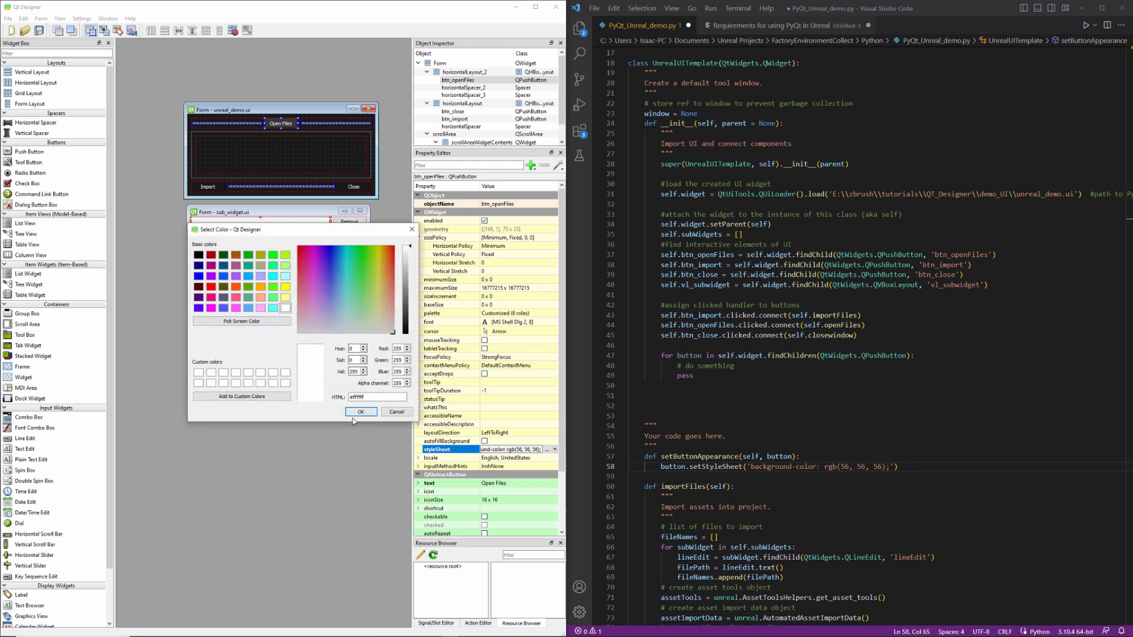
{"action": "left_click", "coordinate": [362, 412]}
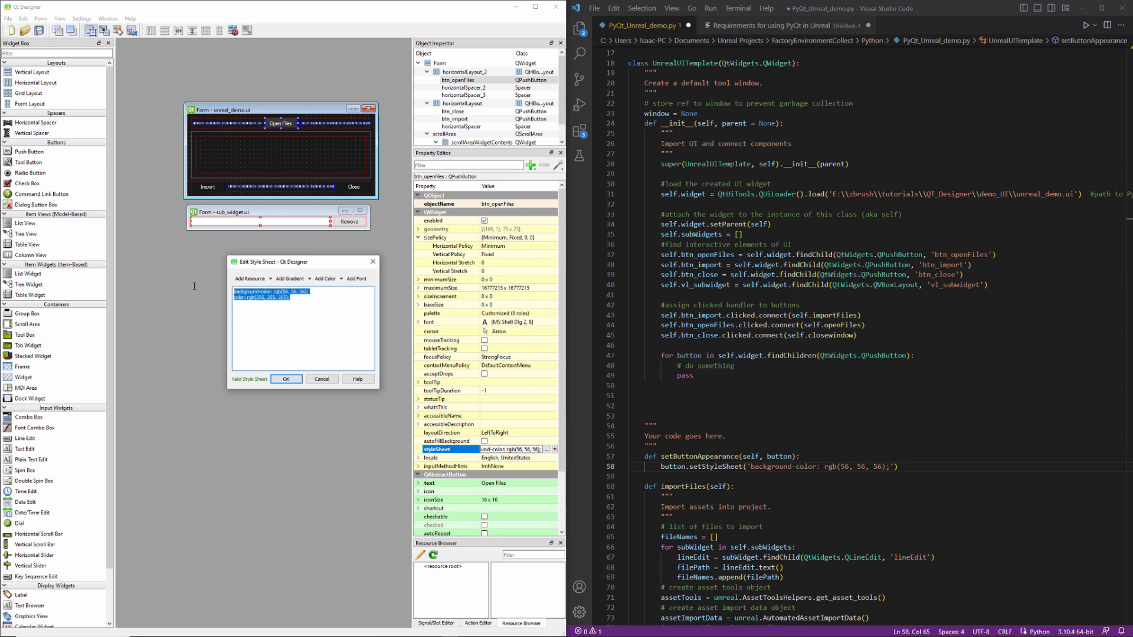
{"action": "left_click", "coordinate": [286, 379]}
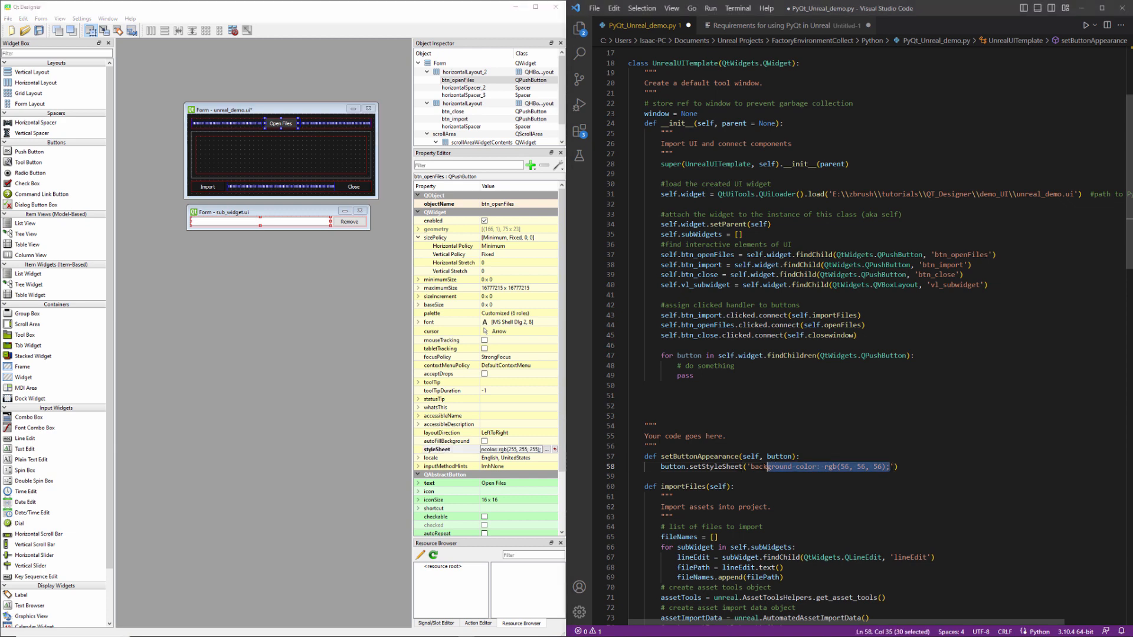
{"action": "type", "text": "\\ncolor: rgb(255, 255, 255);"}
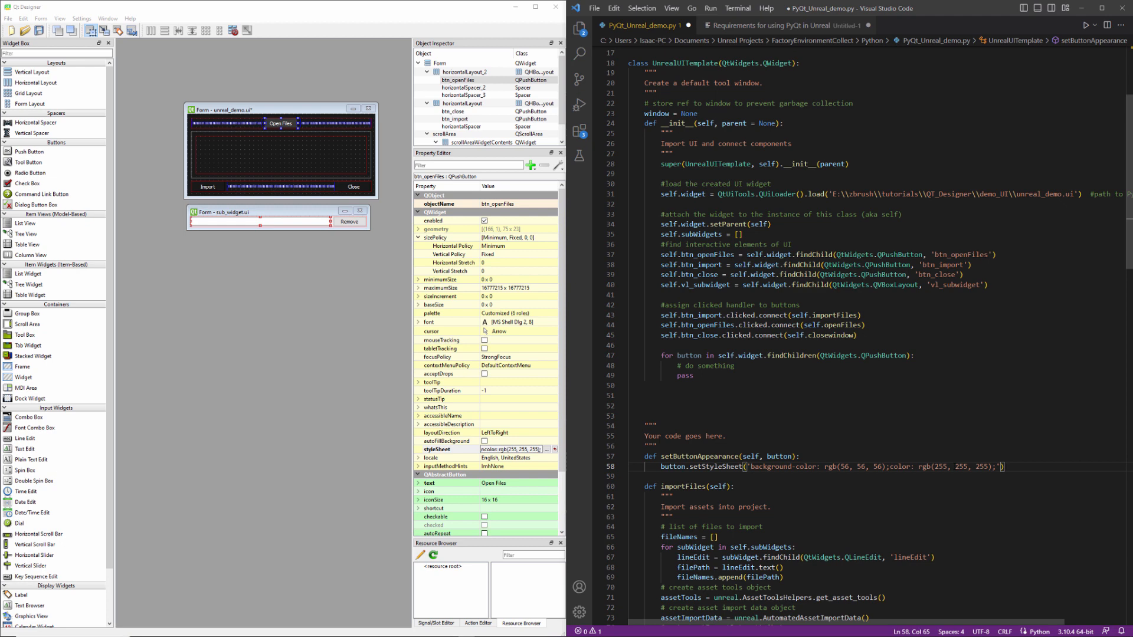
{"action": "double_click", "coordinate": [712, 366]}
{"action": "type", "text": "self.setButtonAppearance()"}
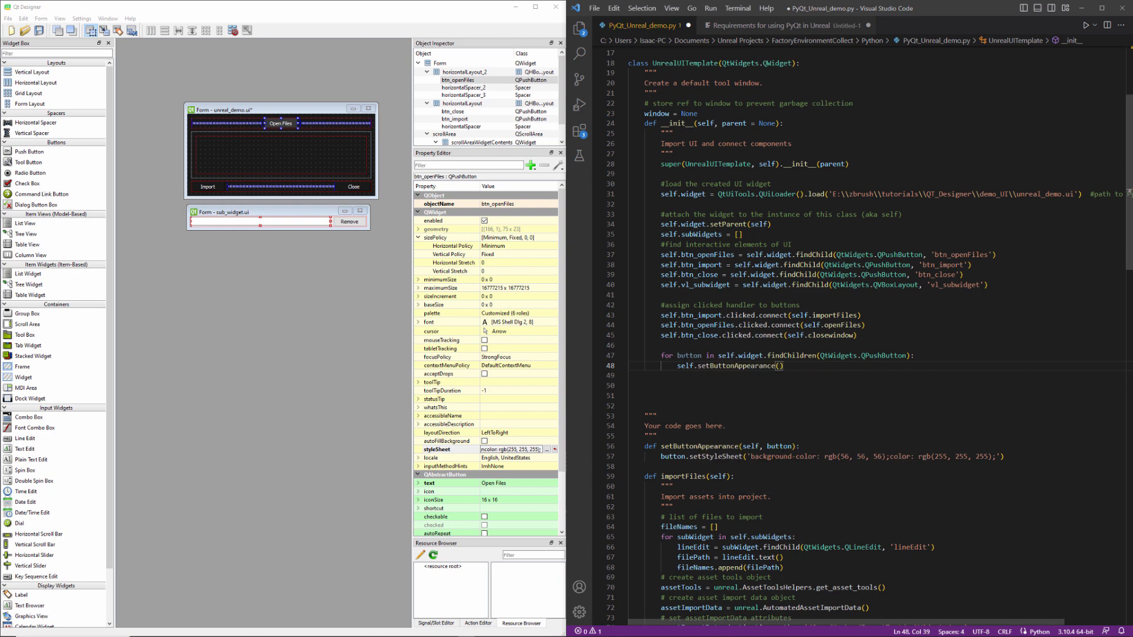
- Replace the loop's pass body with self.setButtonAppearance(button) and save the script
{"action": "double_click", "coordinate": [688, 355]}
{"action": "type", "text": "button"}
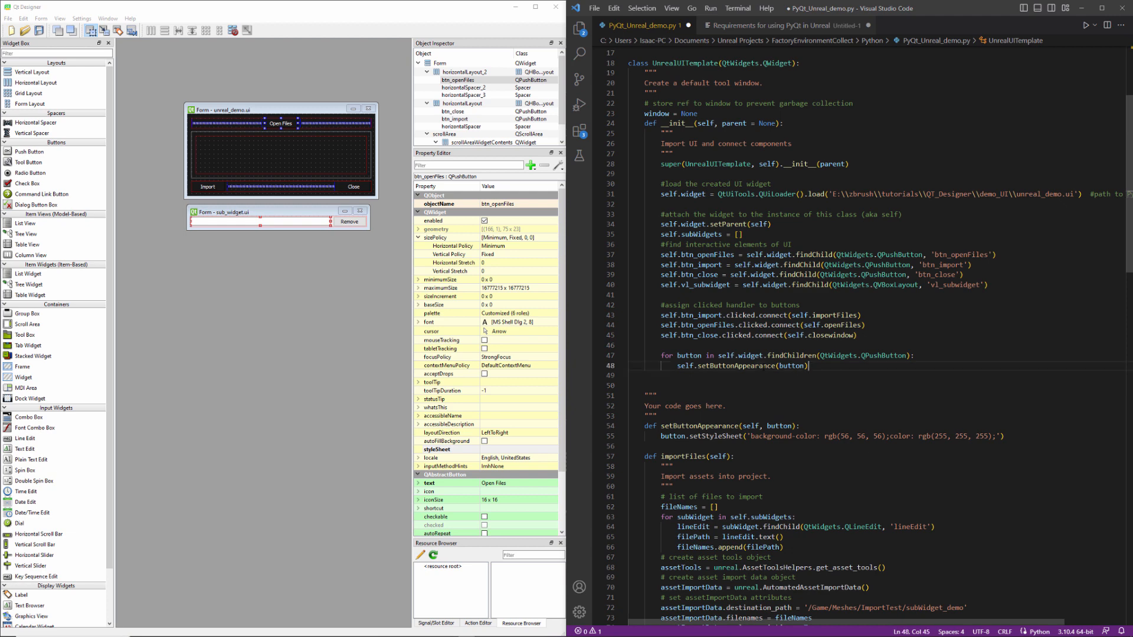
{"action": "left_click_drag", "start_coordinate": [661, 356], "coordinate": [808, 366]}
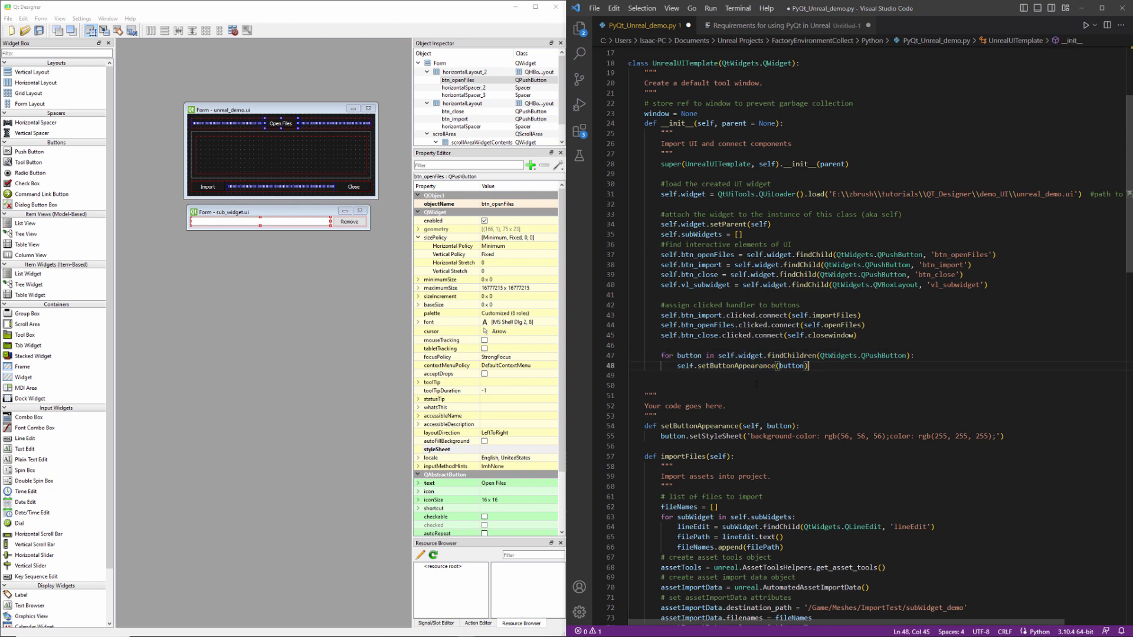
{"action": "key", "text": "alt+tab"}
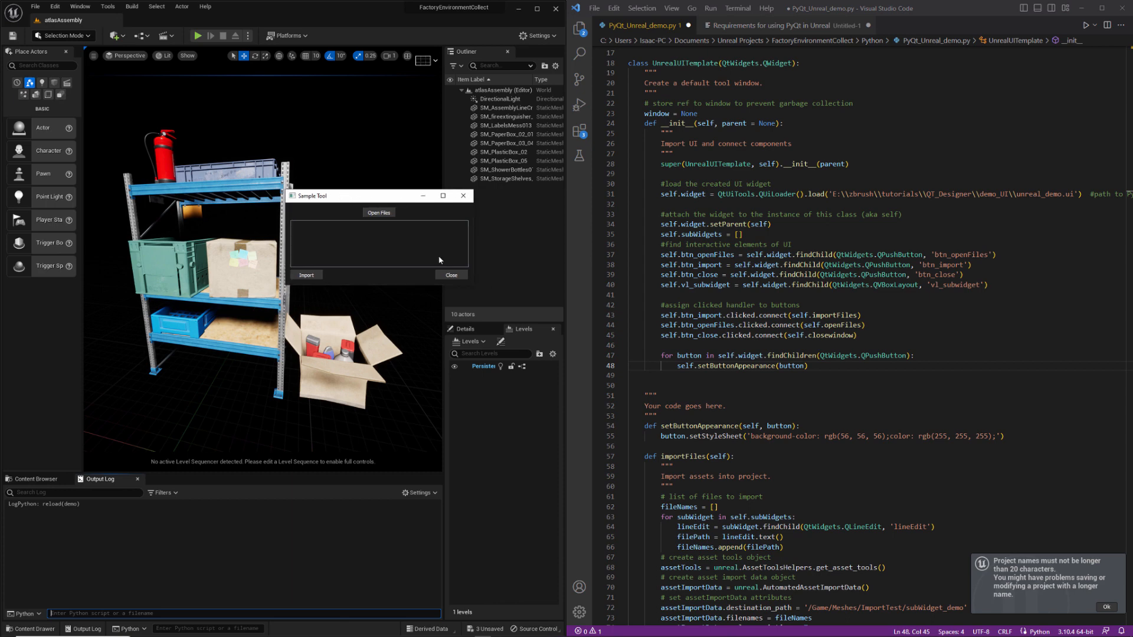
- Move the Sample Tool window beside the outliner and cancel the Open Geo file browser
{"action": "left_click_drag", "start_coordinate": [336, 195], "coordinate": [470, 204]}
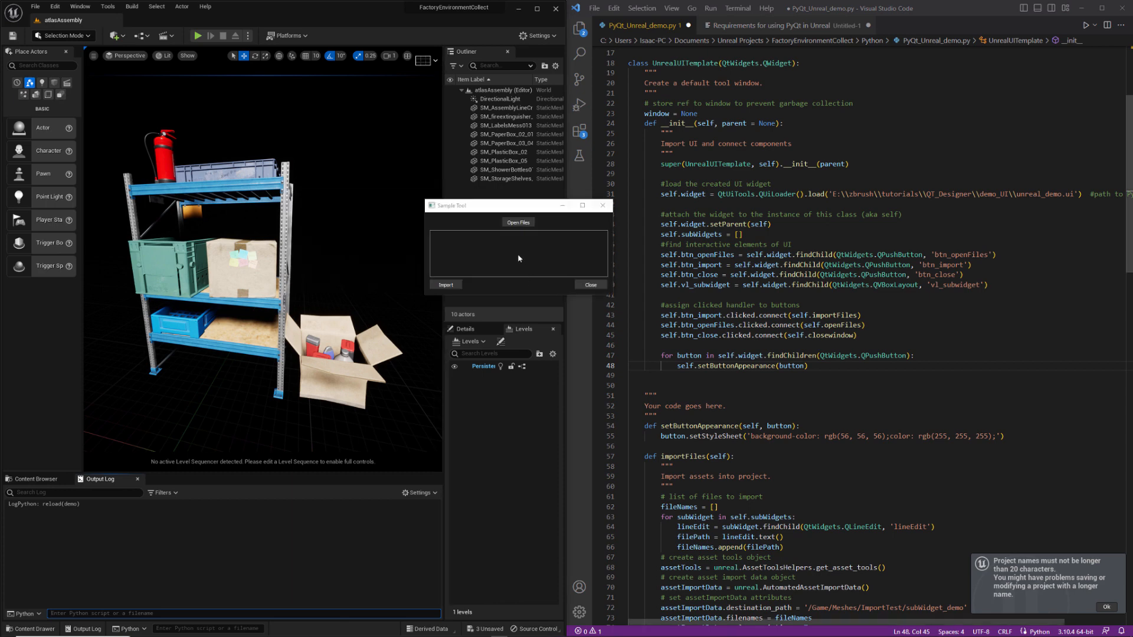
{"action": "mouse_move", "coordinate": [488, 274]}
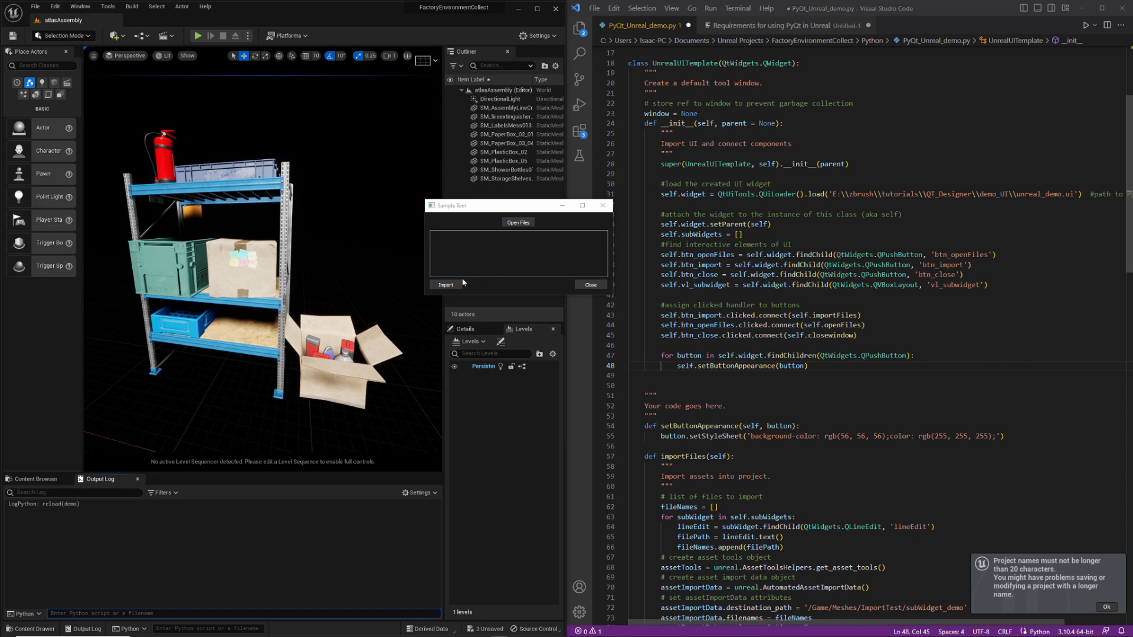
{"action": "mouse_move", "coordinate": [511, 285]}
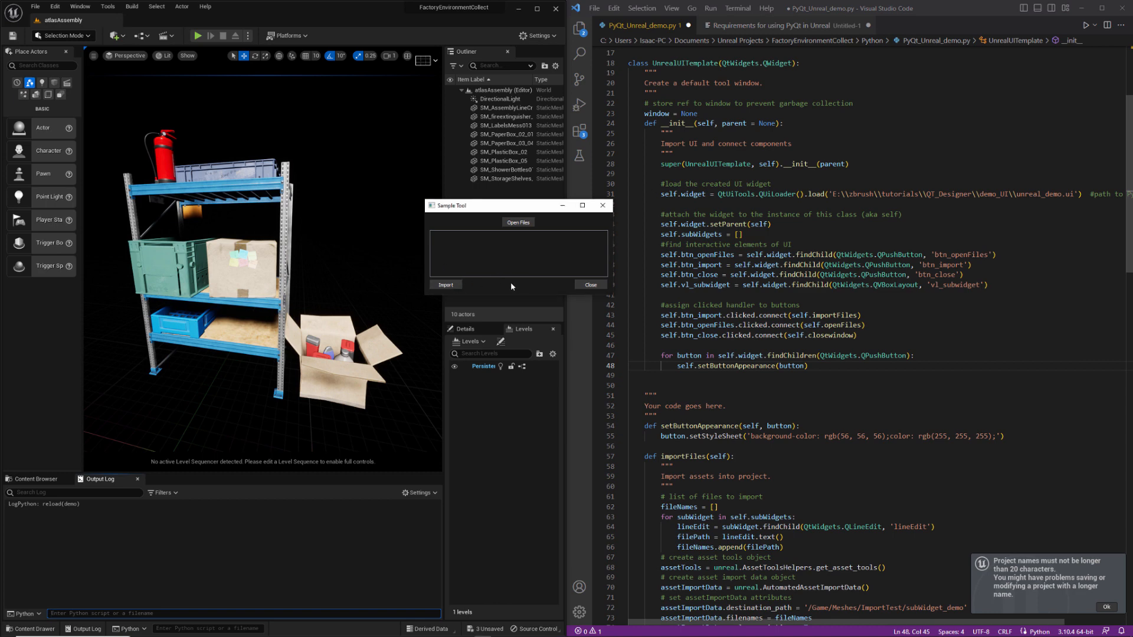
{"action": "mouse_move", "coordinate": [456, 281]}
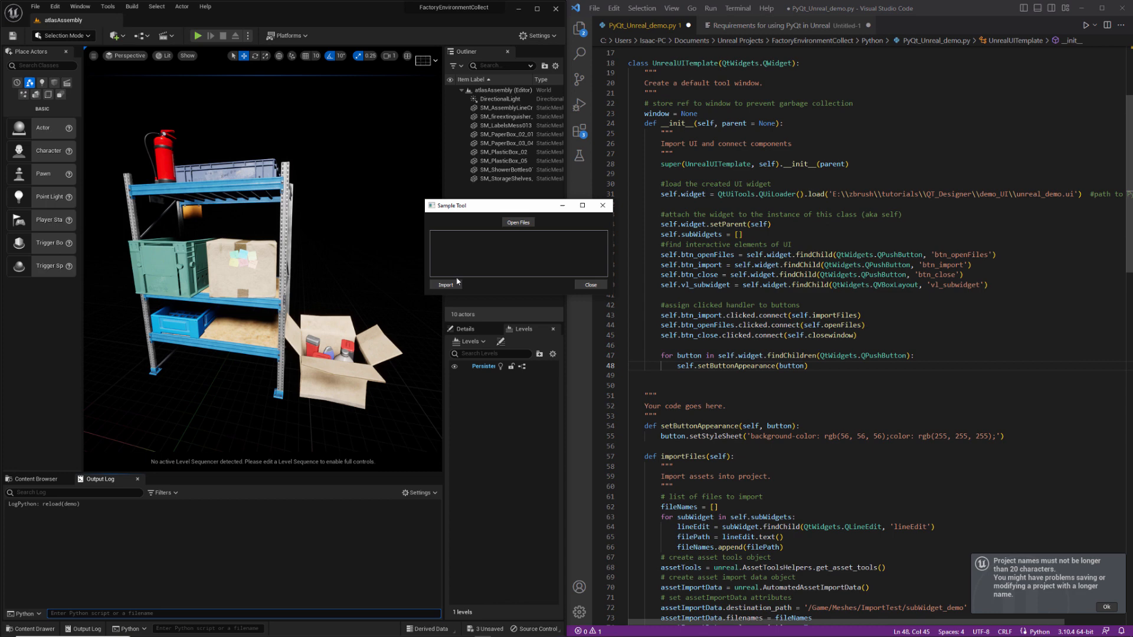
{"action": "mouse_move", "coordinate": [488, 288]}
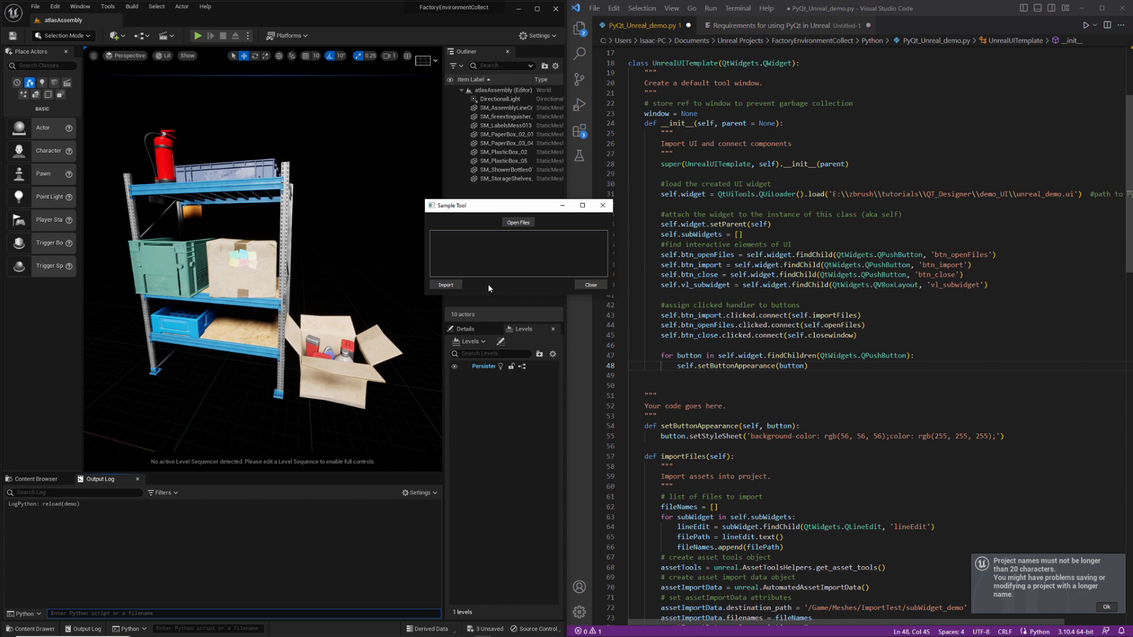
{"action": "mouse_move", "coordinate": [574, 283]}
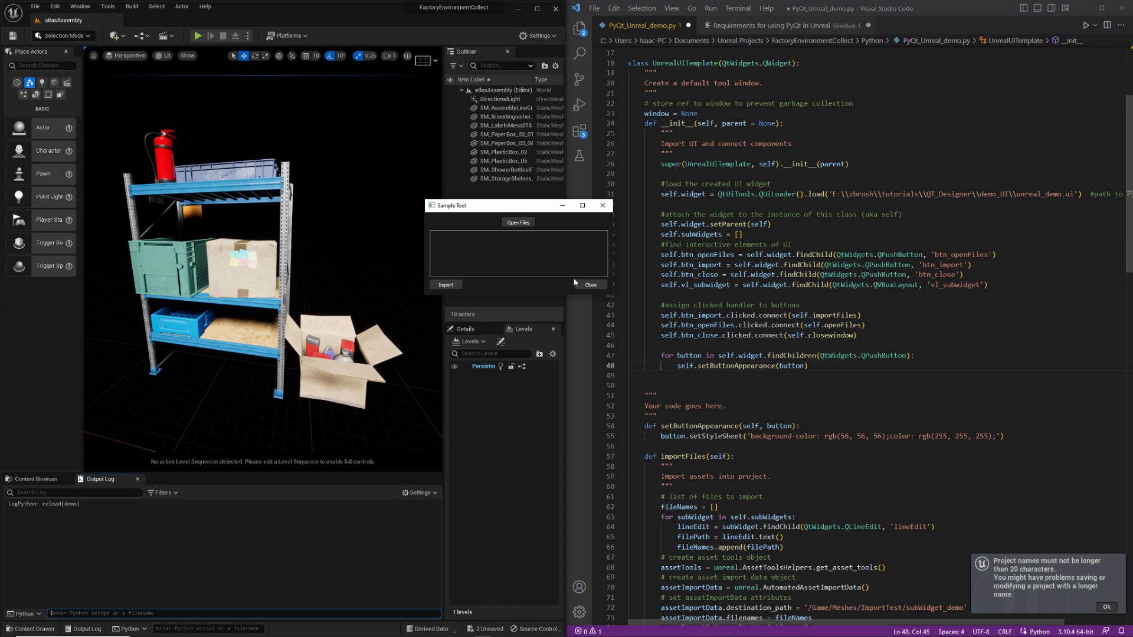
{"action": "mouse_move", "coordinate": [491, 284]}
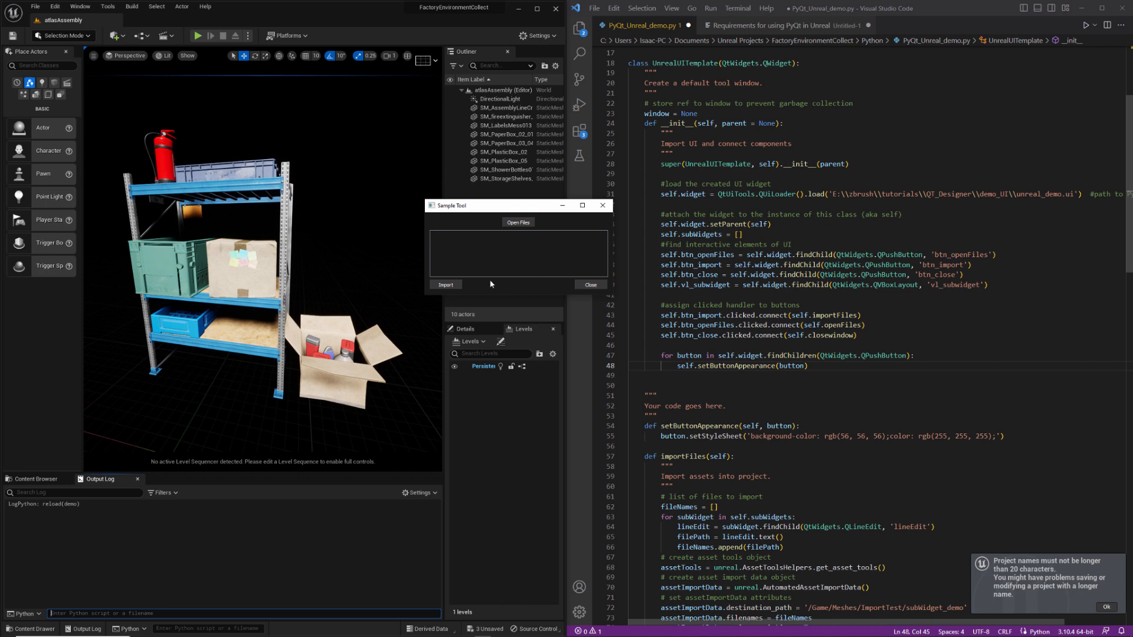
{"action": "mouse_move", "coordinate": [470, 291]}
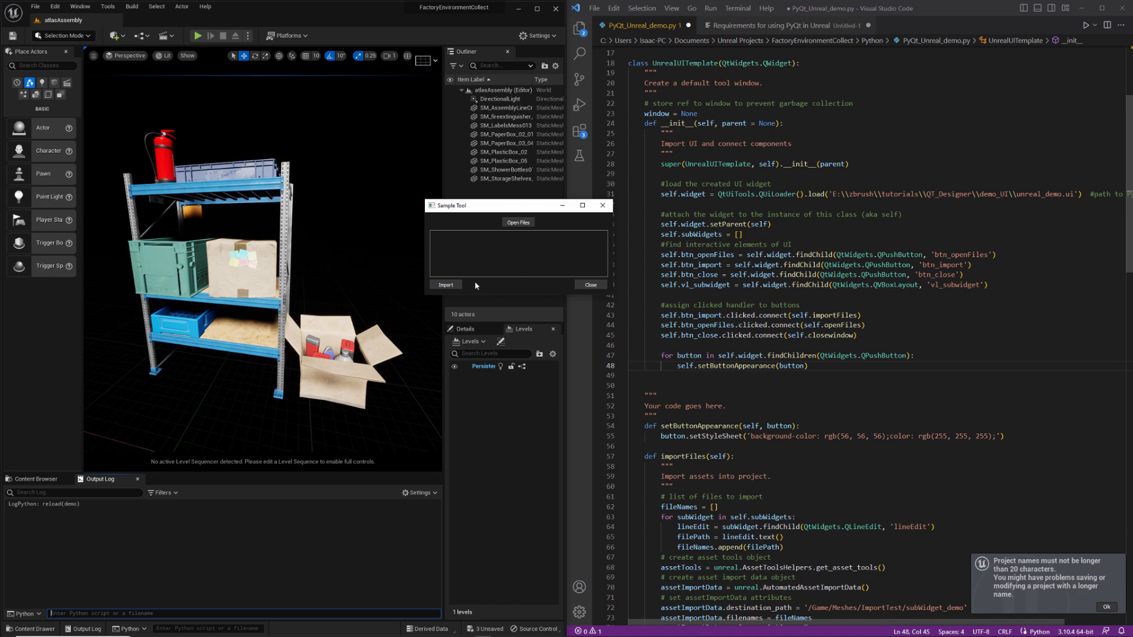
{"action": "mouse_move", "coordinate": [435, 290]}
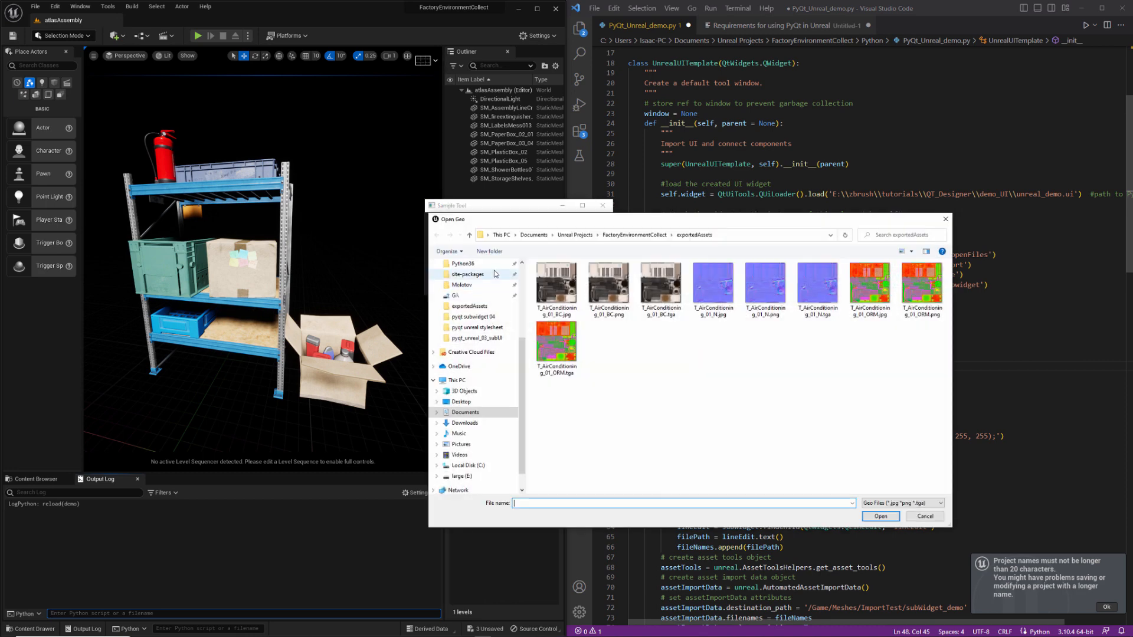
{"action": "left_click", "coordinate": [924, 516]}
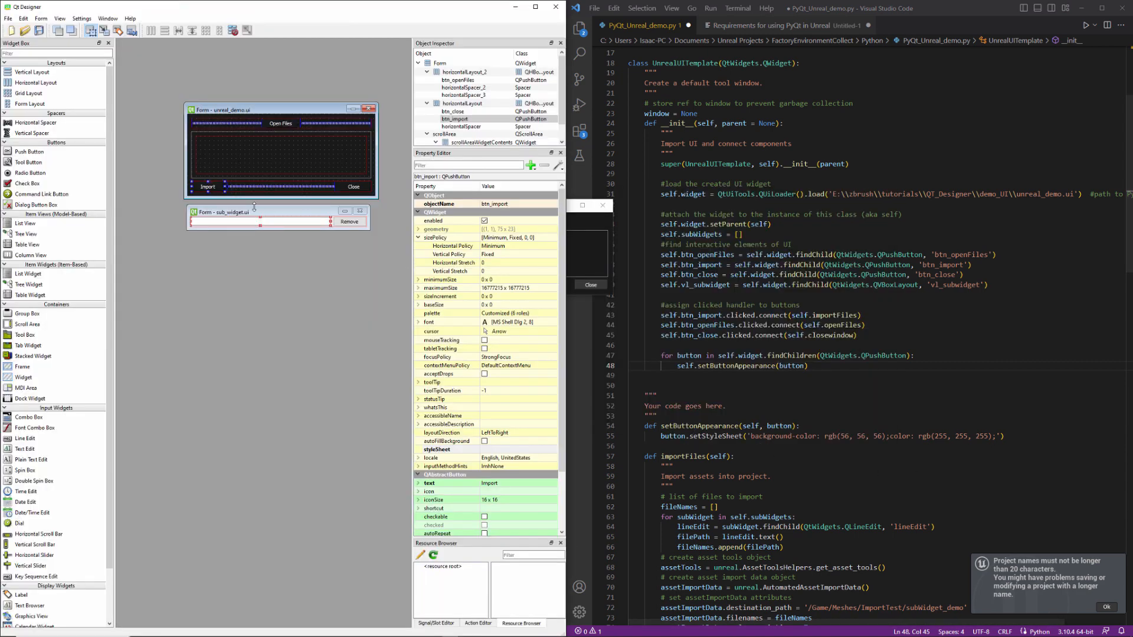
{"action": "mouse_move", "coordinate": [510, 453]}
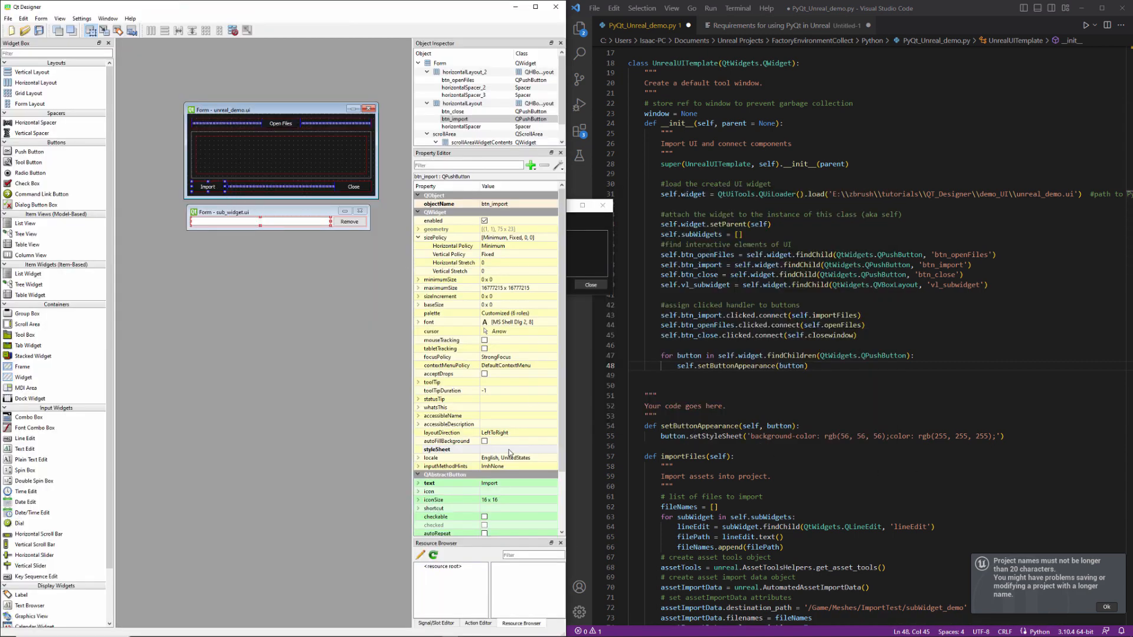
- Style btn_import with background rgb(75, 75, 75) and text color rgb(128, 128, 128) in its styleSheet
{"action": "left_click", "coordinate": [547, 450]}
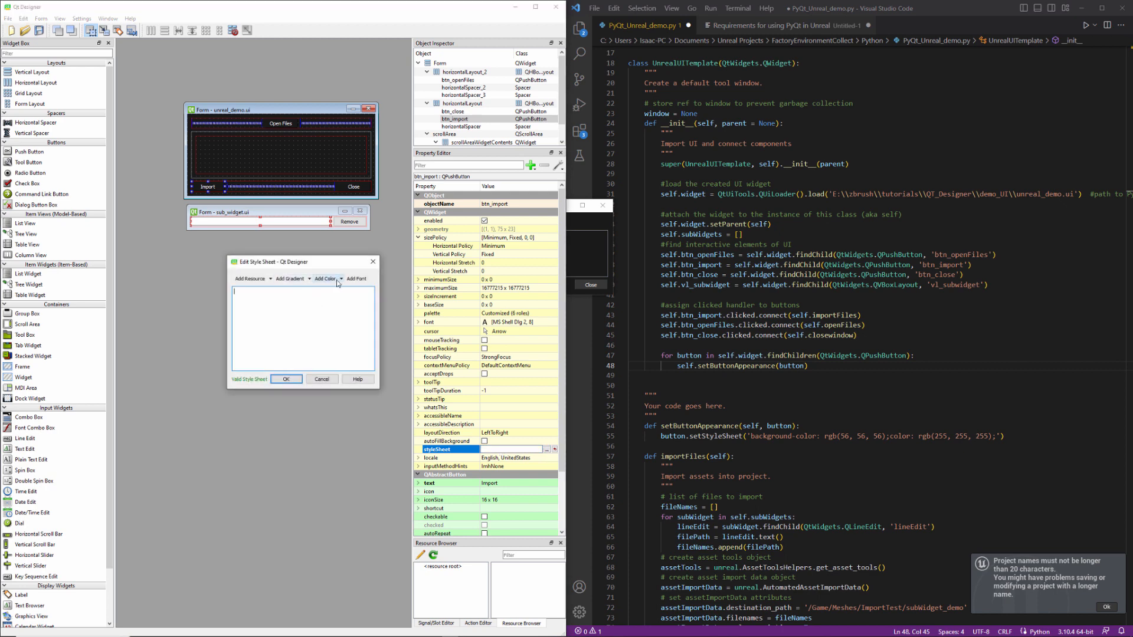
{"action": "left_click", "coordinate": [326, 279]}
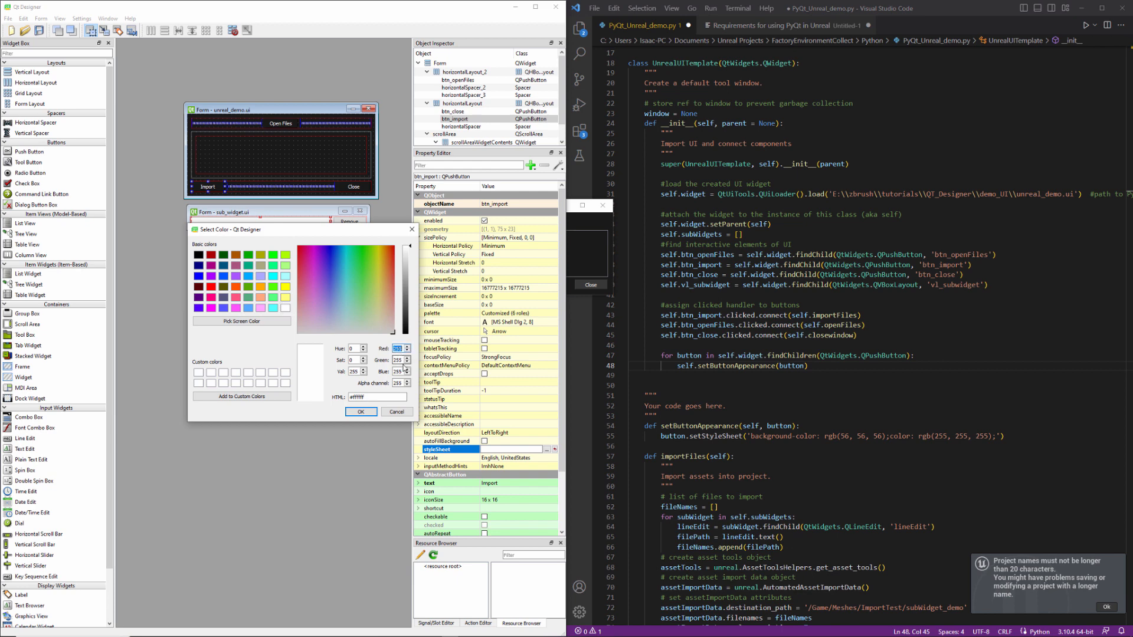
{"action": "left_click", "coordinate": [346, 272]}
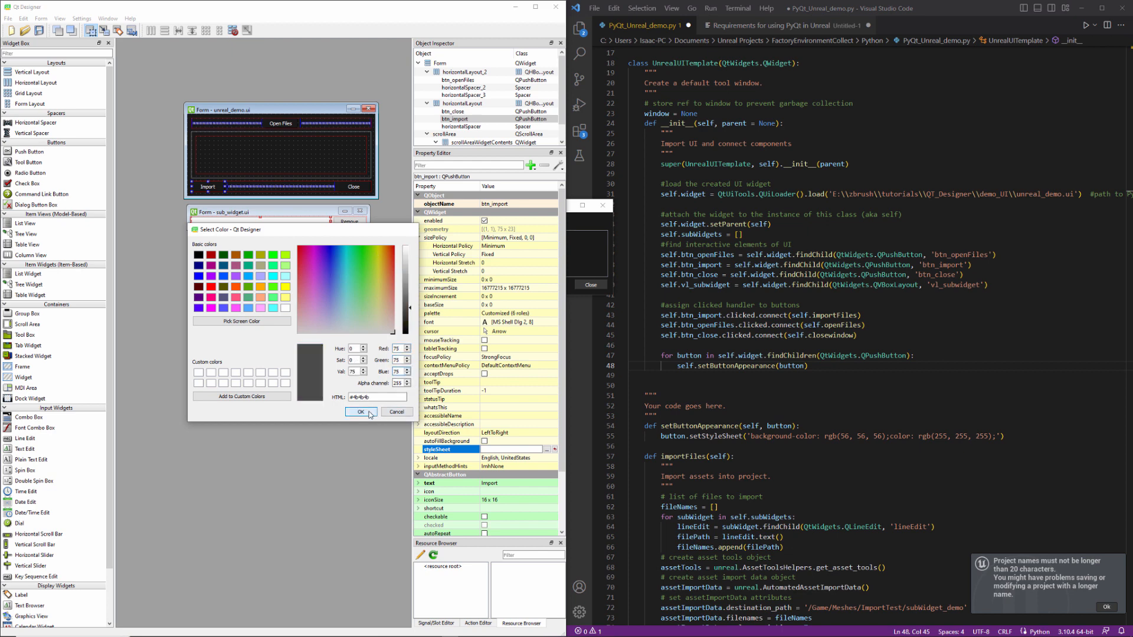
{"action": "left_click", "coordinate": [361, 412]}
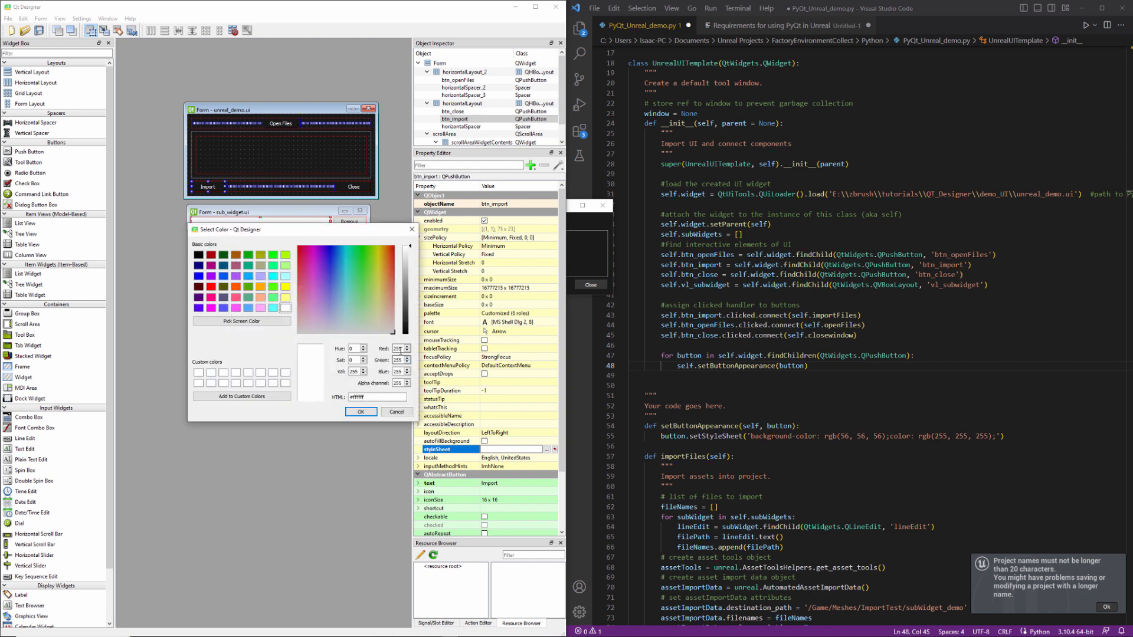
{"action": "left_click", "coordinate": [346, 291]}
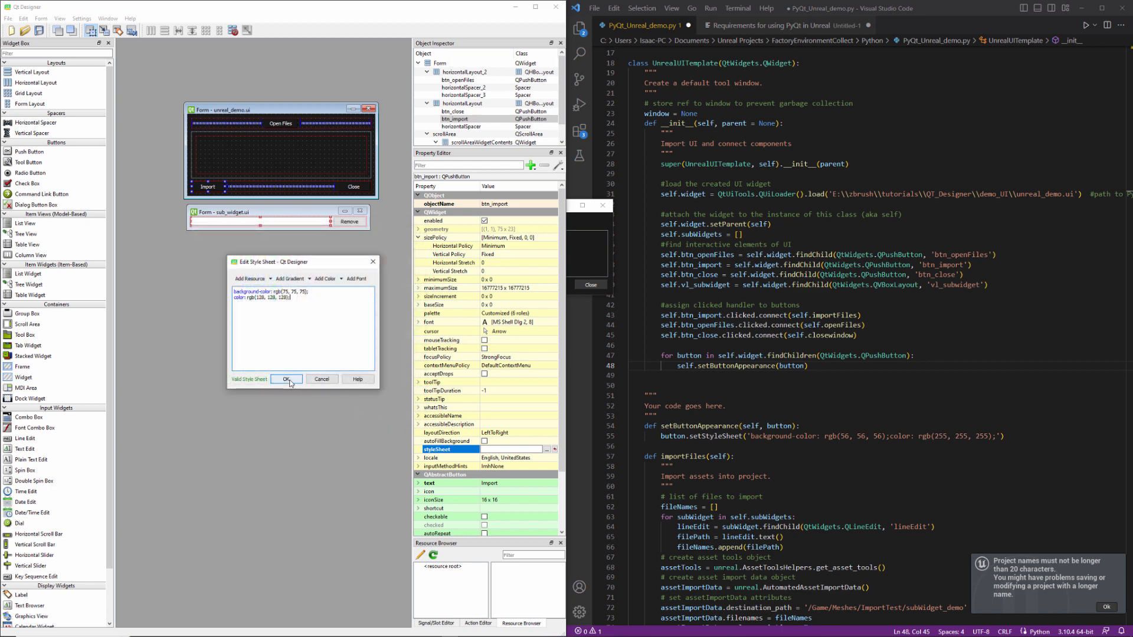
{"action": "left_click", "coordinate": [287, 379]}
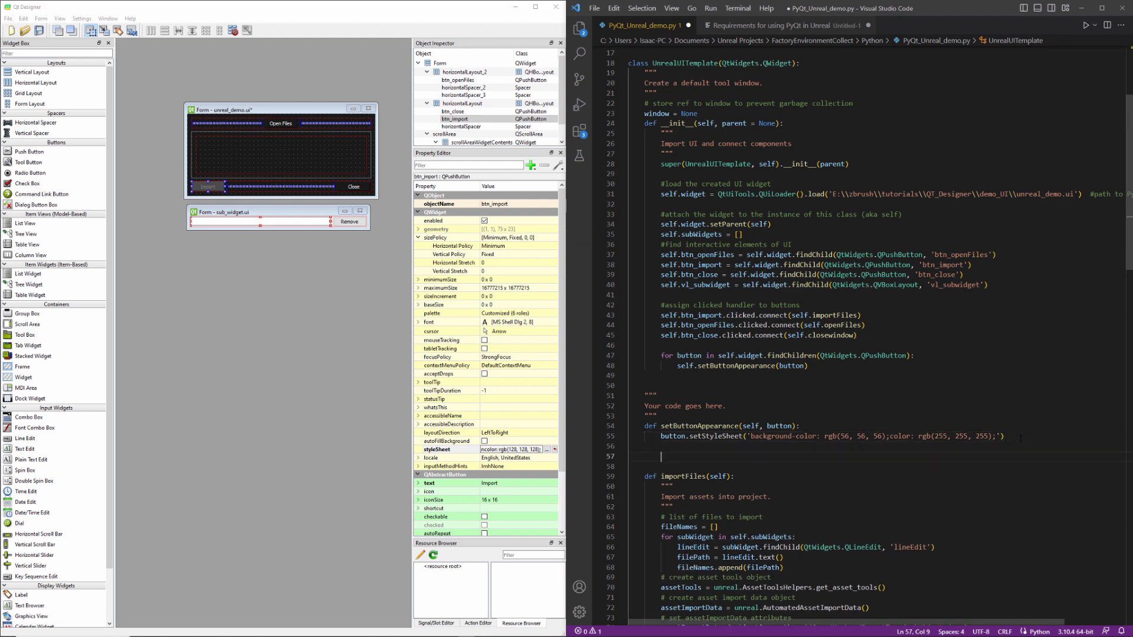
- Add an enabled=True parameter to setButtonAppearance with 'if enabled:' and 'else:' branches around the styles
{"action": "type", "text": "button.setStyleSheet('background-color: rgb(75, 75, 75);color: rgb(128, 128, 128);"}
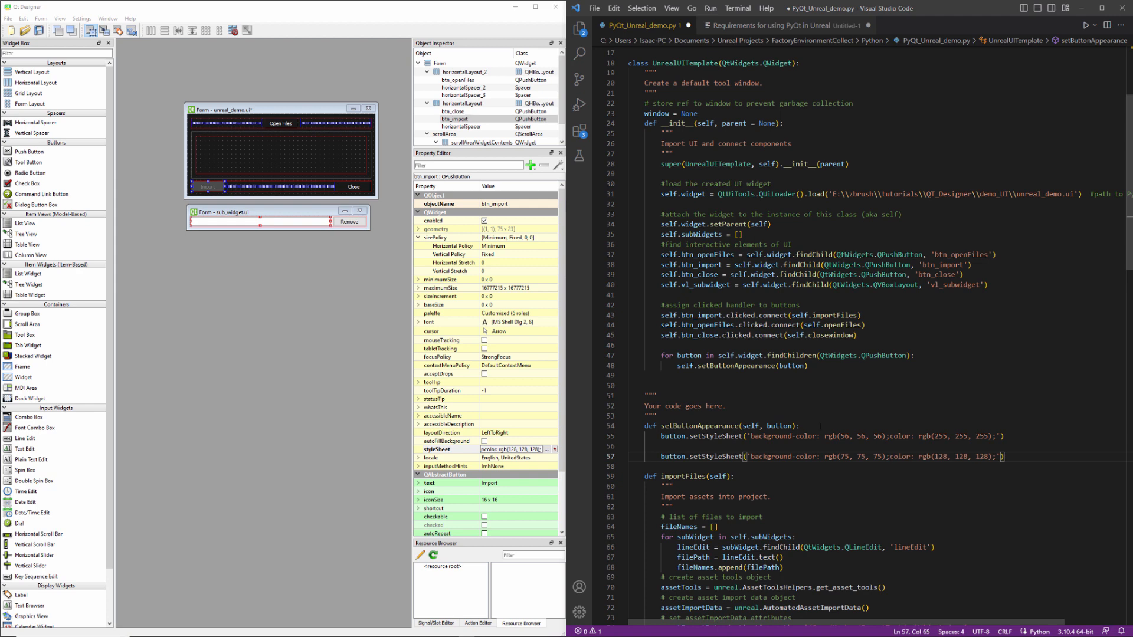
{"action": "type", "text": "en"}
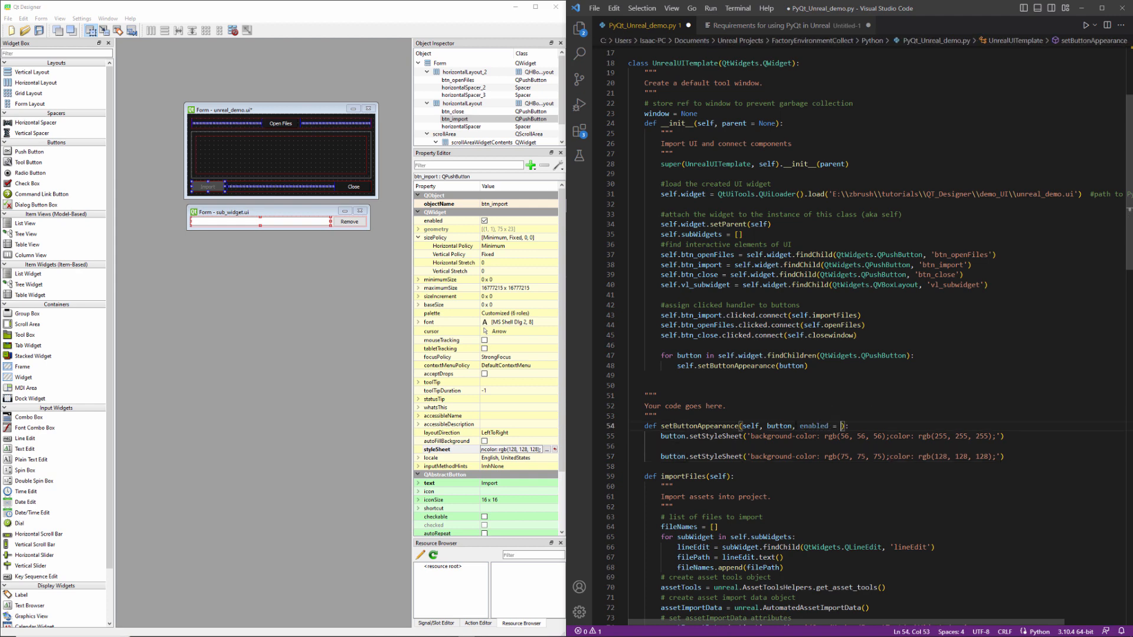
{"action": "type", "text": "True"}
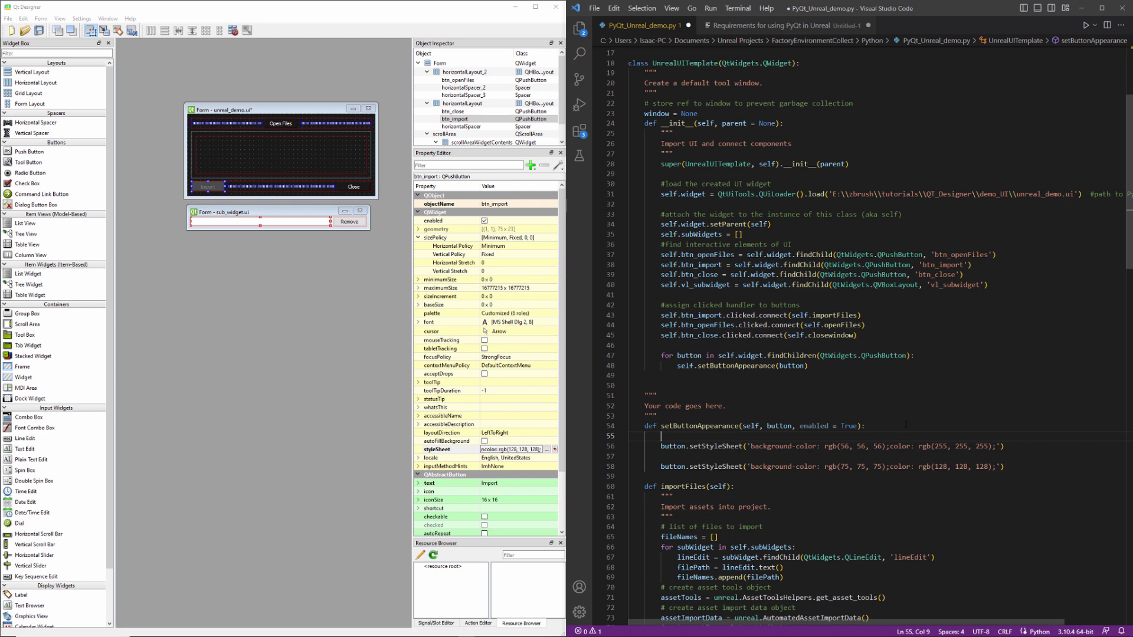
{"action": "type", "text": "if e"}
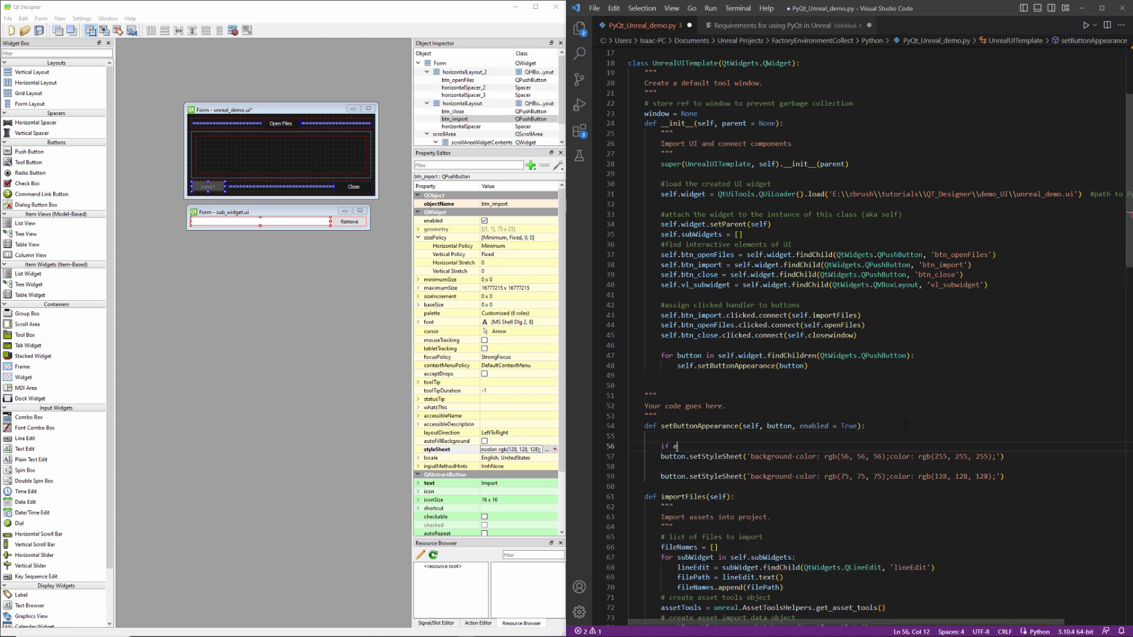
{"action": "type", "text": "nabled:"}
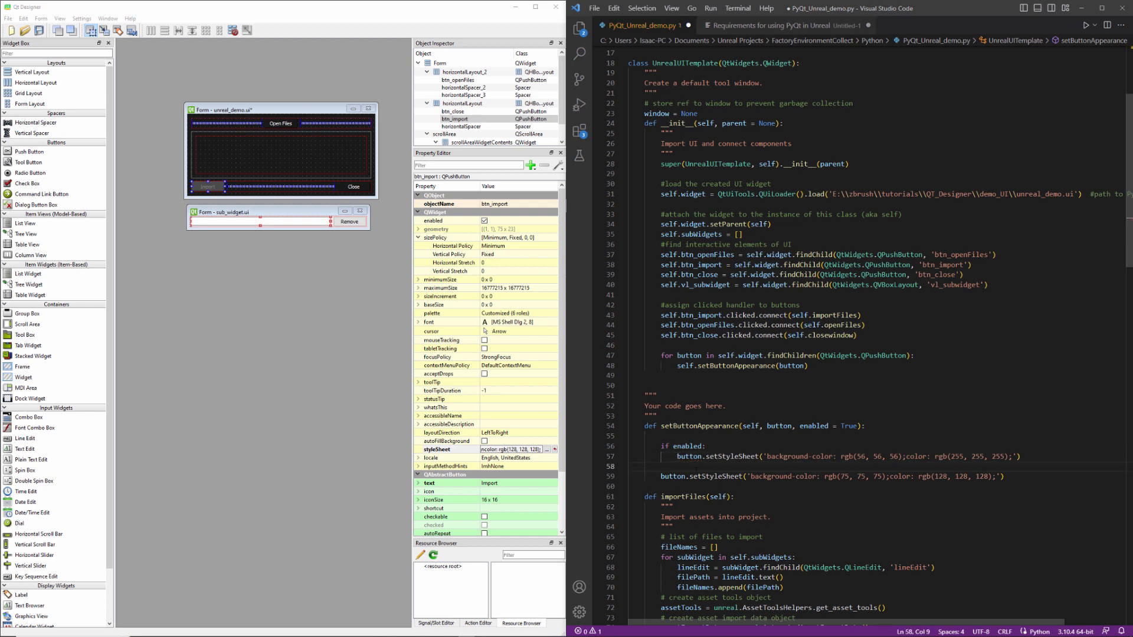
{"action": "type", "text": "else:"}
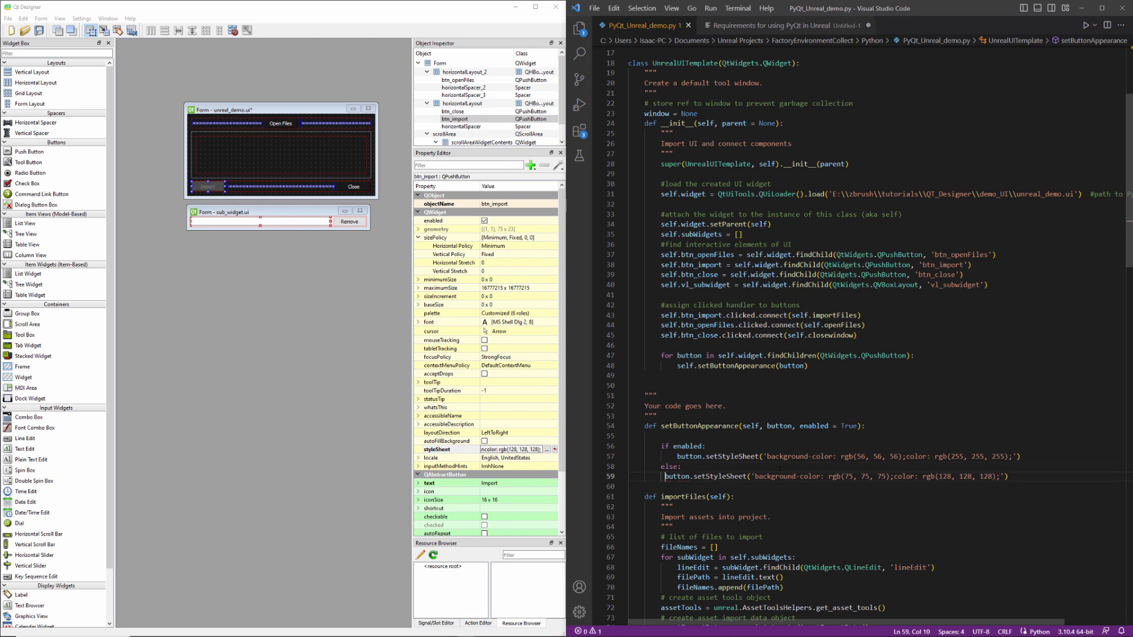
{"action": "mouse_move", "coordinate": [401, 182]}
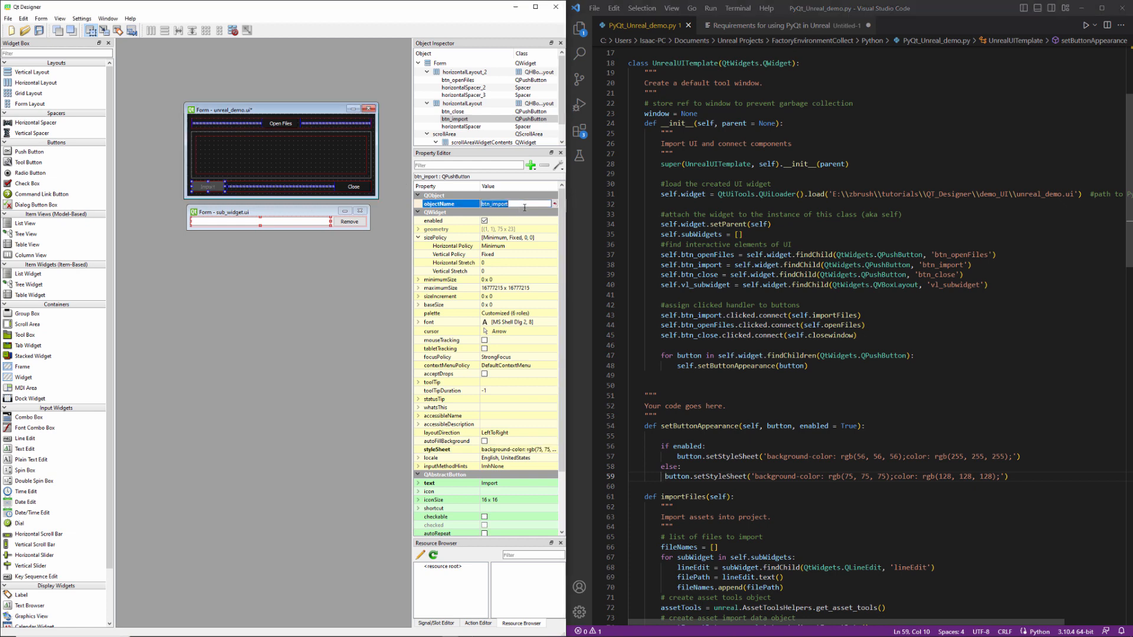
- Add self.setButtonAppearance(self.btn_import, False) at the end of __init__ and return to Unreal
{"action": "key", "text": "enter"}
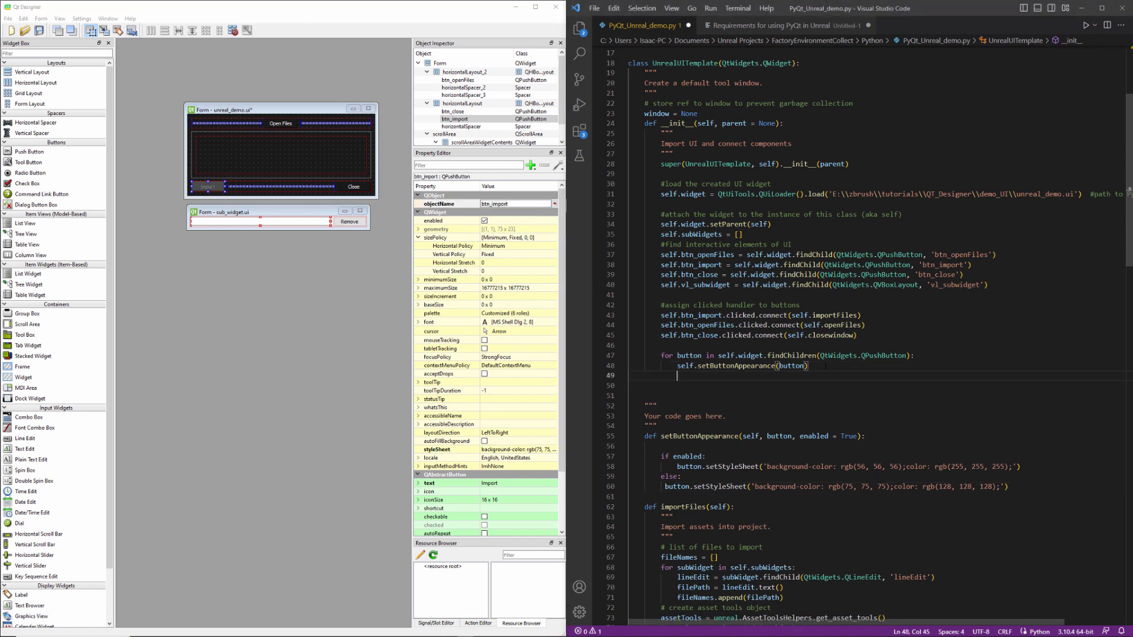
{"action": "type", "text": "self.btn_import"}
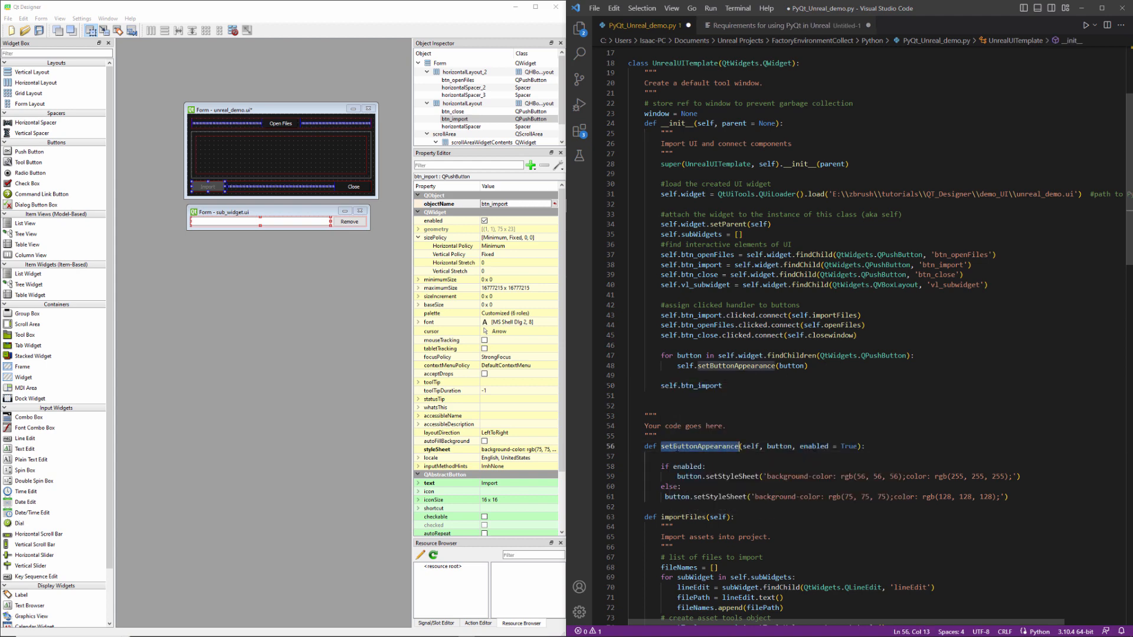
{"action": "left_click", "coordinate": [661, 385]}
{"action": "type", "text": "self.setButtonAppearance "}
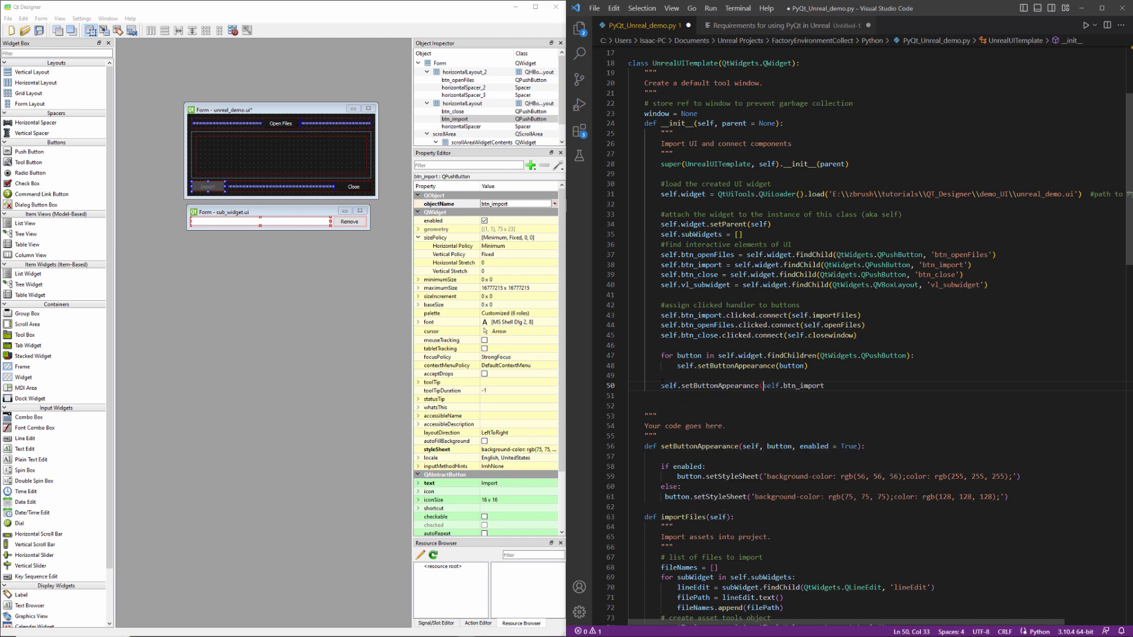
{"action": "double_click", "coordinate": [804, 384]}
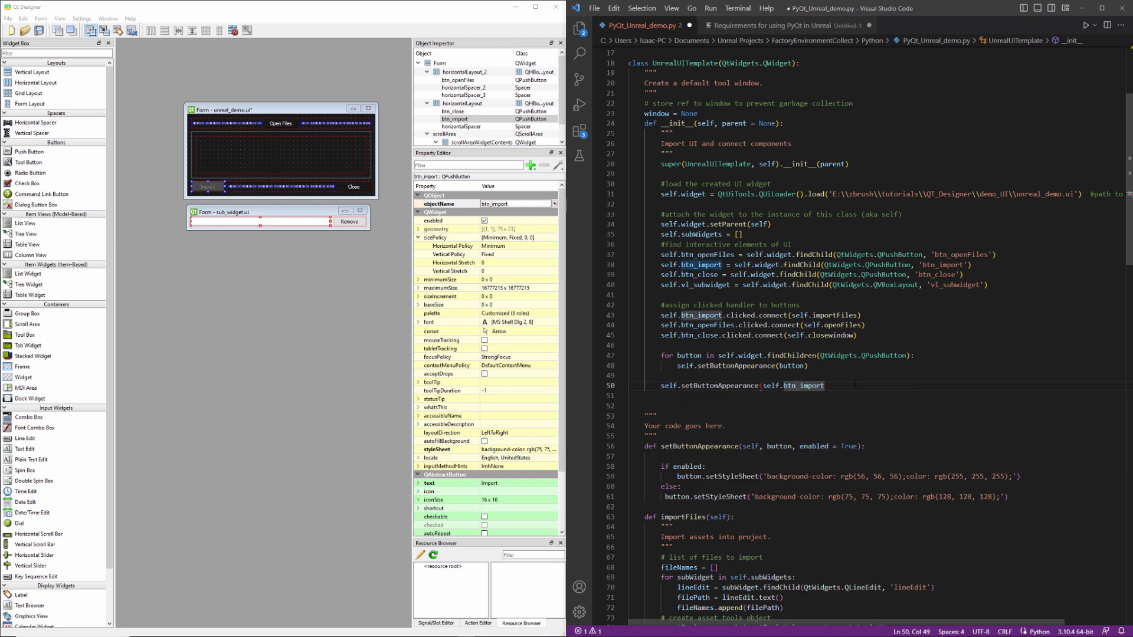
{"action": "type", "text": ", False)"}
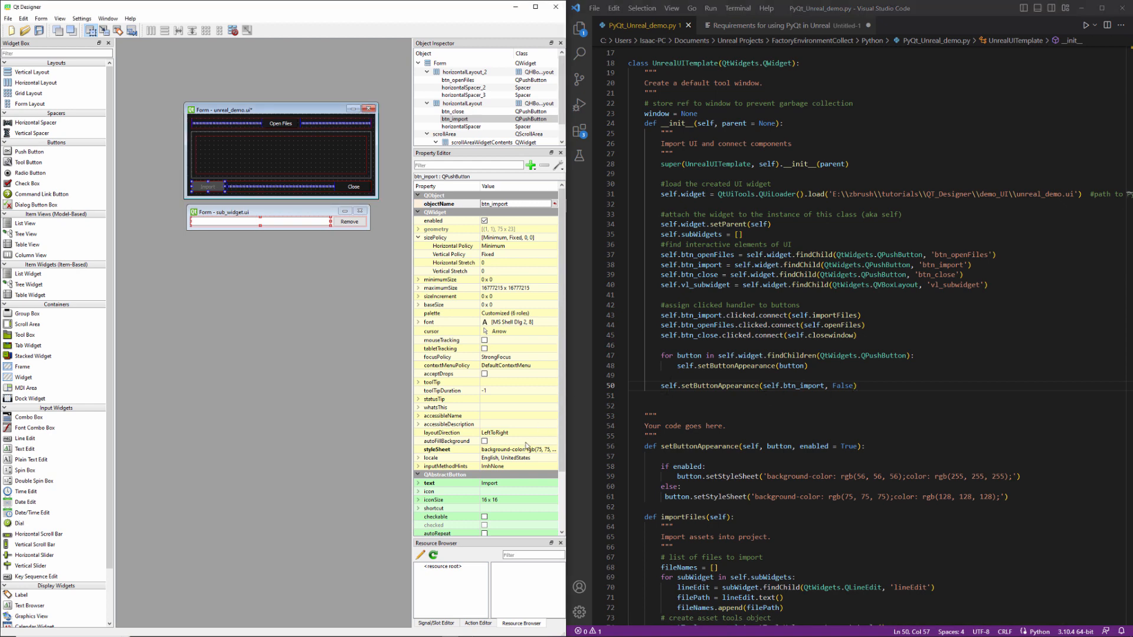
{"action": "left_click", "coordinate": [437, 450]}
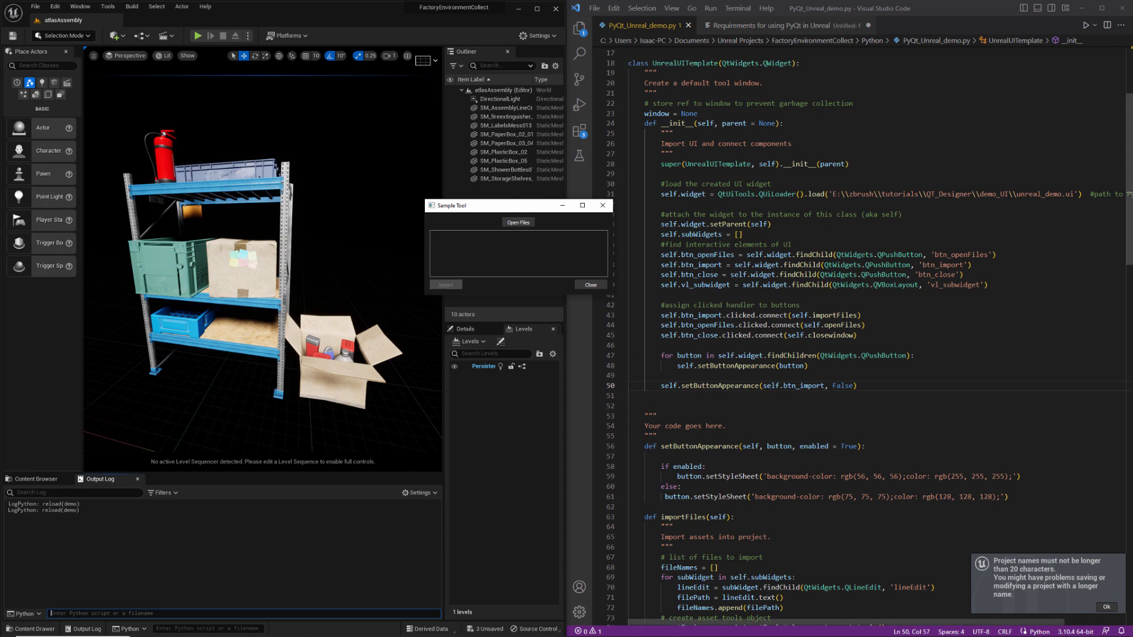
- Add self.btn_import.setEnabled(False) under the appearance call and test Open Files in the reloaded tool
{"action": "key", "text": "alt+tab"}
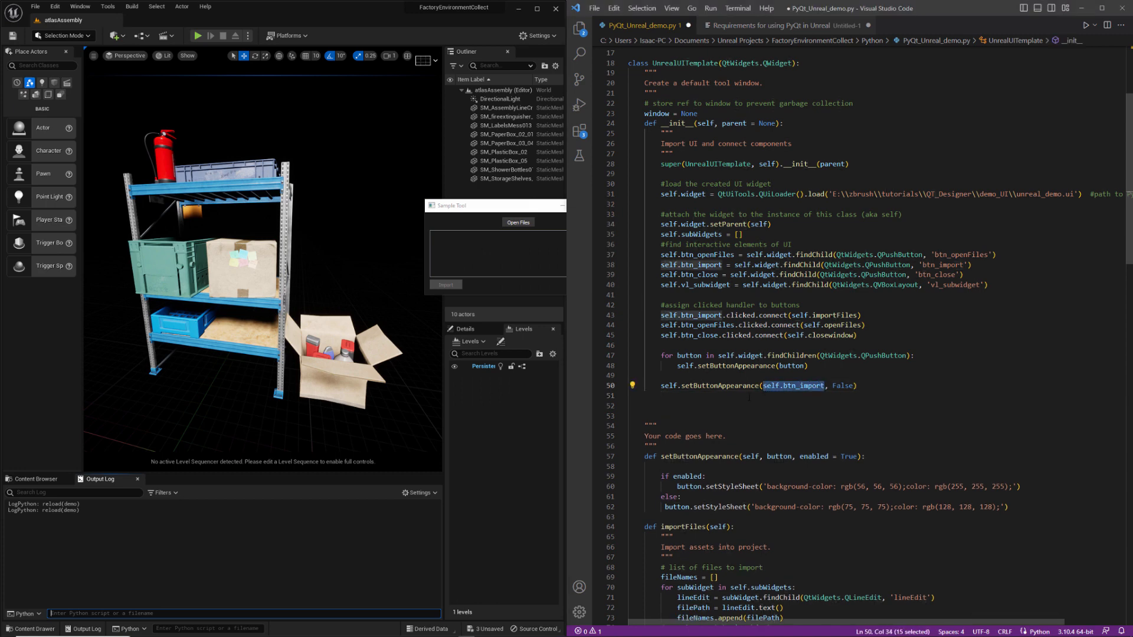
{"action": "type", "text": "self.btn_import.setEnabled(False"}
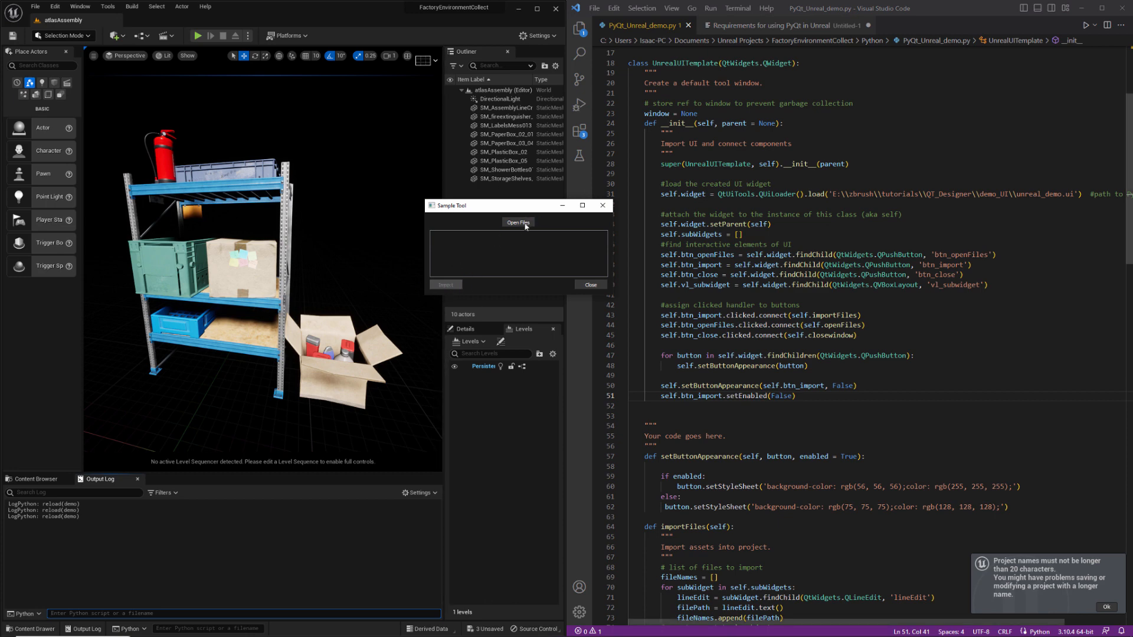
{"action": "left_click", "coordinate": [518, 223]}
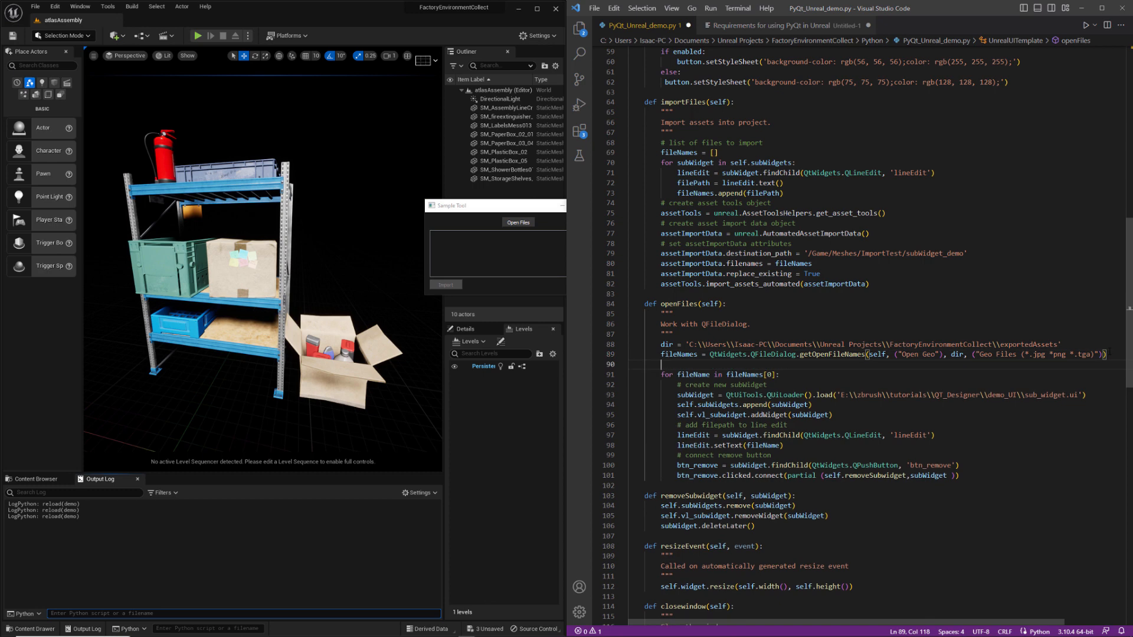
- In openFiles add 'if len(fileNames[0]):' containing self.btn_import.setEnabled(True)
{"action": "key", "text": "enter"}
{"action": "type", "text": "if len(fileNames[0])"}
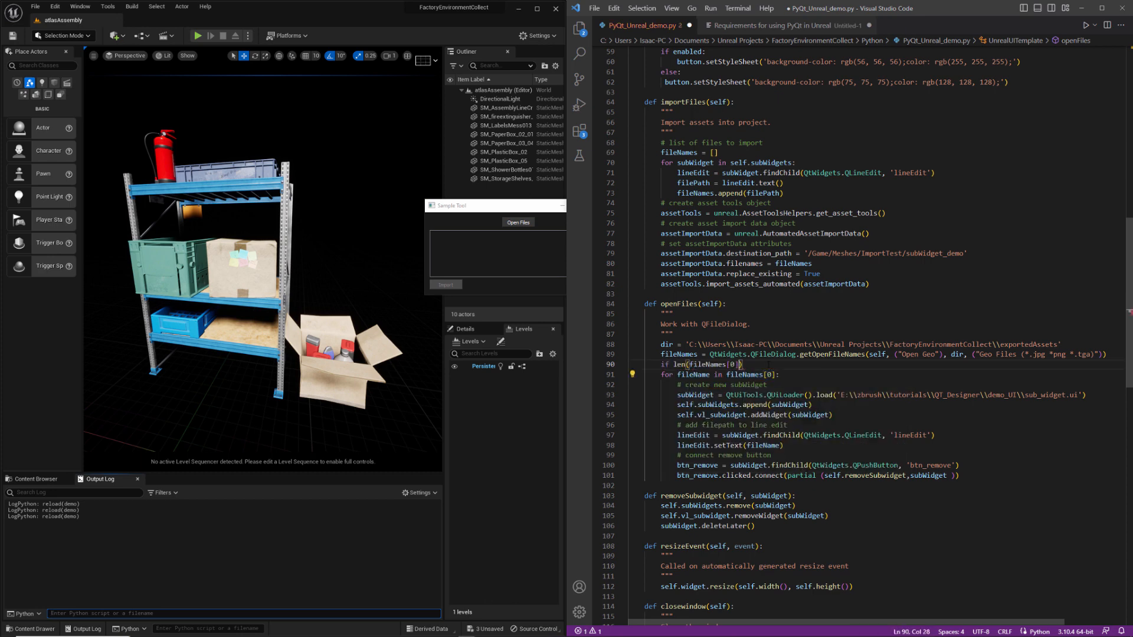
{"action": "type", "text": ":"}
{"action": "key", "text": "enter"}
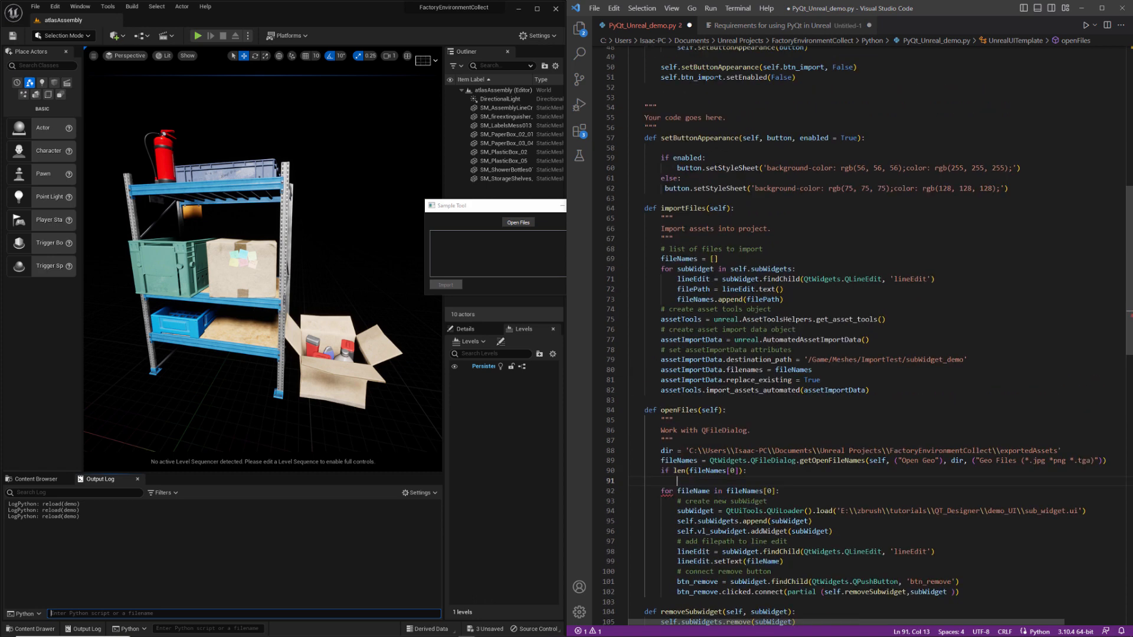
{"action": "double_click", "coordinate": [694, 77]}
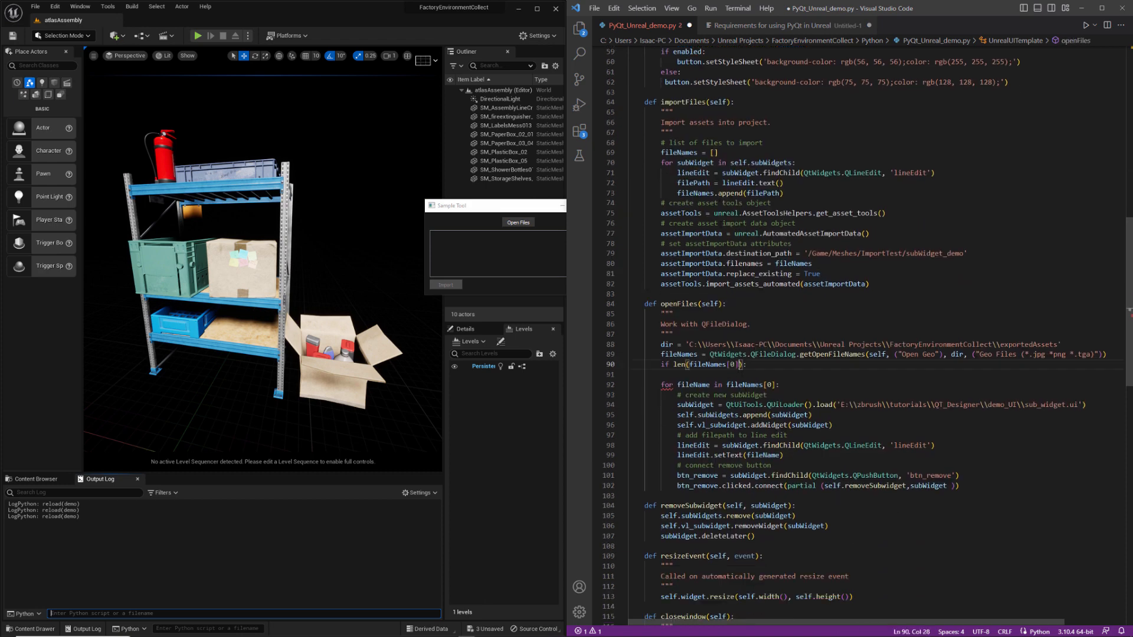
{"action": "type", "text": "self.btn_import.setEnabled(False)"}
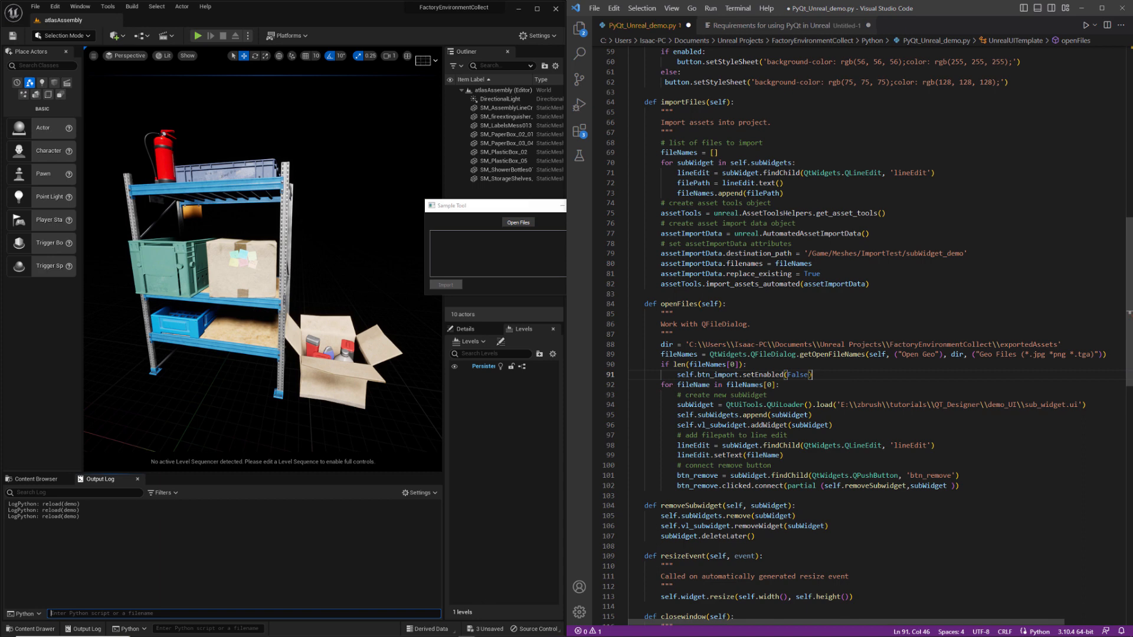
{"action": "key", "text": "Backspace"}
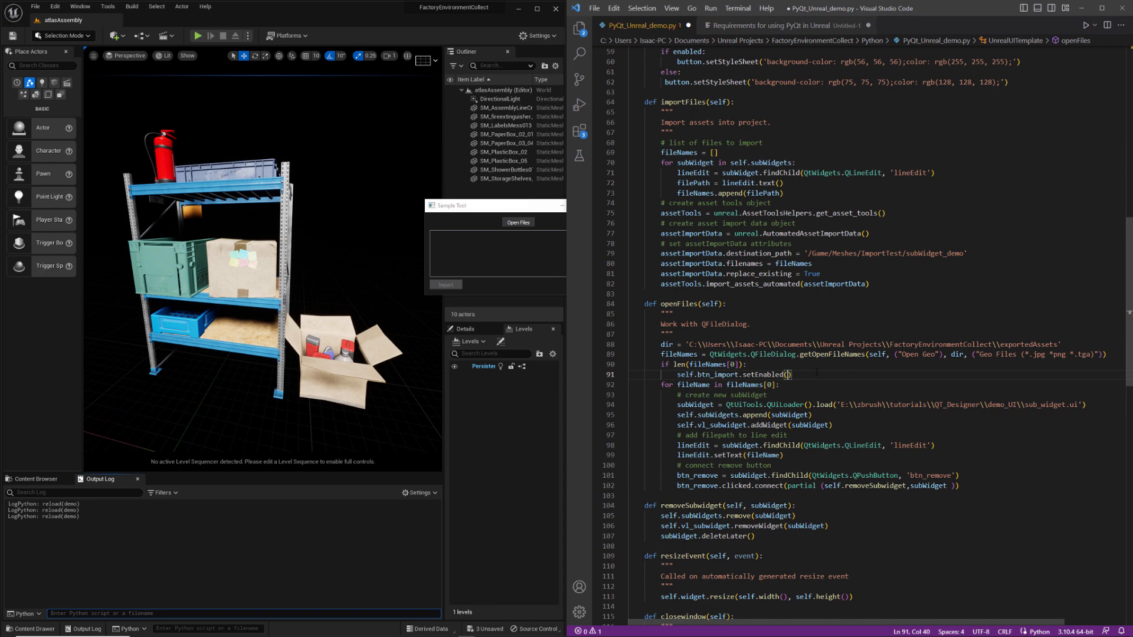
{"action": "type", "text": "True"}
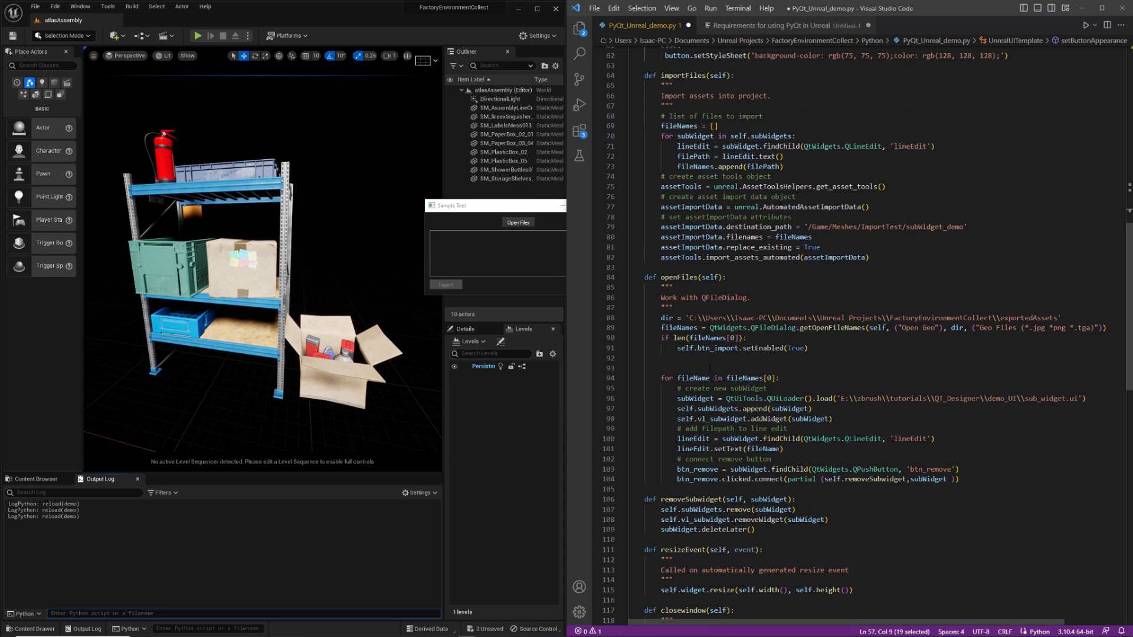
- Add self.setButtonAppearance(self.btn_import) inside the file-count check
{"action": "left_click", "coordinate": [680, 357]}
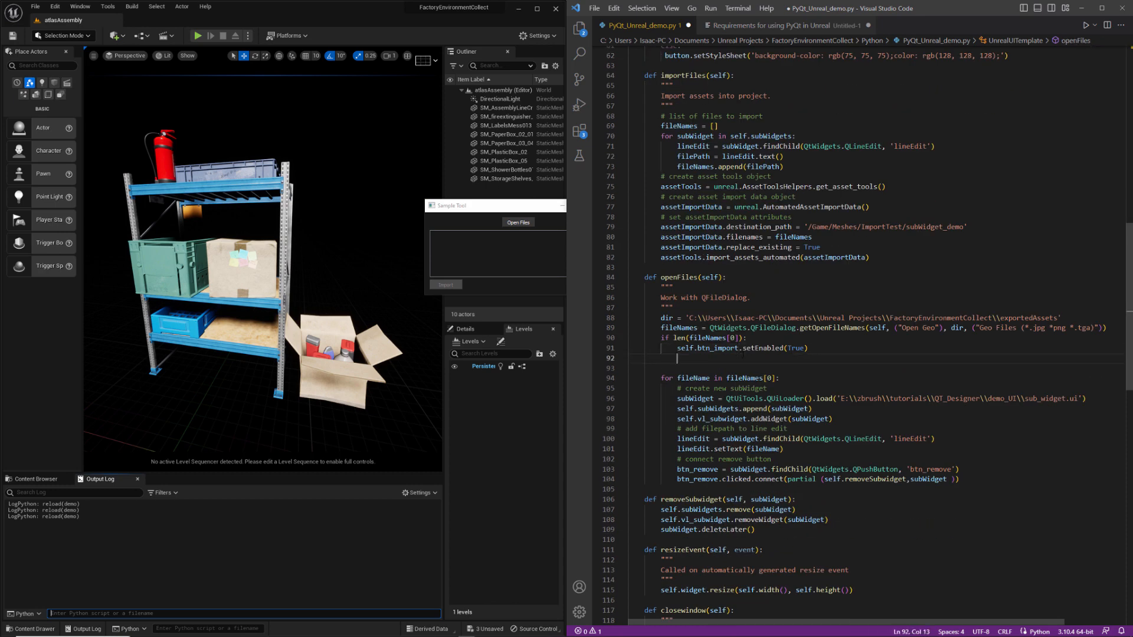
{"action": "type", "text": "setButtonAppearance("}
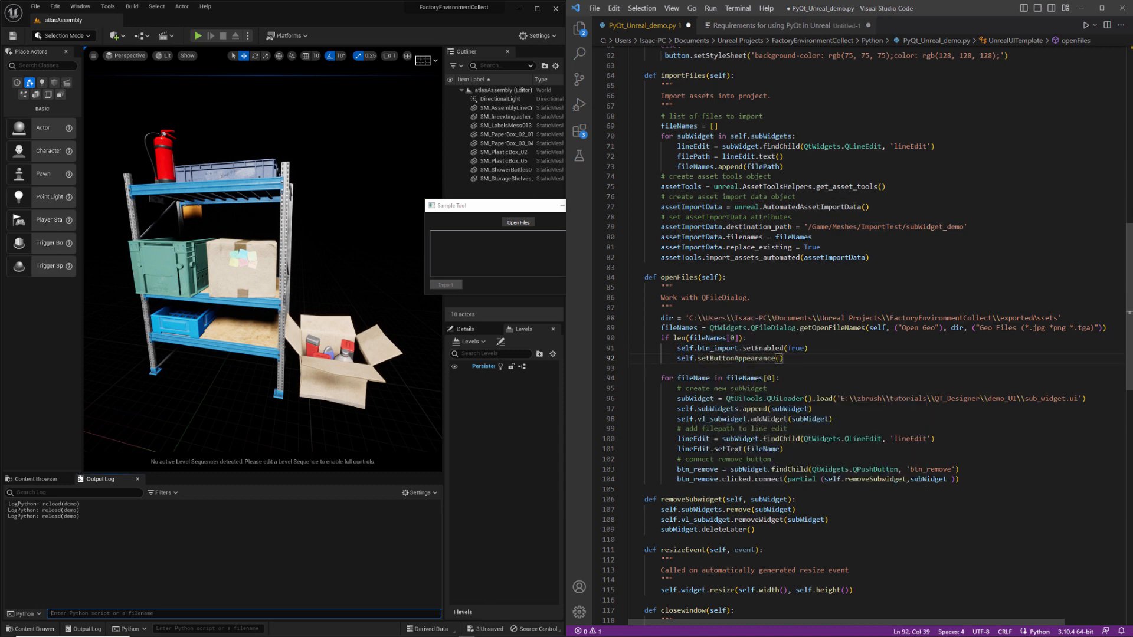
{"action": "type", "text": "self.btn_import"}
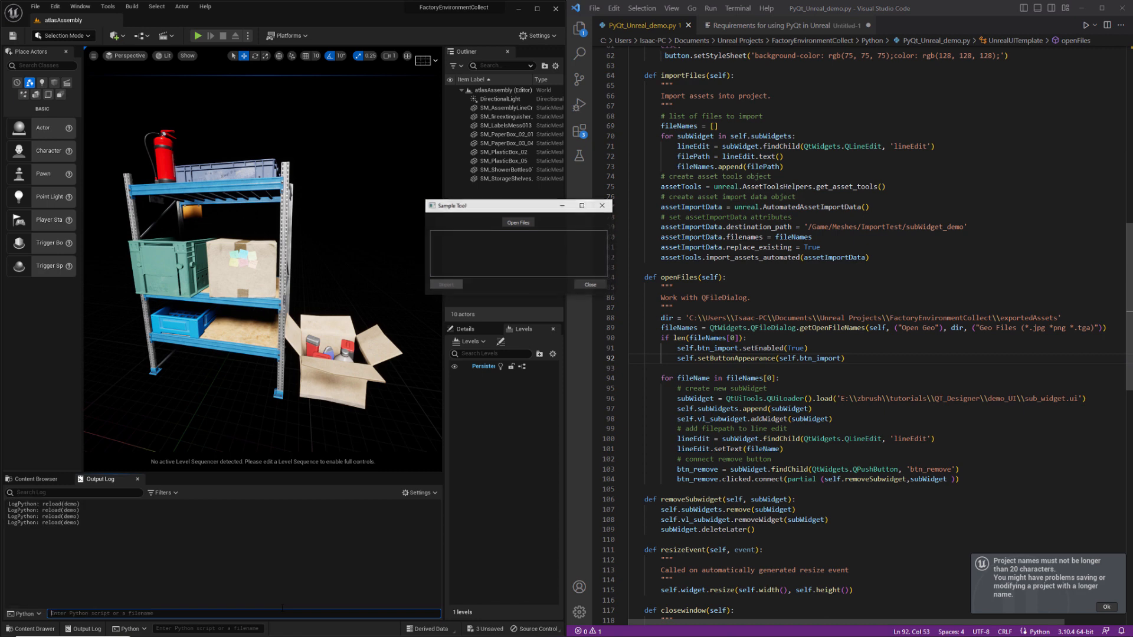
- Choose the AirConditioning texture files via Open Files so Import becomes enabled
{"action": "left_click", "coordinate": [517, 223]}
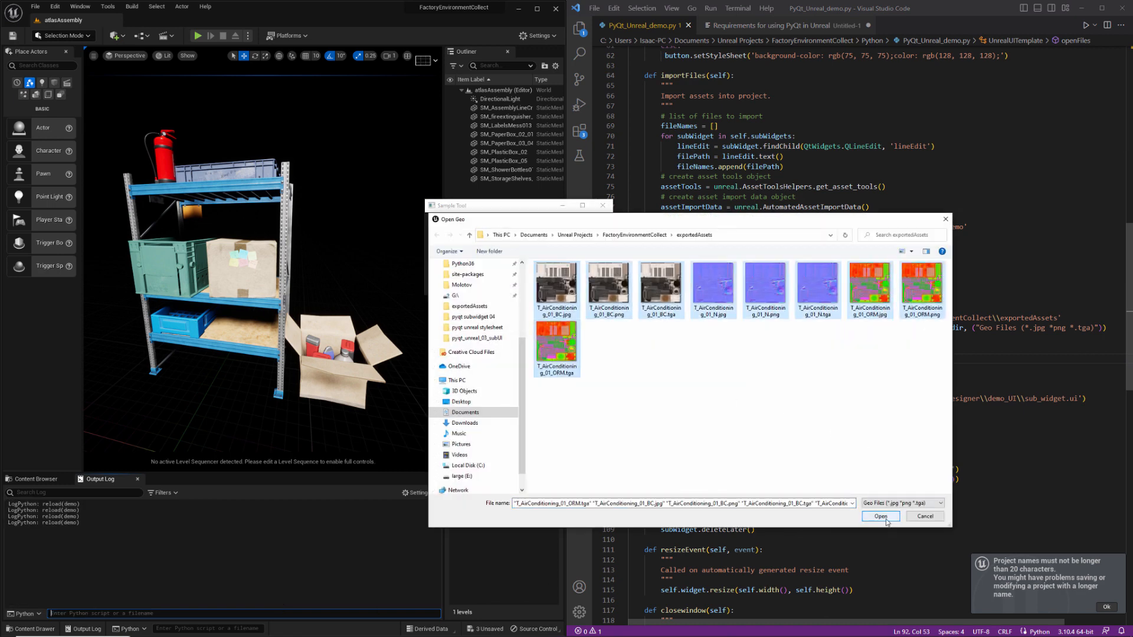
{"action": "left_click", "coordinate": [880, 515]}
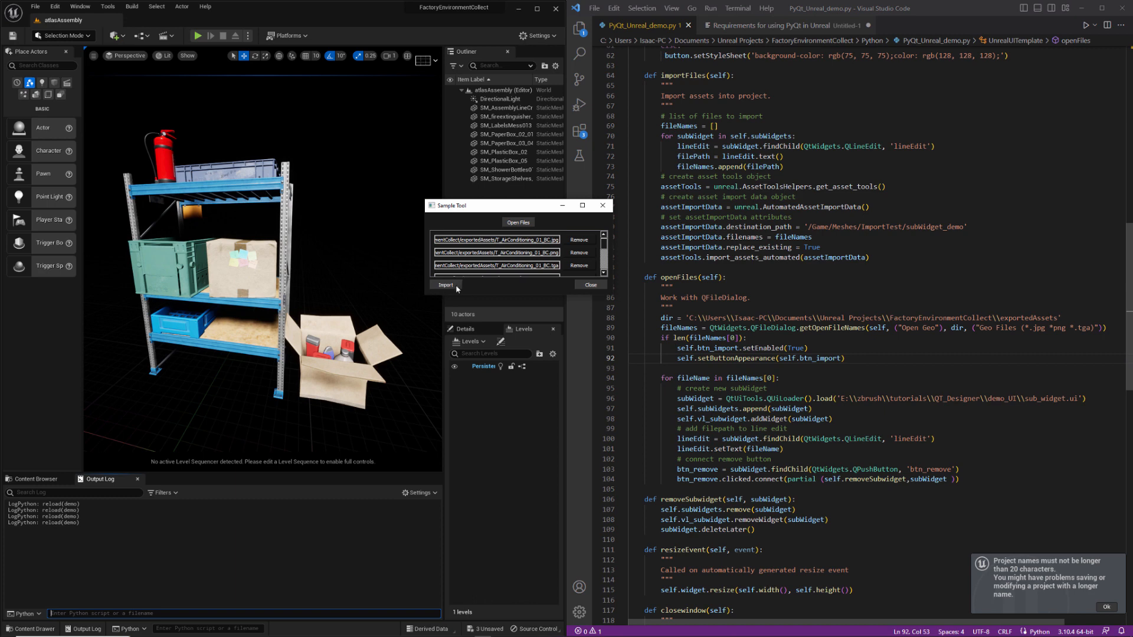
{"action": "mouse_move", "coordinate": [501, 294]}
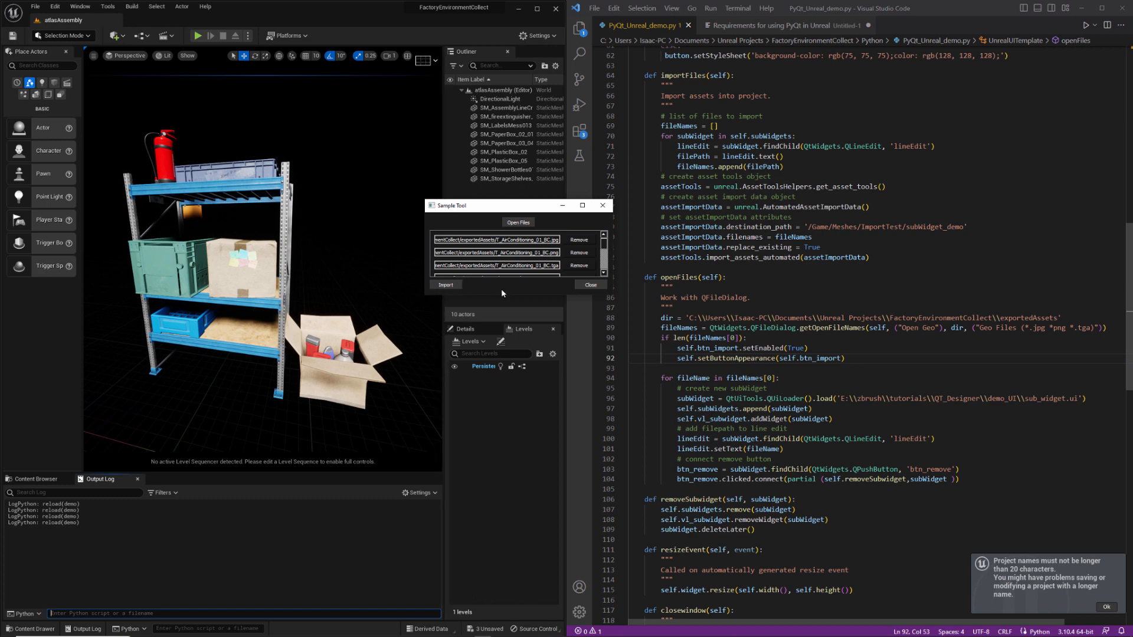